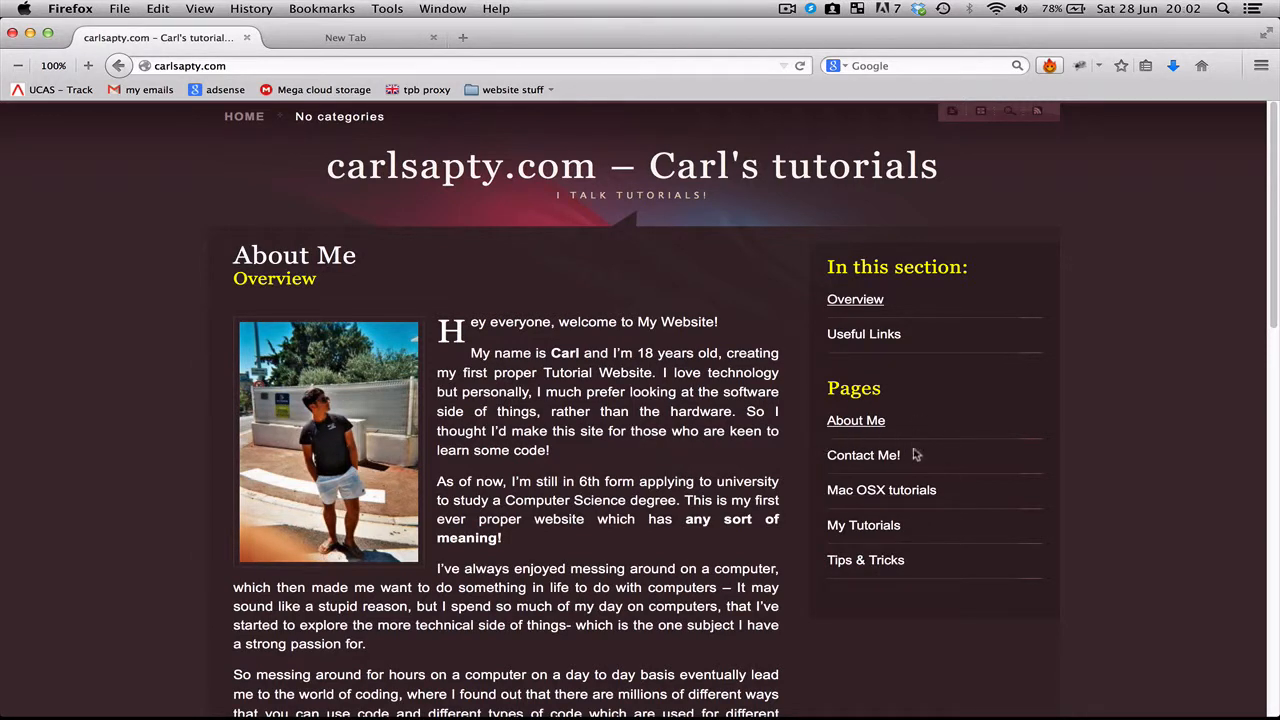
pyautogui.moveTo(871, 438)
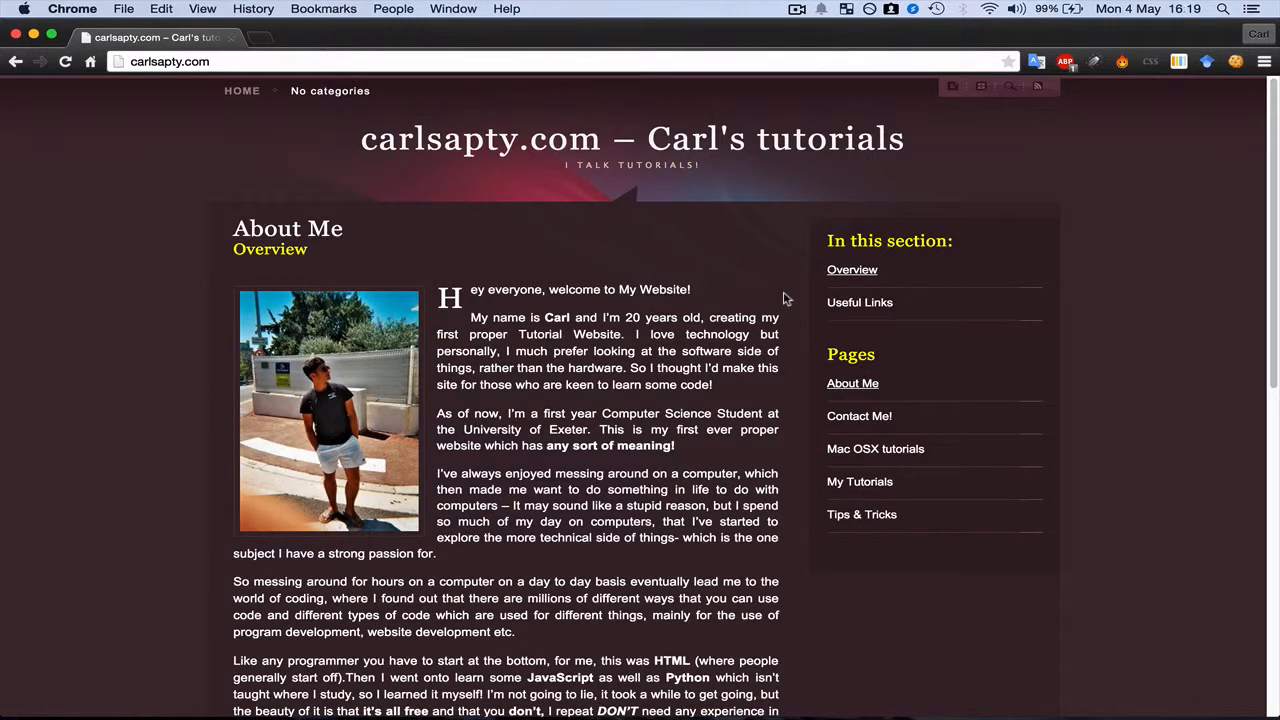
pyautogui.moveTo(778, 444)
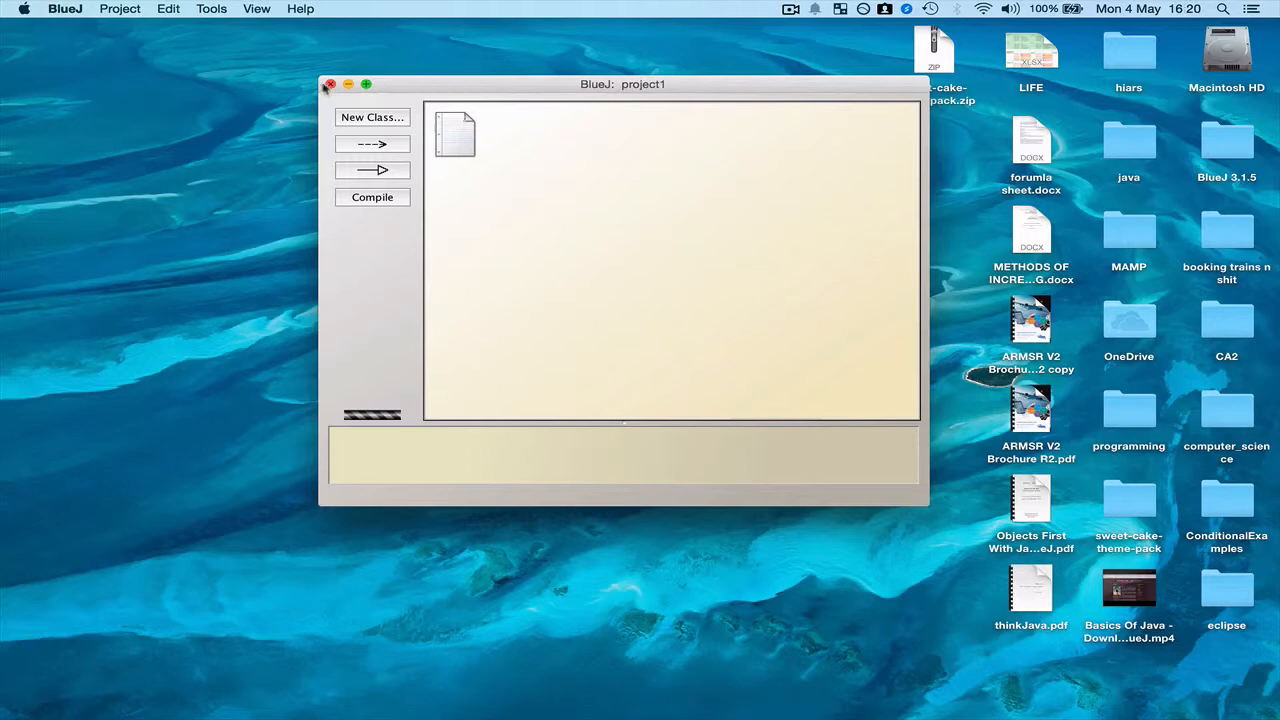
# Start a new project, name it HelloWorld, and create it in examples
pyautogui.click(119, 9)
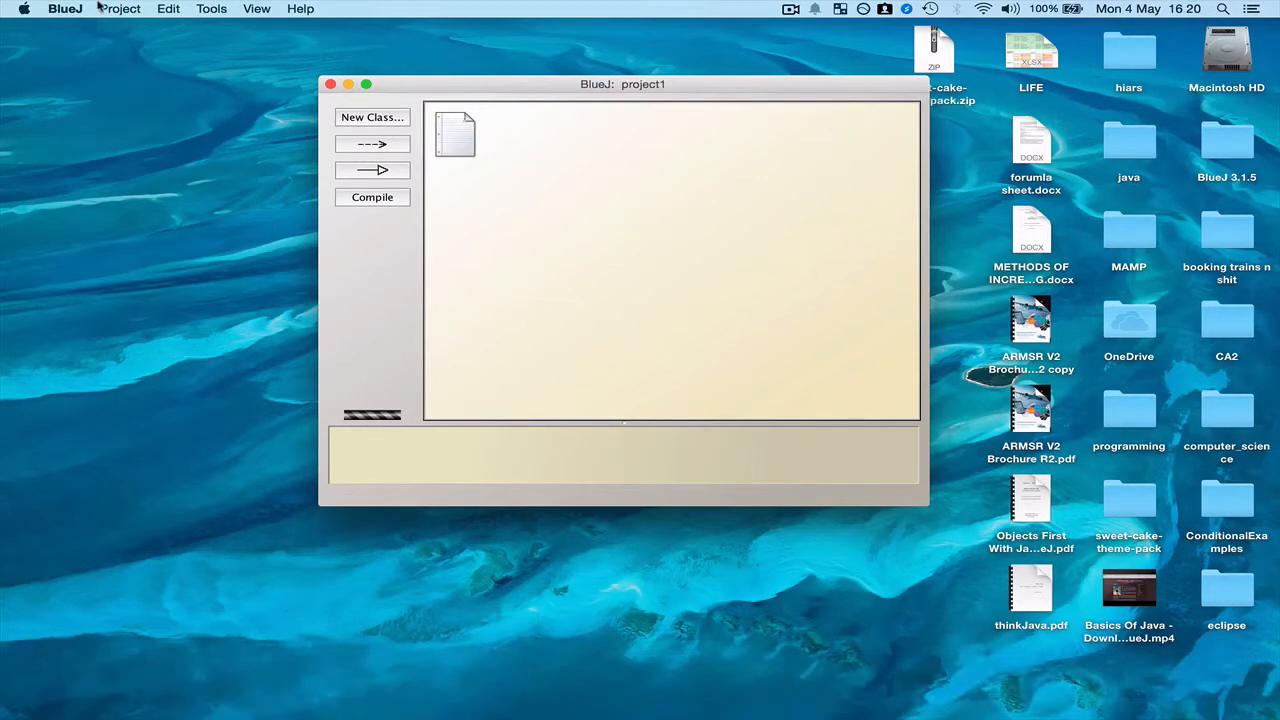
pyautogui.click(120, 8)
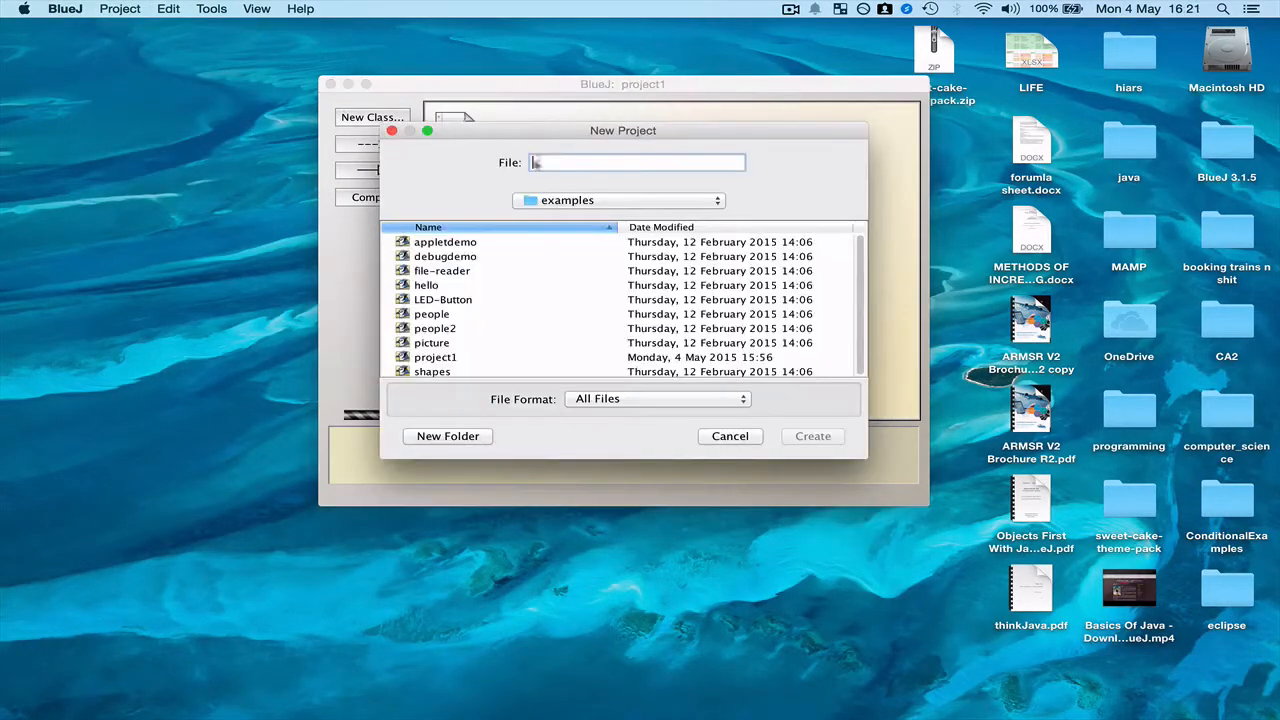
pyautogui.write('hel')
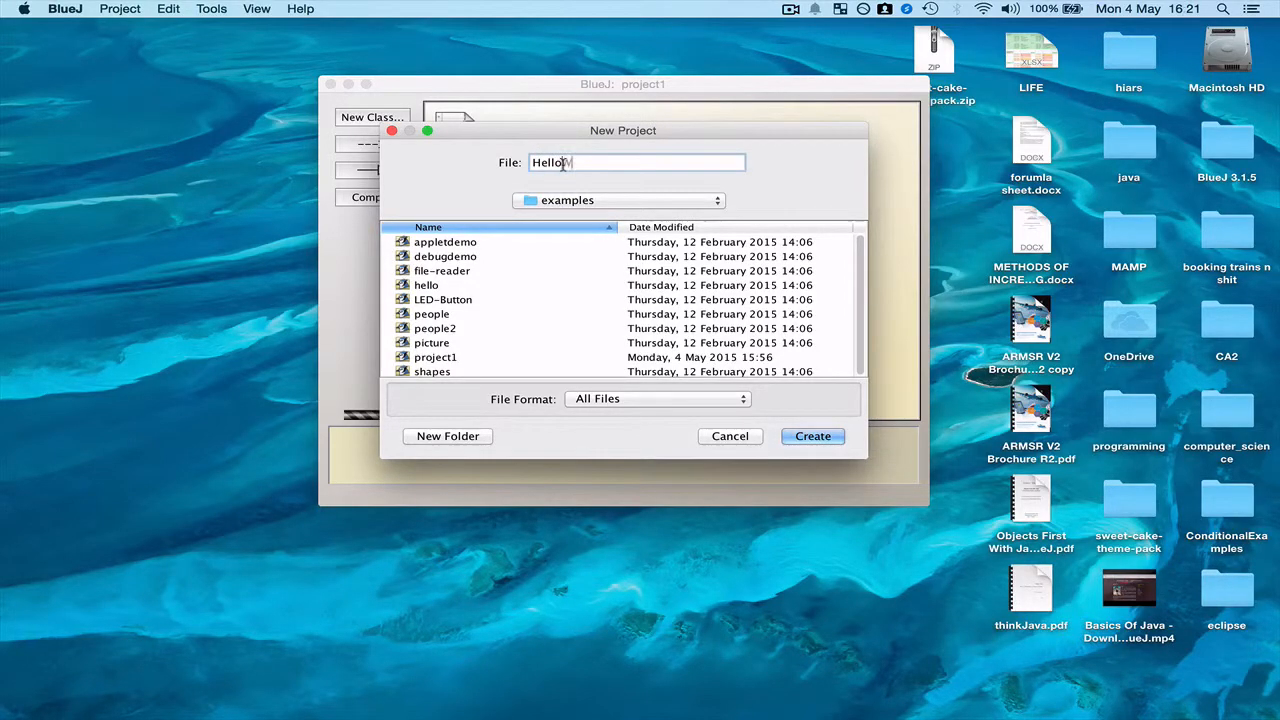
pyautogui.write('World')
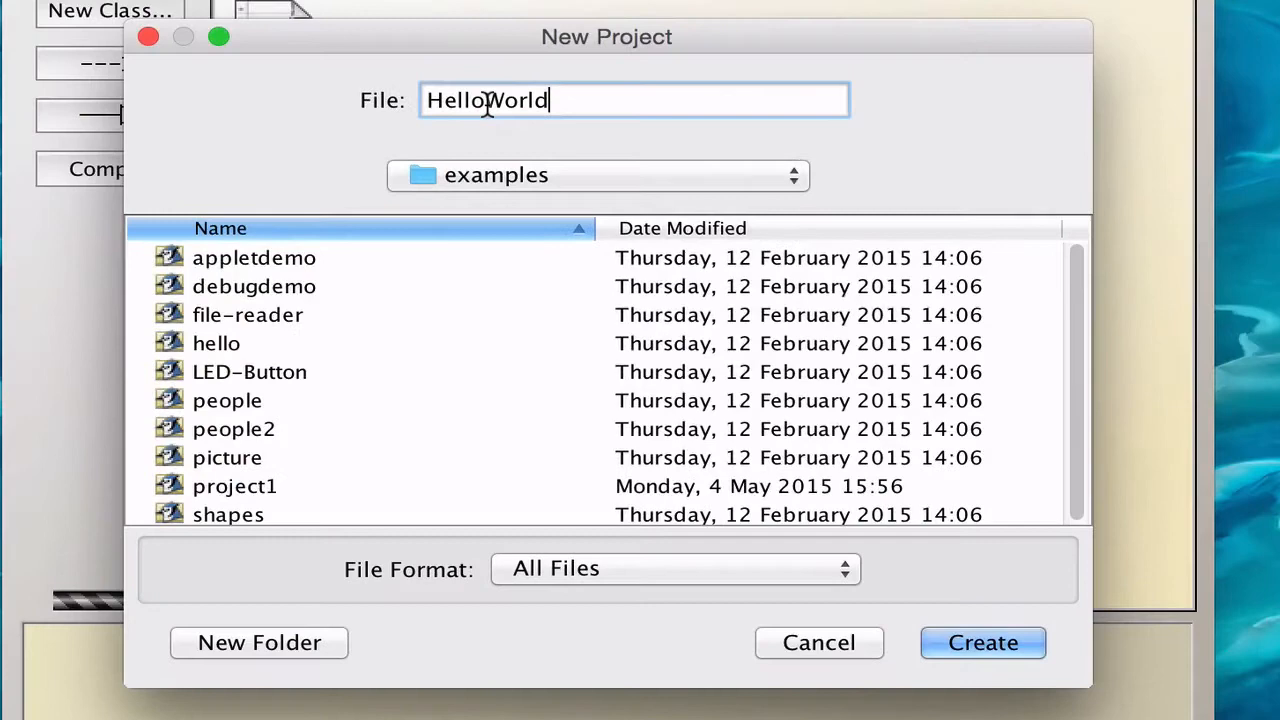
pyautogui.click(983, 643)
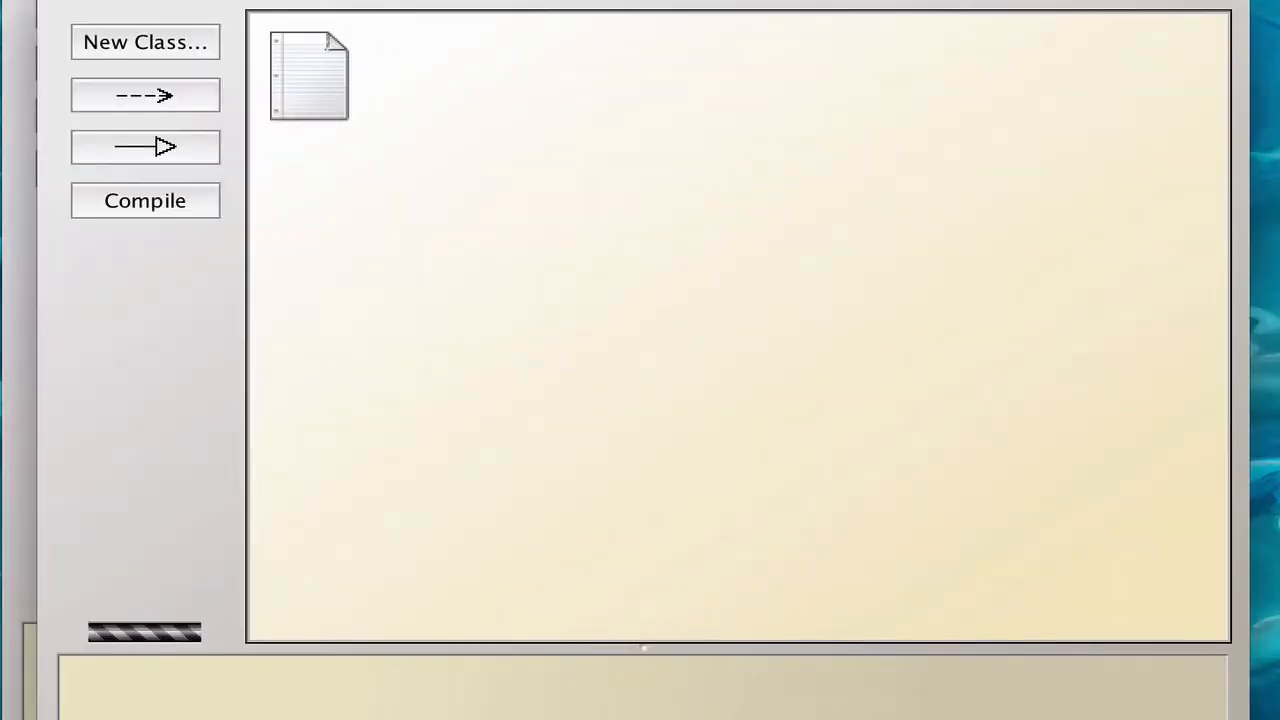
pyautogui.moveTo(311, 70)
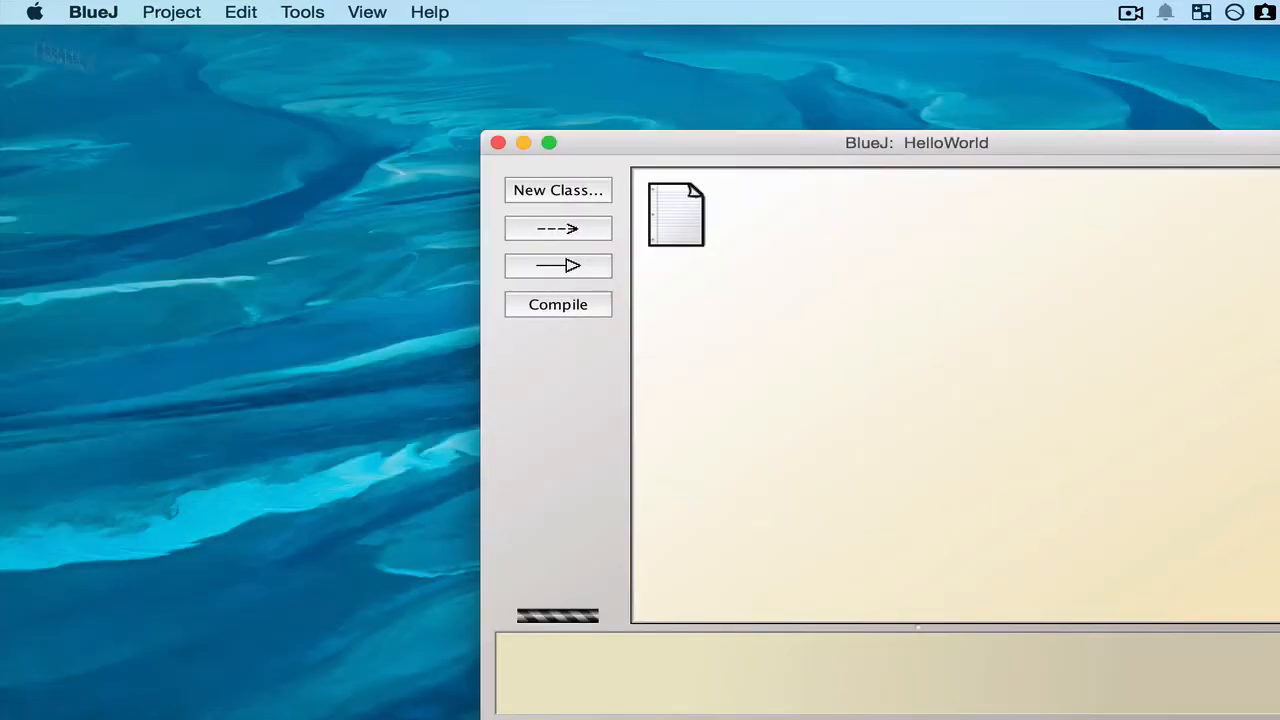
pyautogui.moveTo(684, 228)
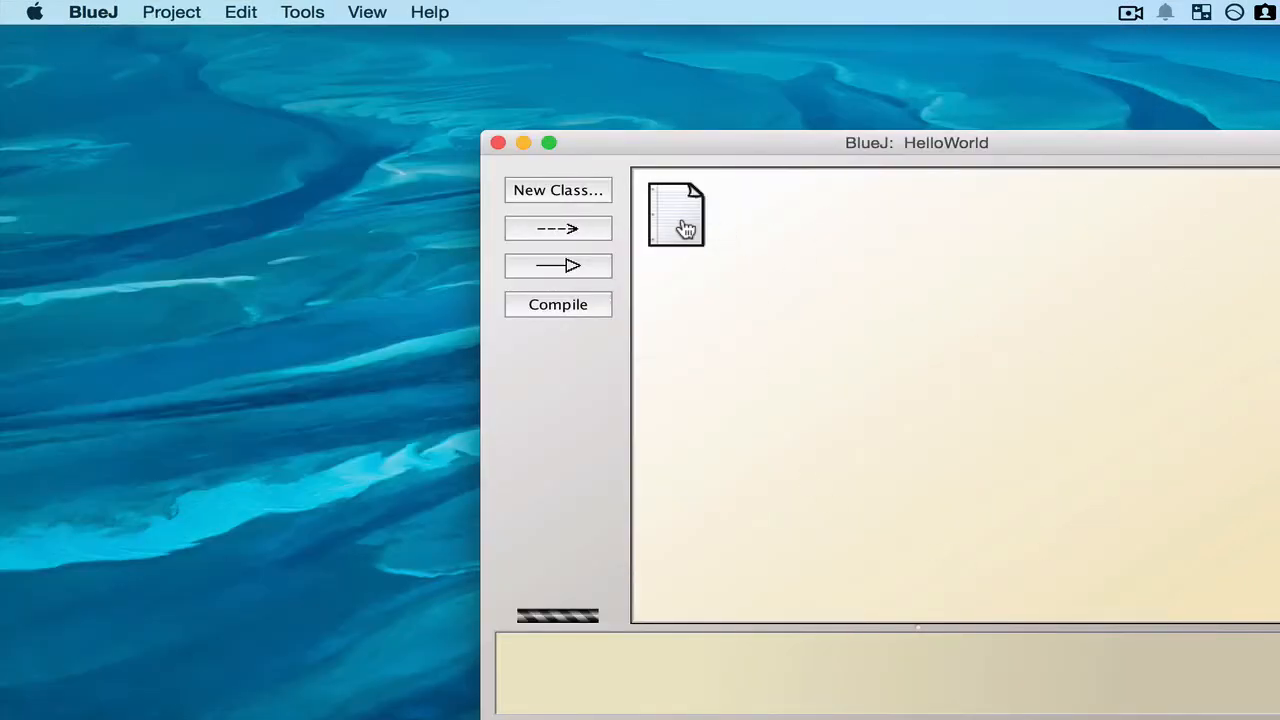
# Open the README and enter title HelloWorldApp, purpose to create "hello world", version 1.0
pyautogui.doubleClick(674, 213)
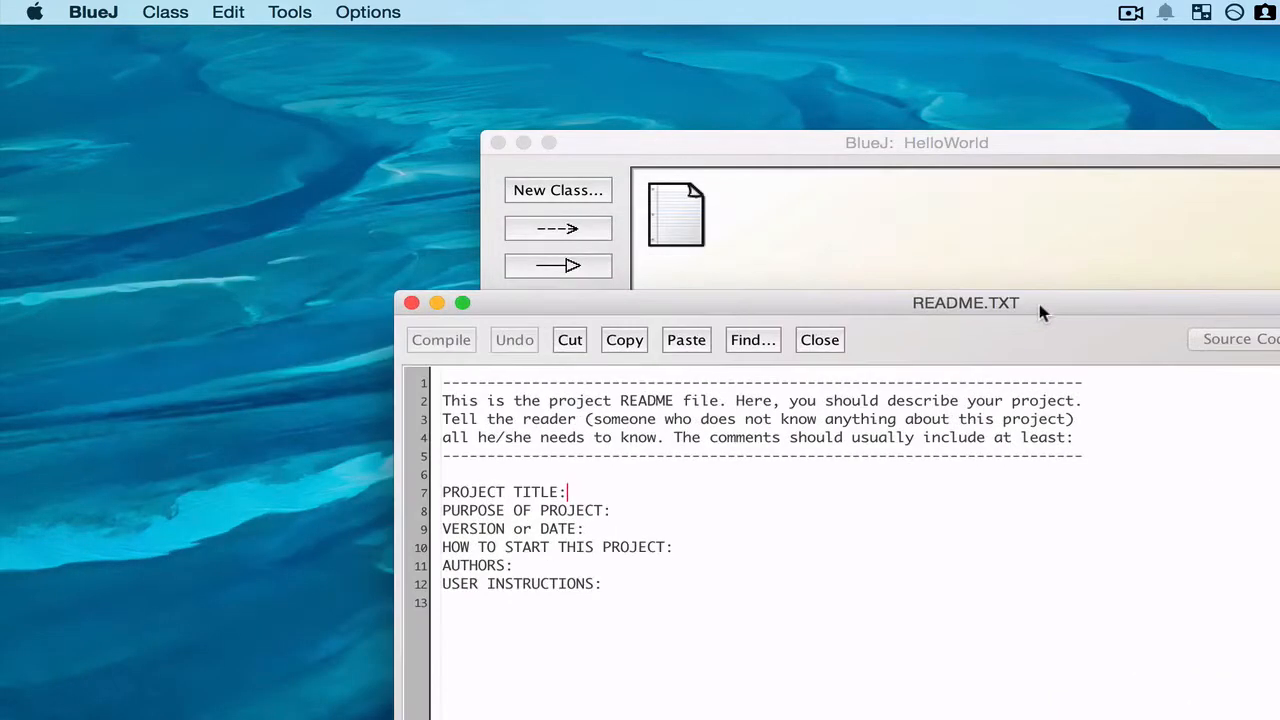
pyautogui.moveTo(763, 494)
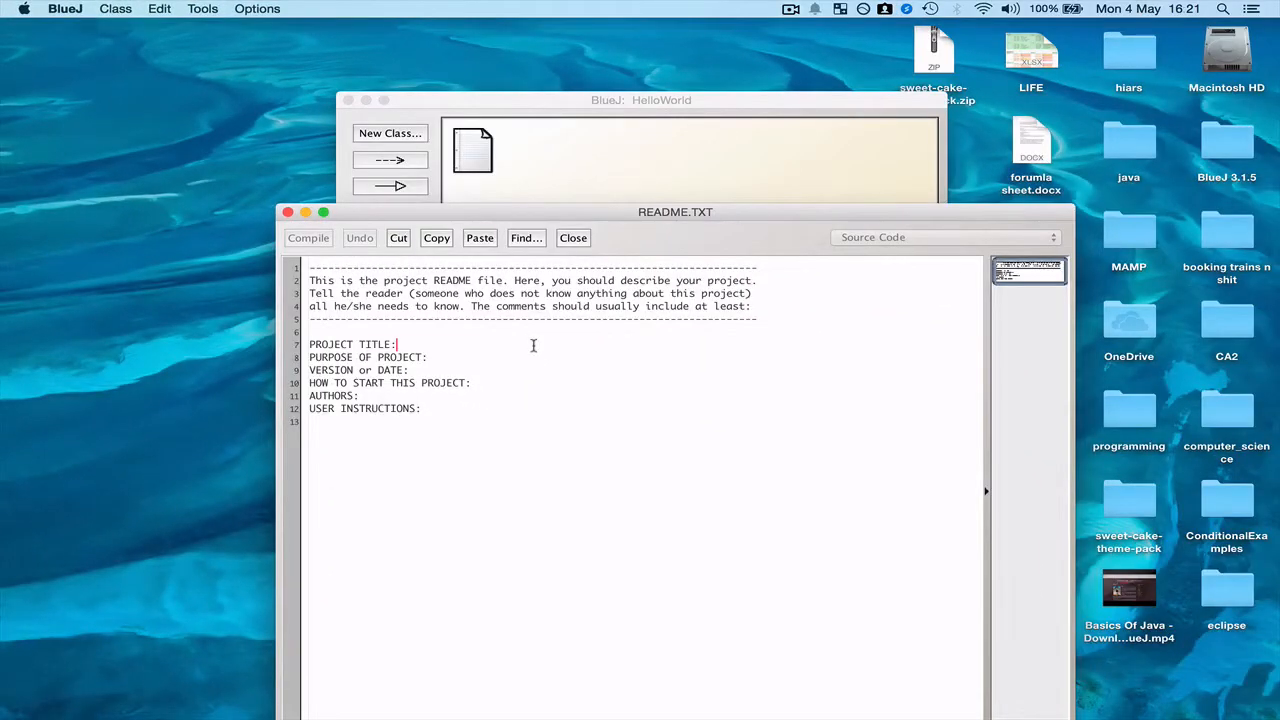
pyautogui.write('HelloWorldApp')
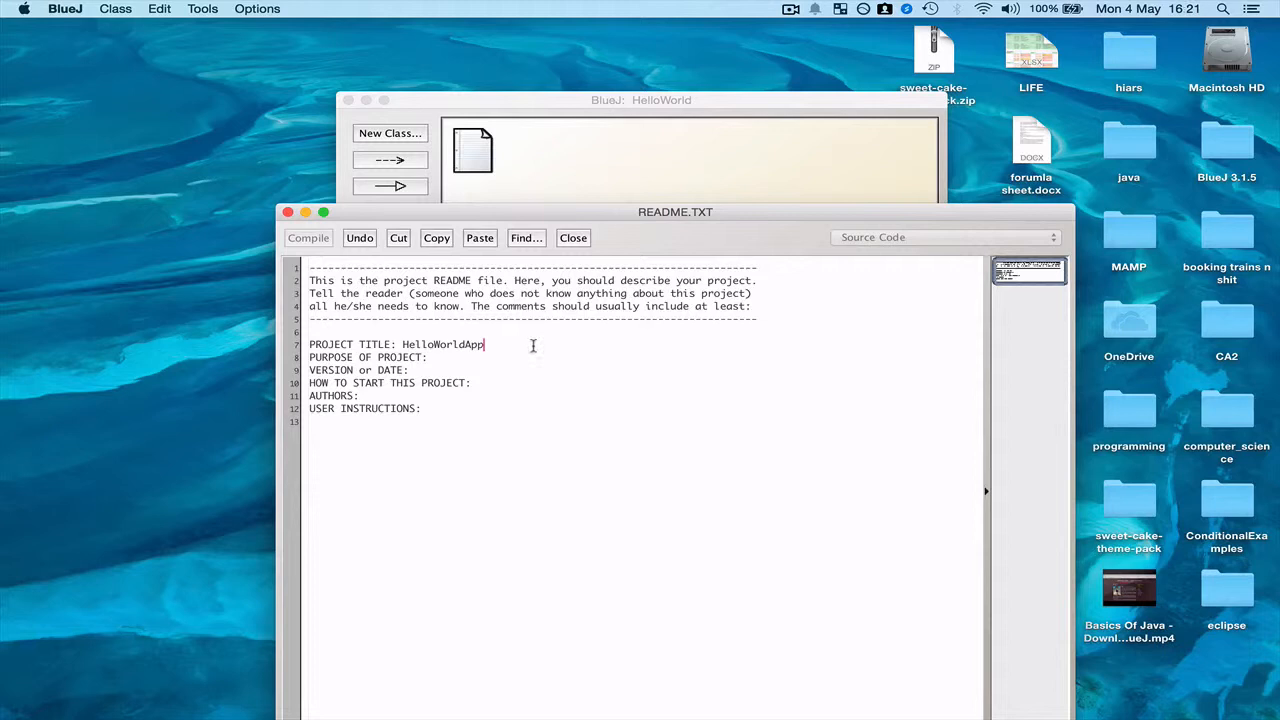
pyautogui.write('to create "Hello')
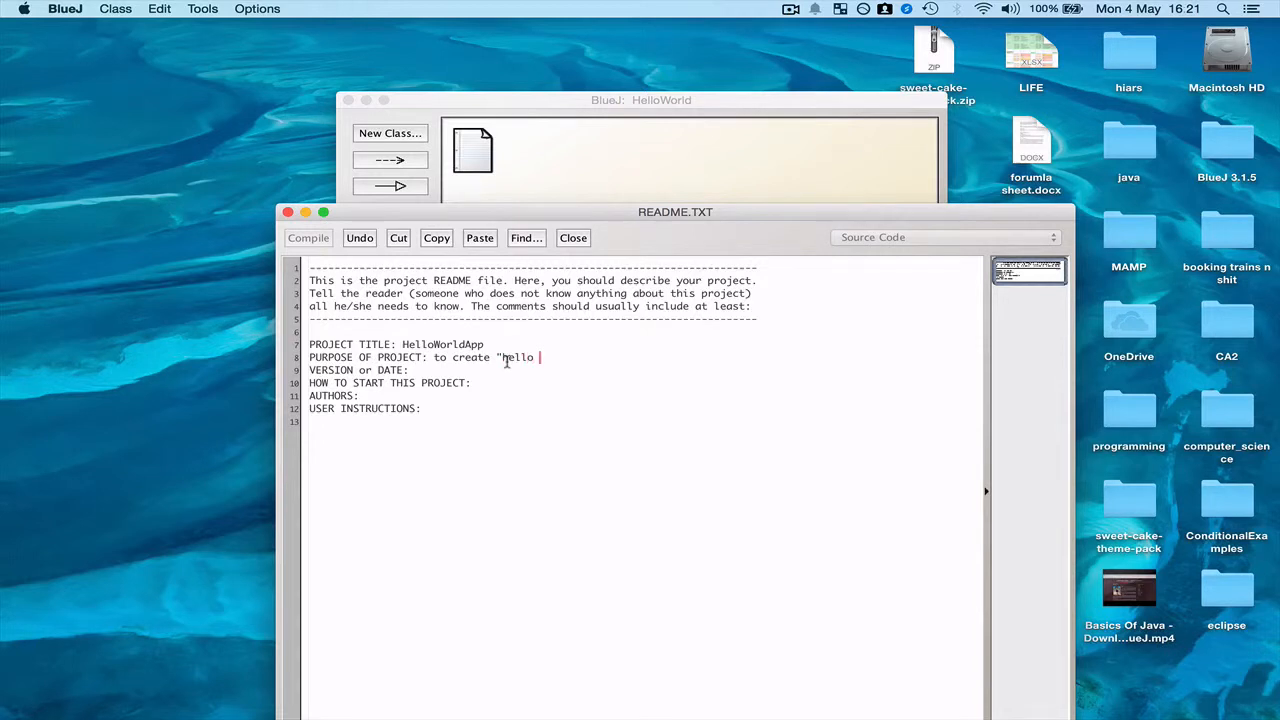
pyautogui.write('world"')
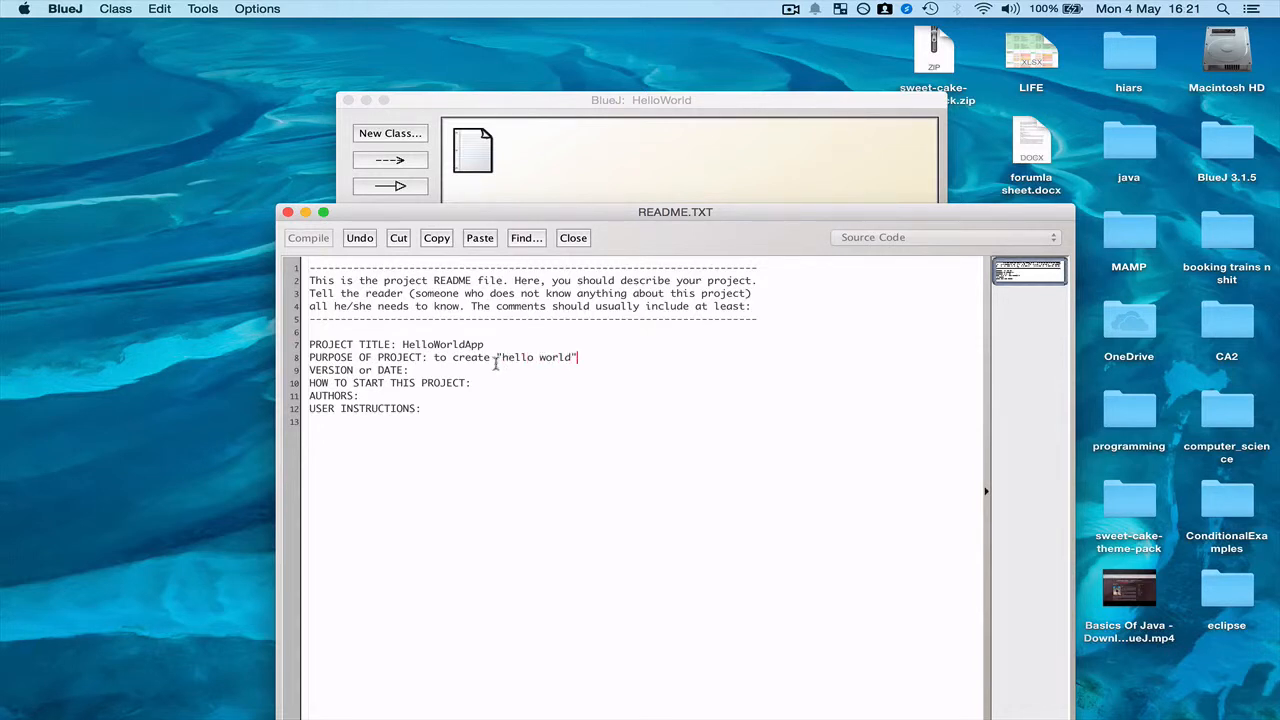
pyautogui.click(410, 370)
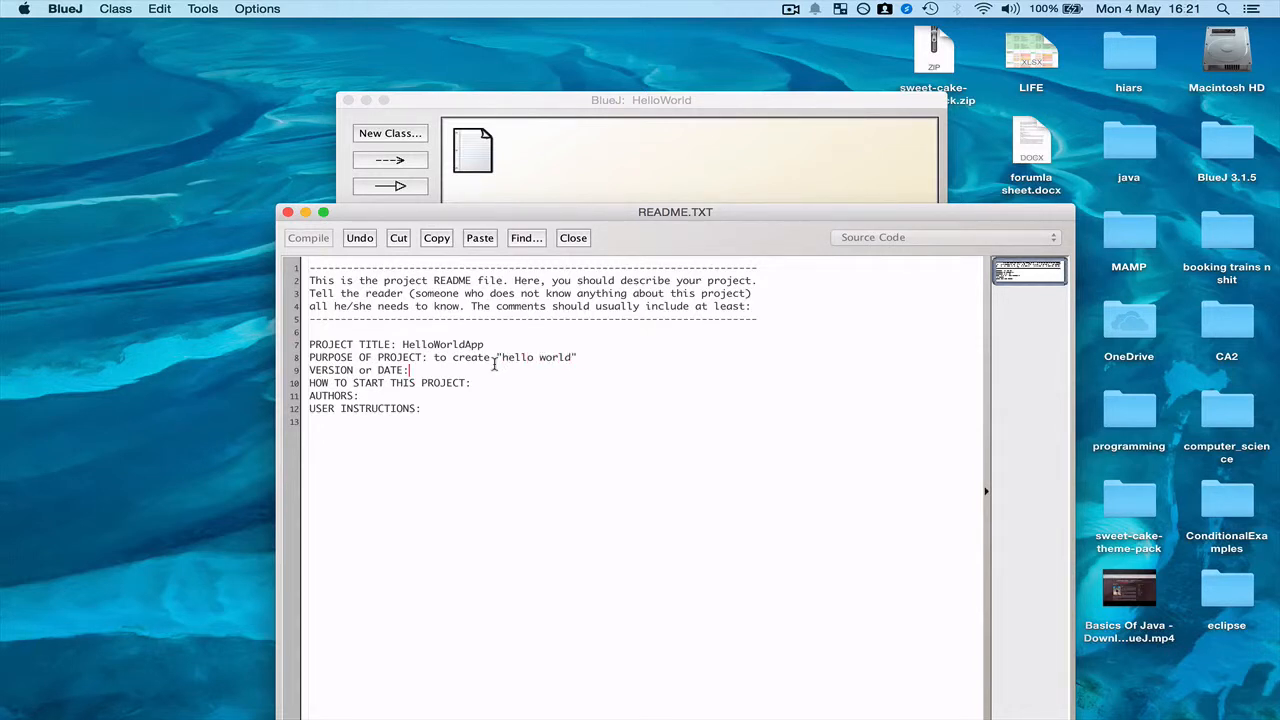
pyautogui.write('1.0')
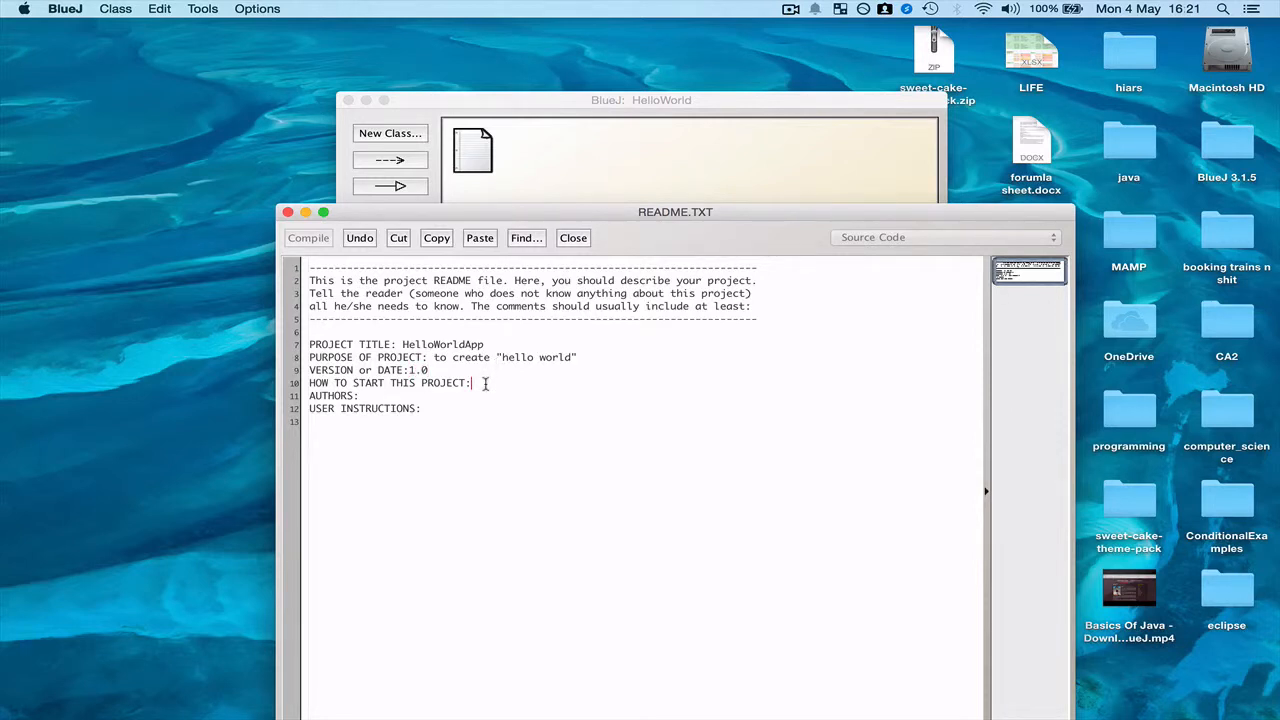
pyautogui.click(373, 395)
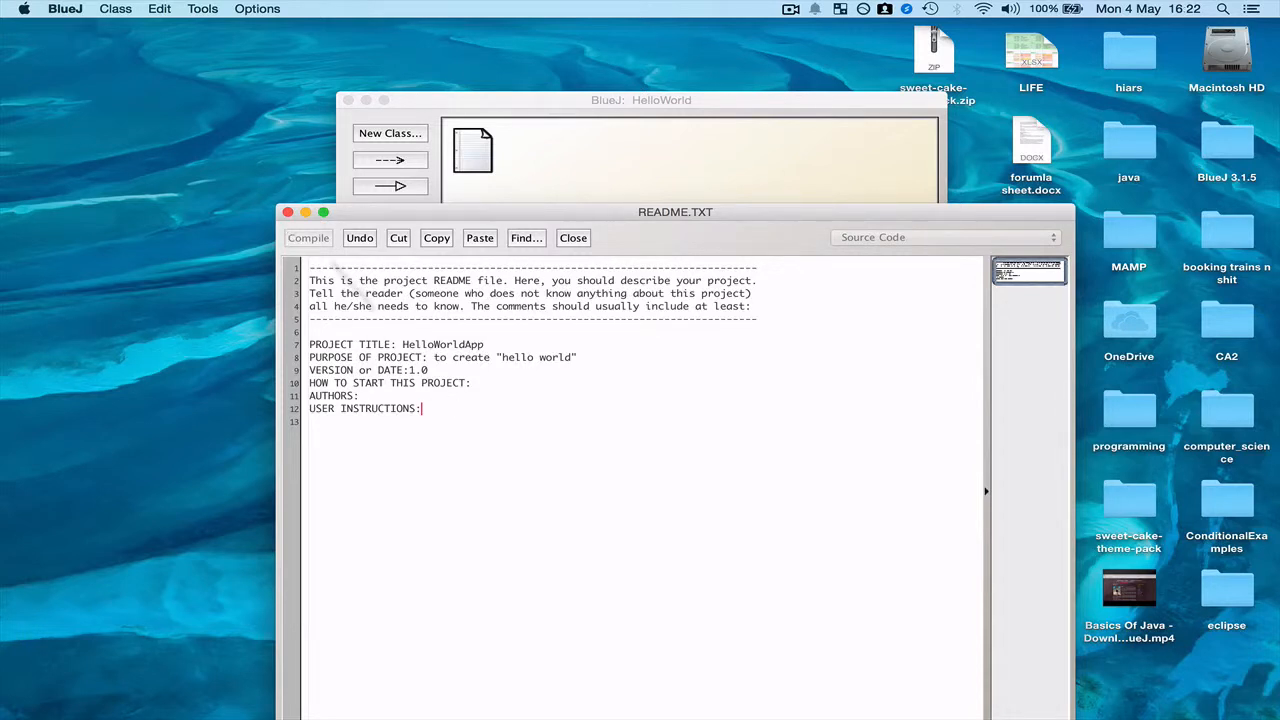
pyautogui.moveTo(539, 344)
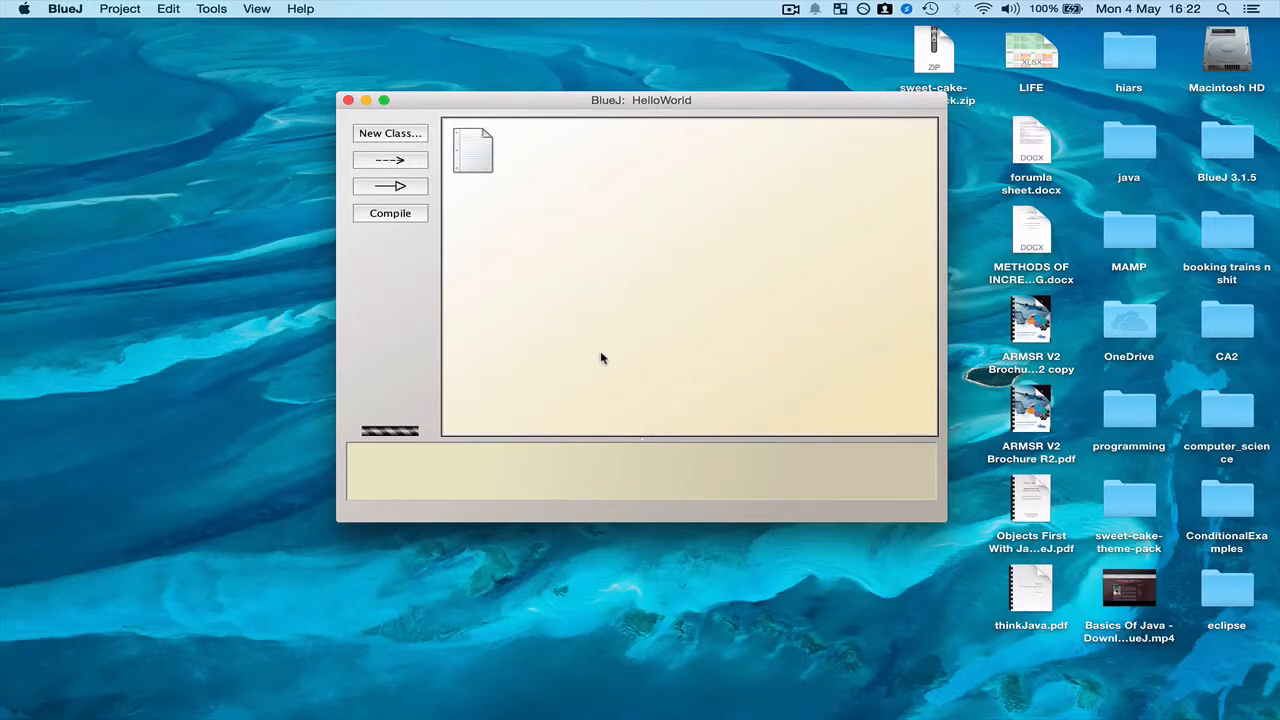
# Create a new Class-type class named HelloWorldApp
pyautogui.click(389, 133)
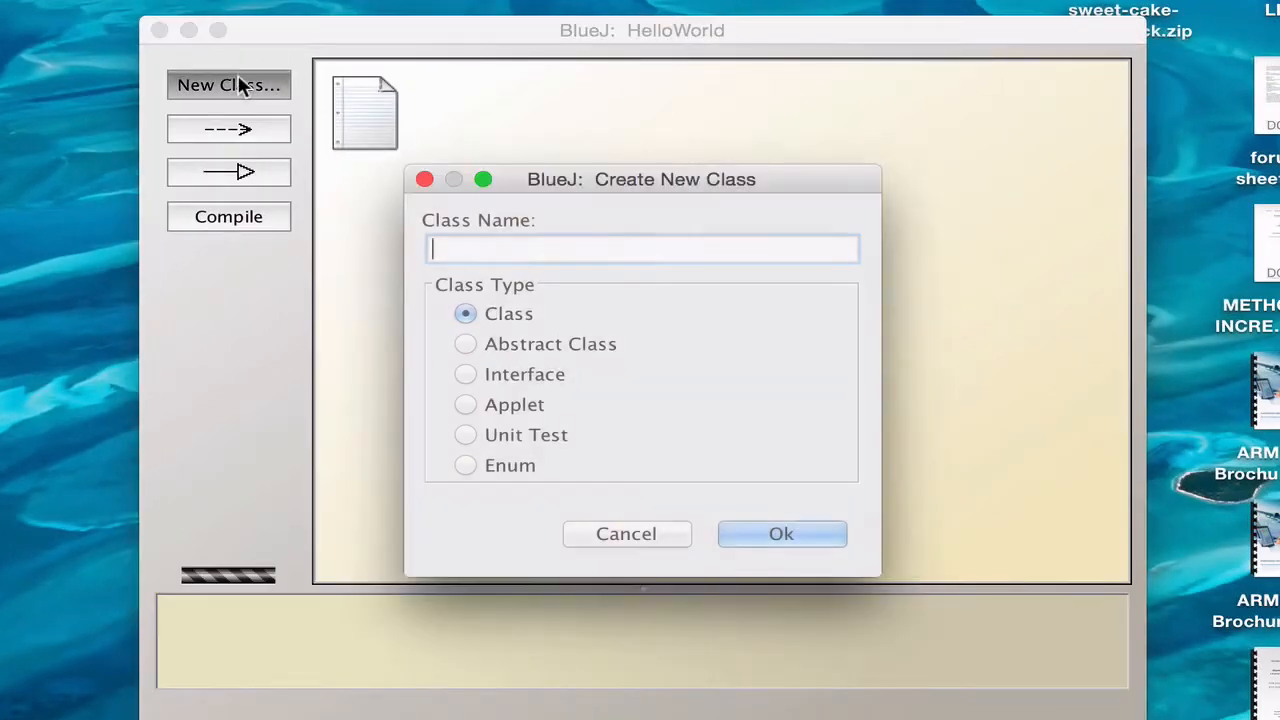
pyautogui.write('Hw')
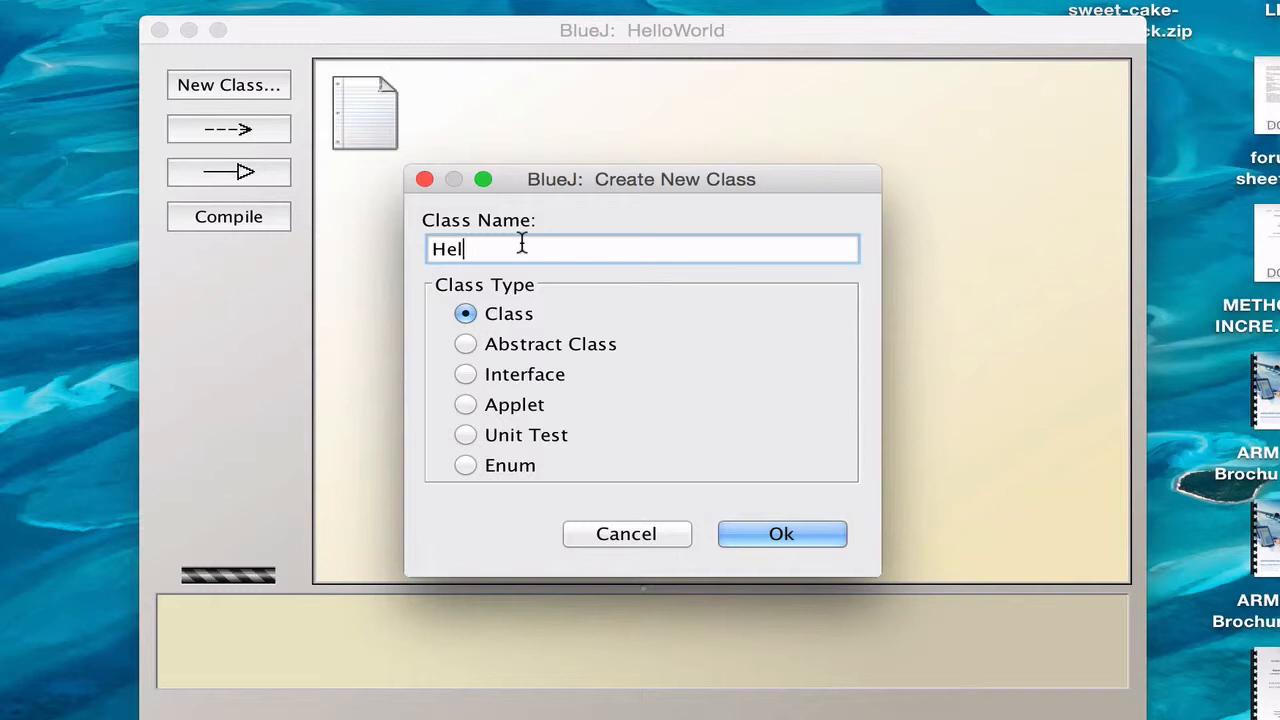
pyautogui.write('loWorldA')
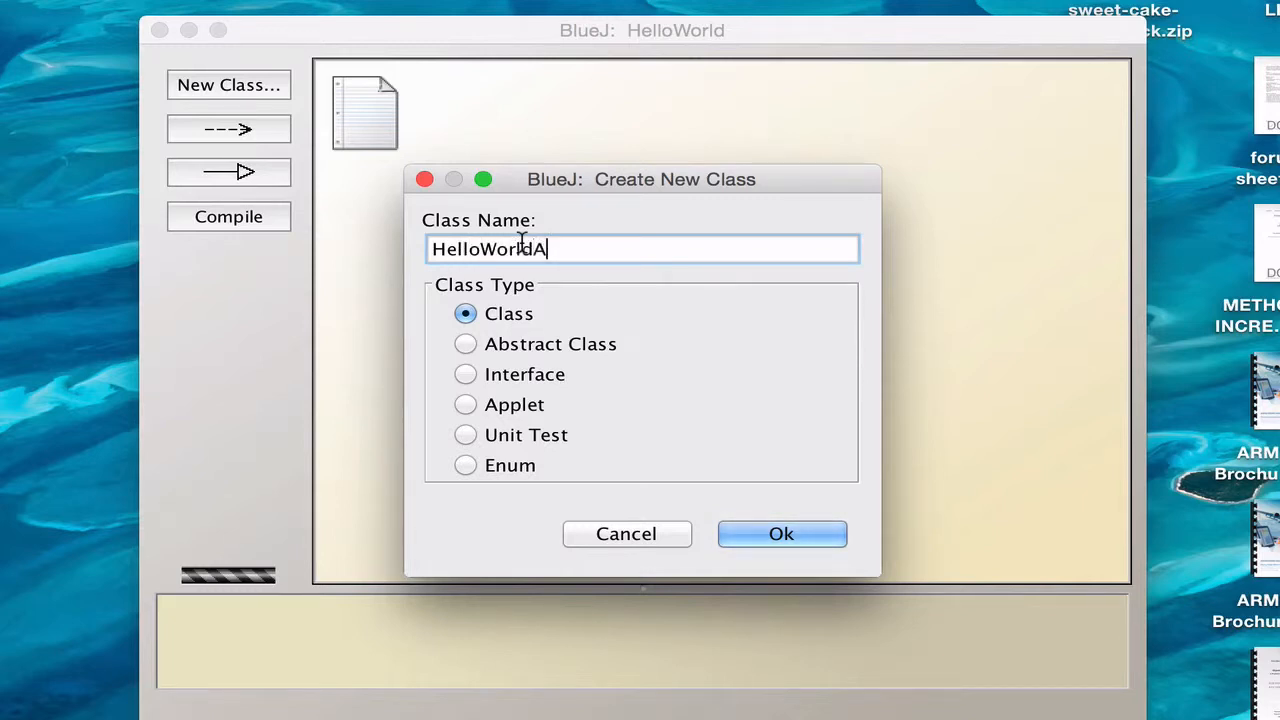
pyautogui.write('pp')
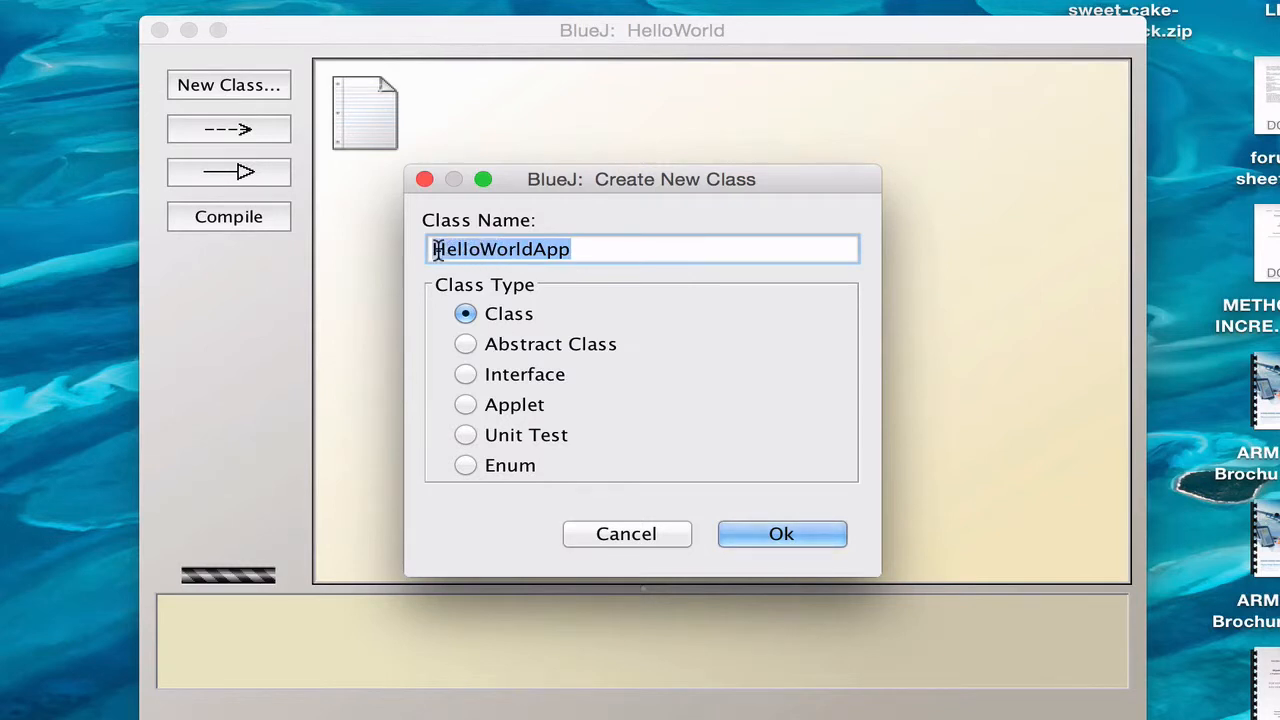
pyautogui.click(630, 249)
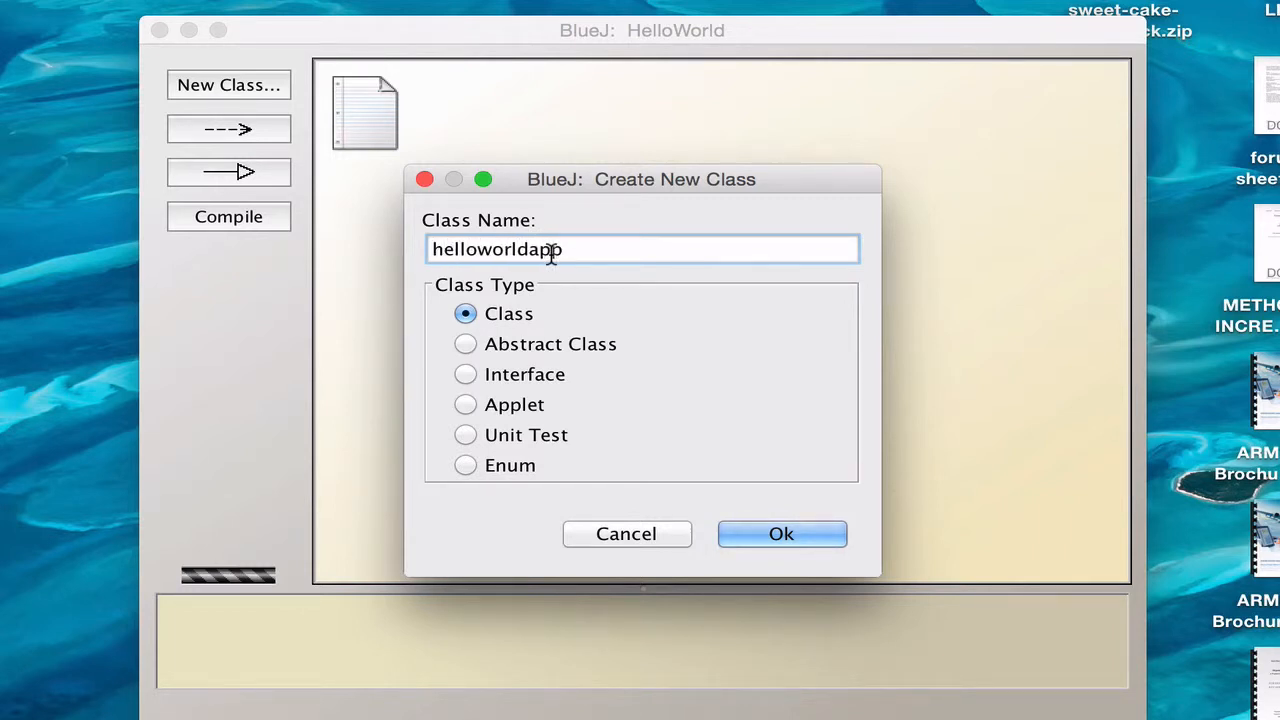
pyautogui.moveTo(823, 365)
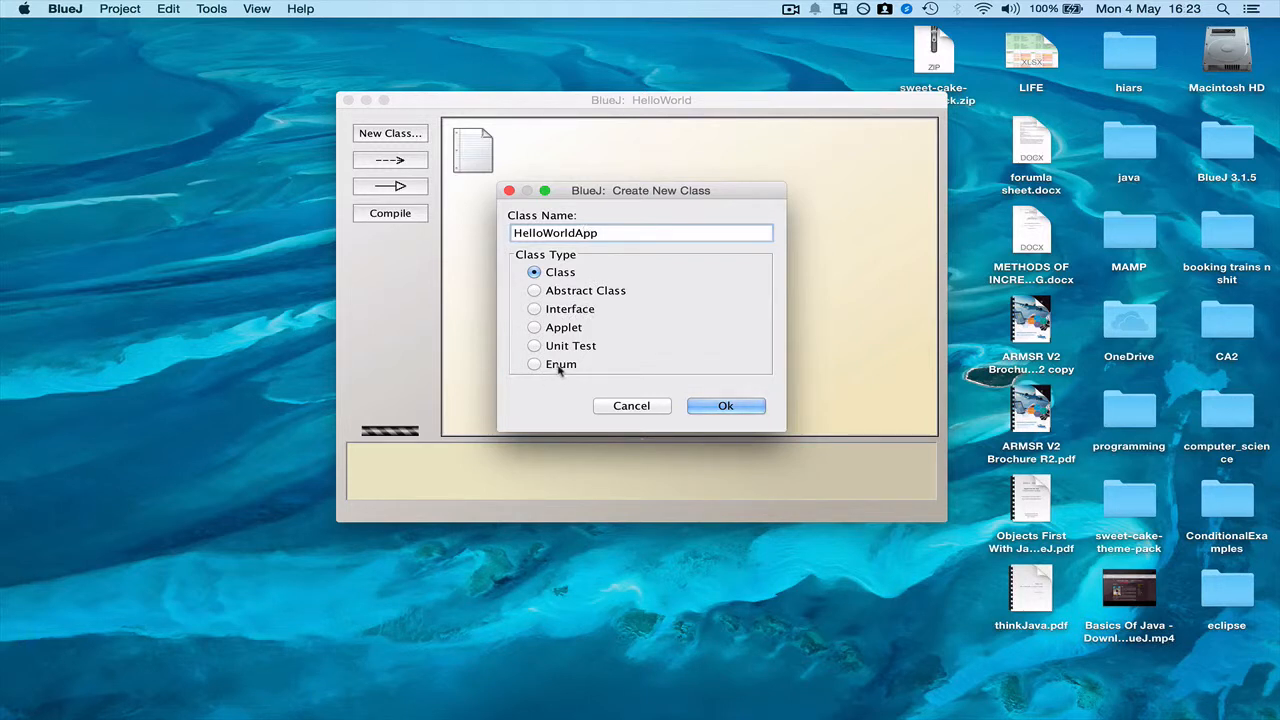
pyautogui.moveTo(675, 391)
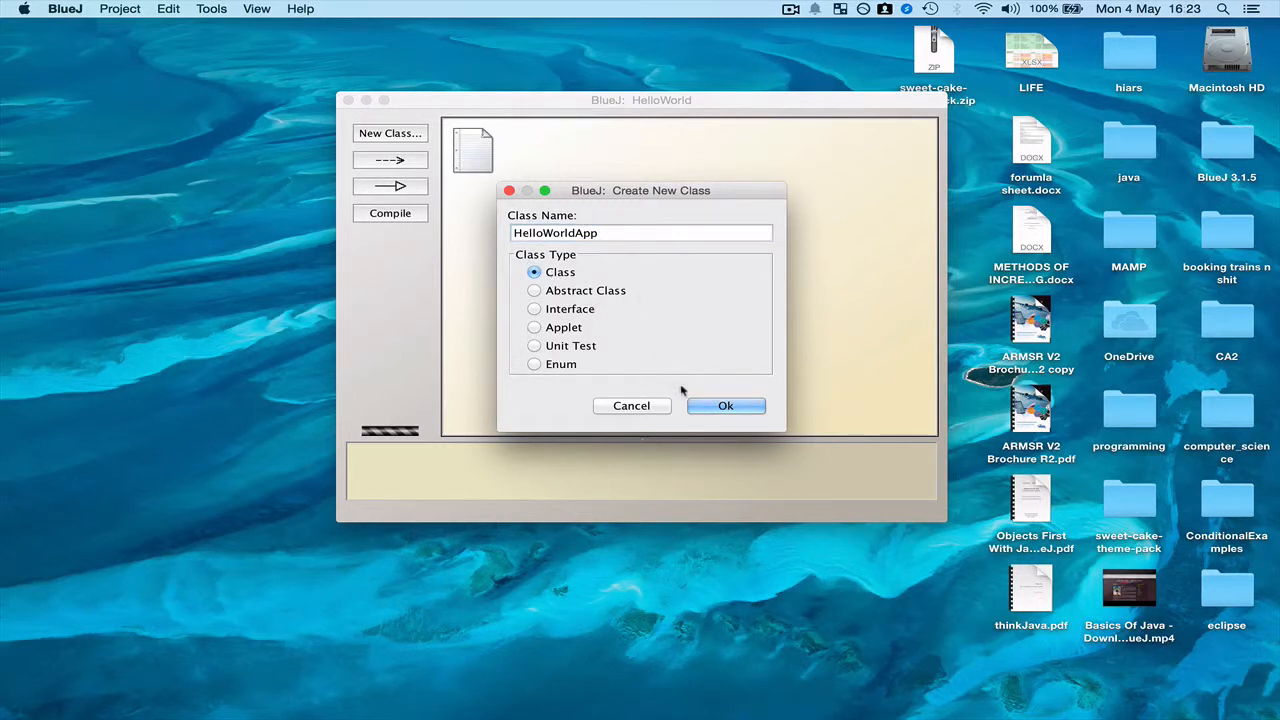
pyautogui.click(726, 406)
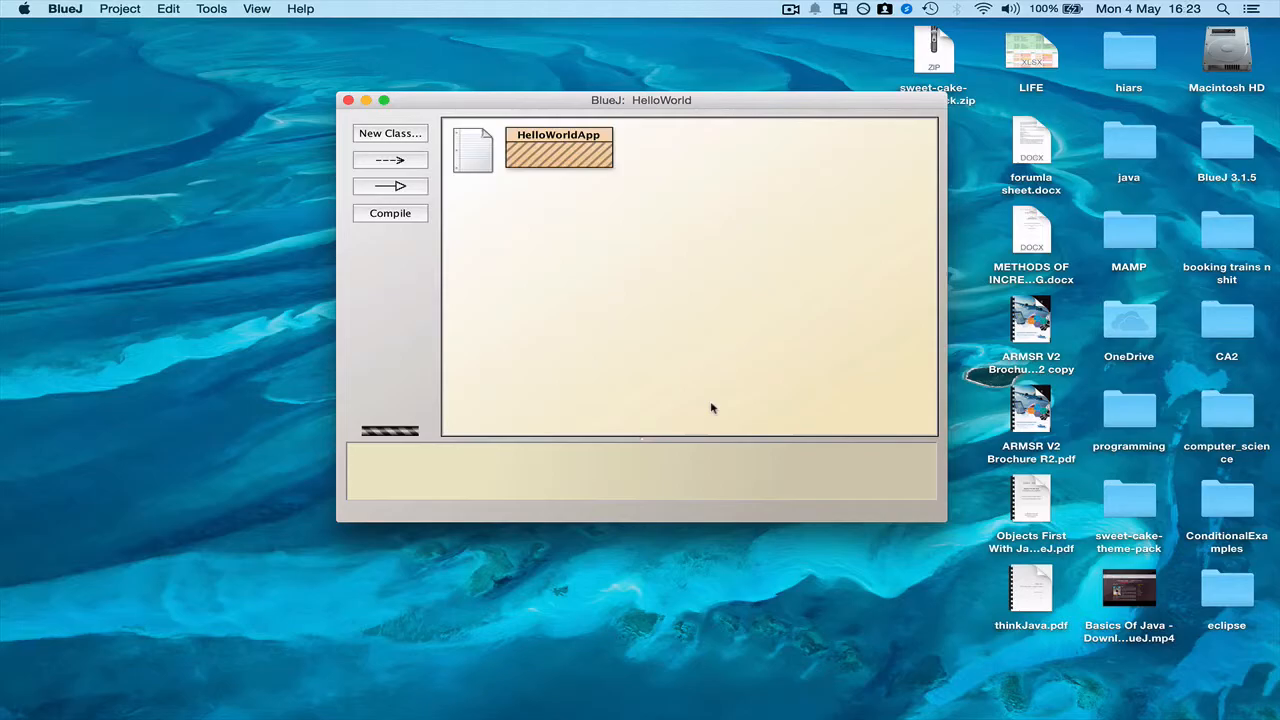
pyautogui.click(386, 100)
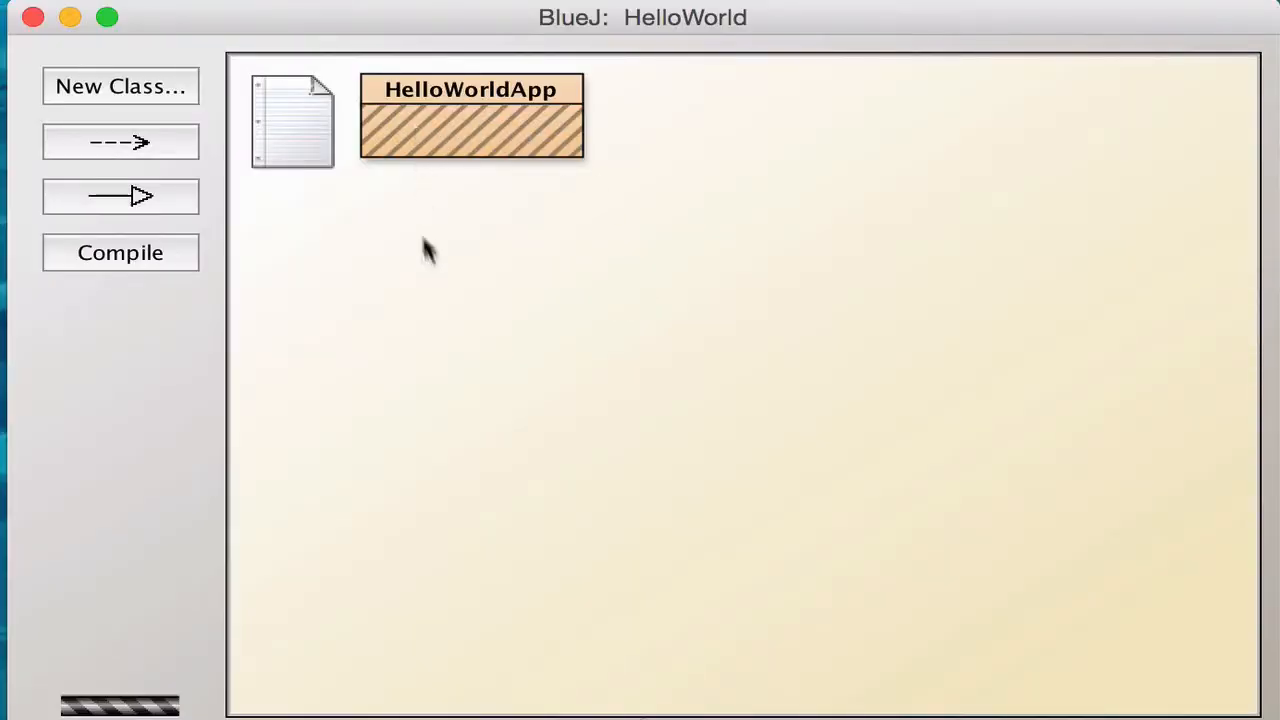
pyautogui.moveTo(645, 248)
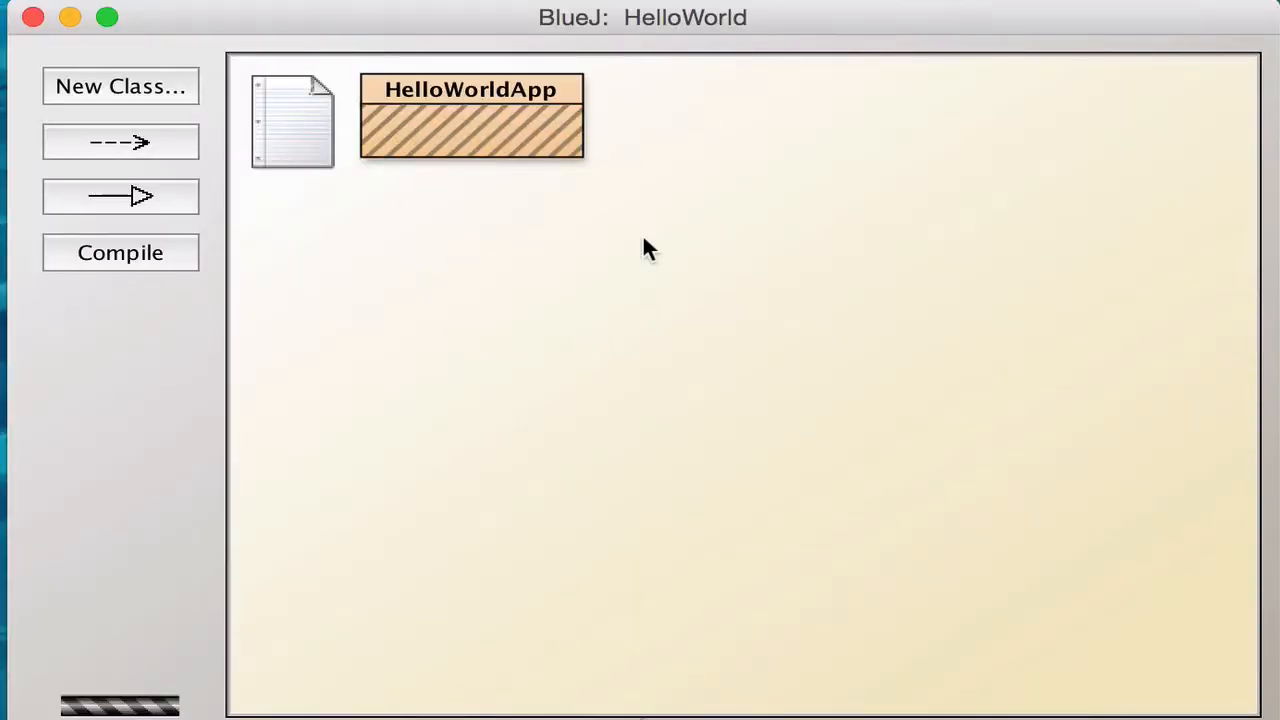
pyautogui.moveTo(447, 300)
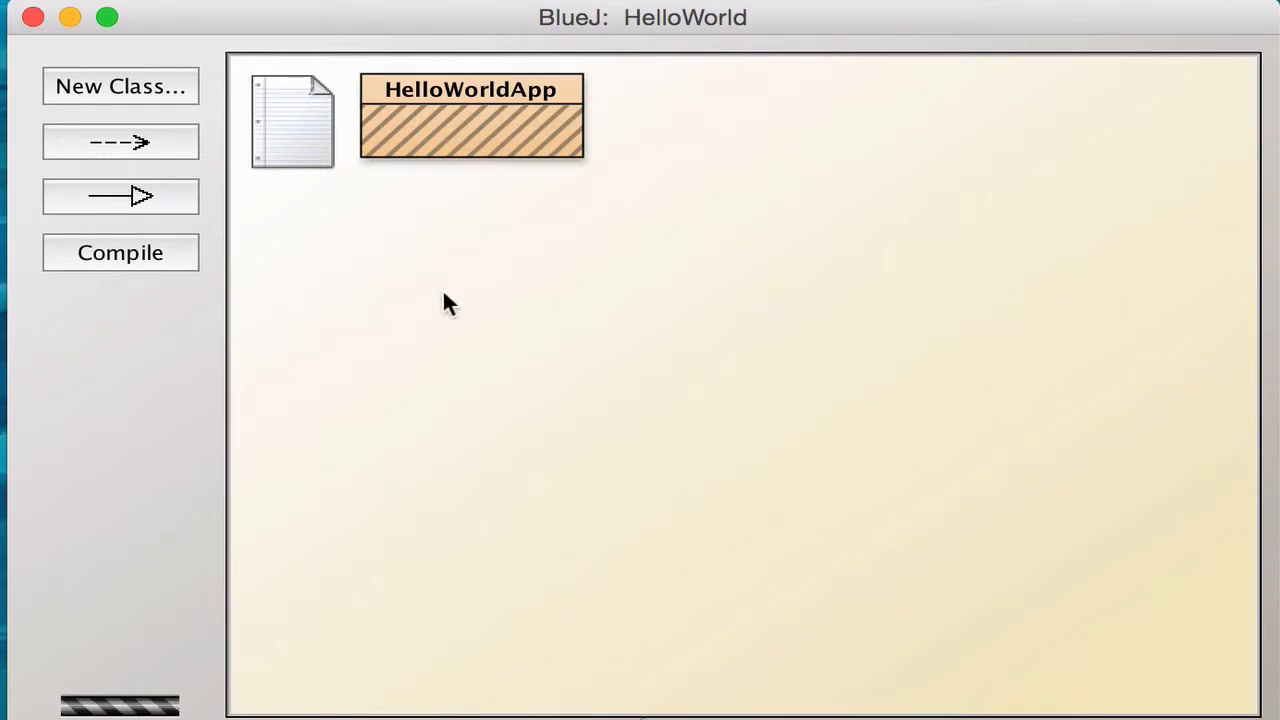
pyautogui.moveTo(371, 223)
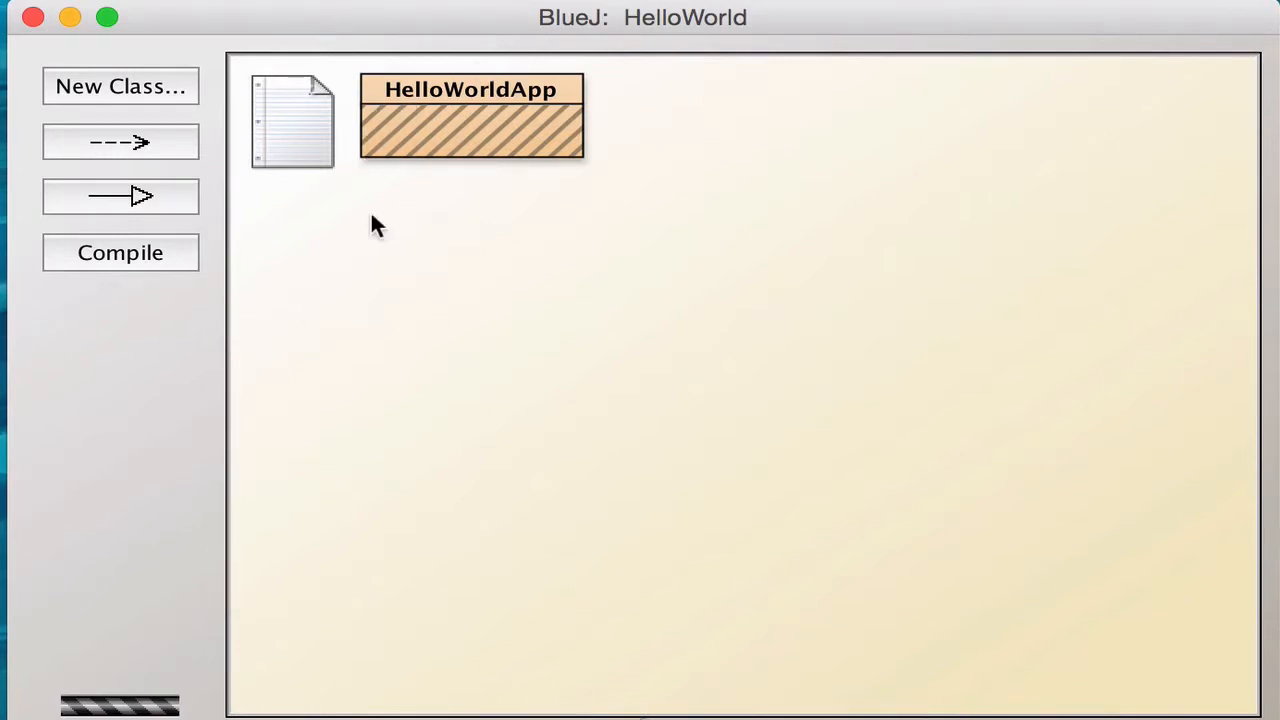
pyautogui.moveTo(359, 358)
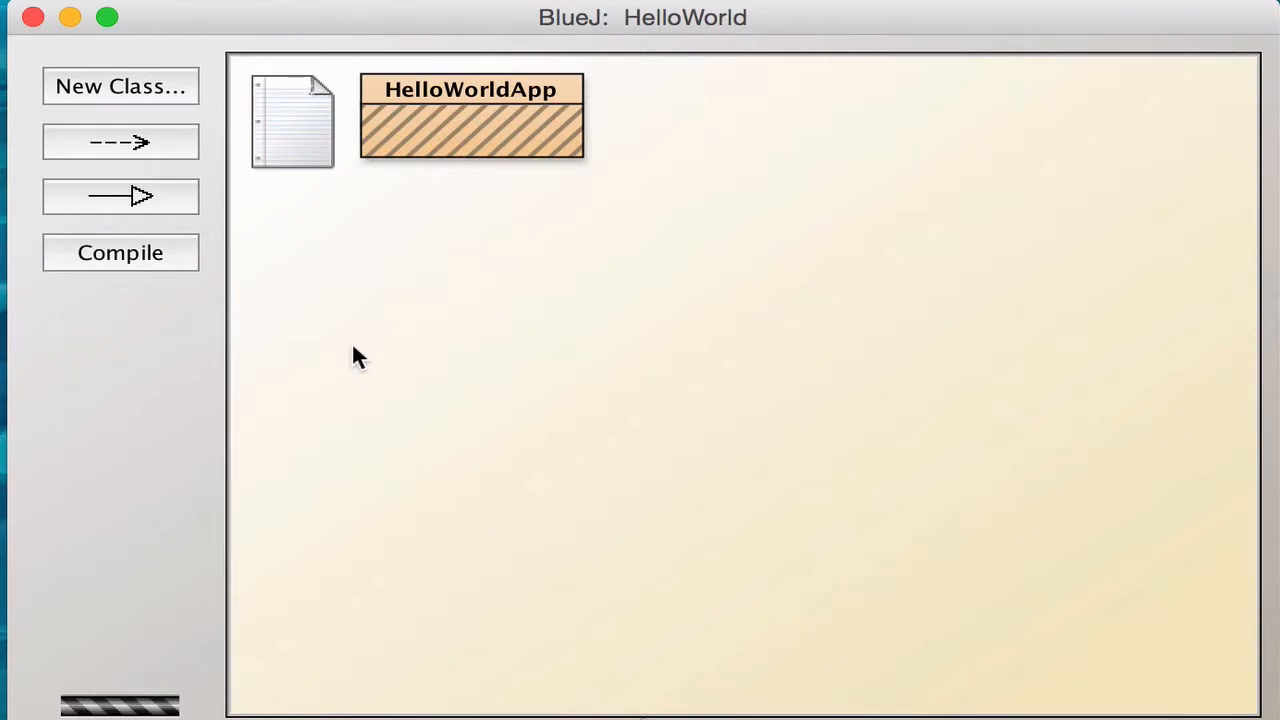
pyautogui.moveTo(473, 158)
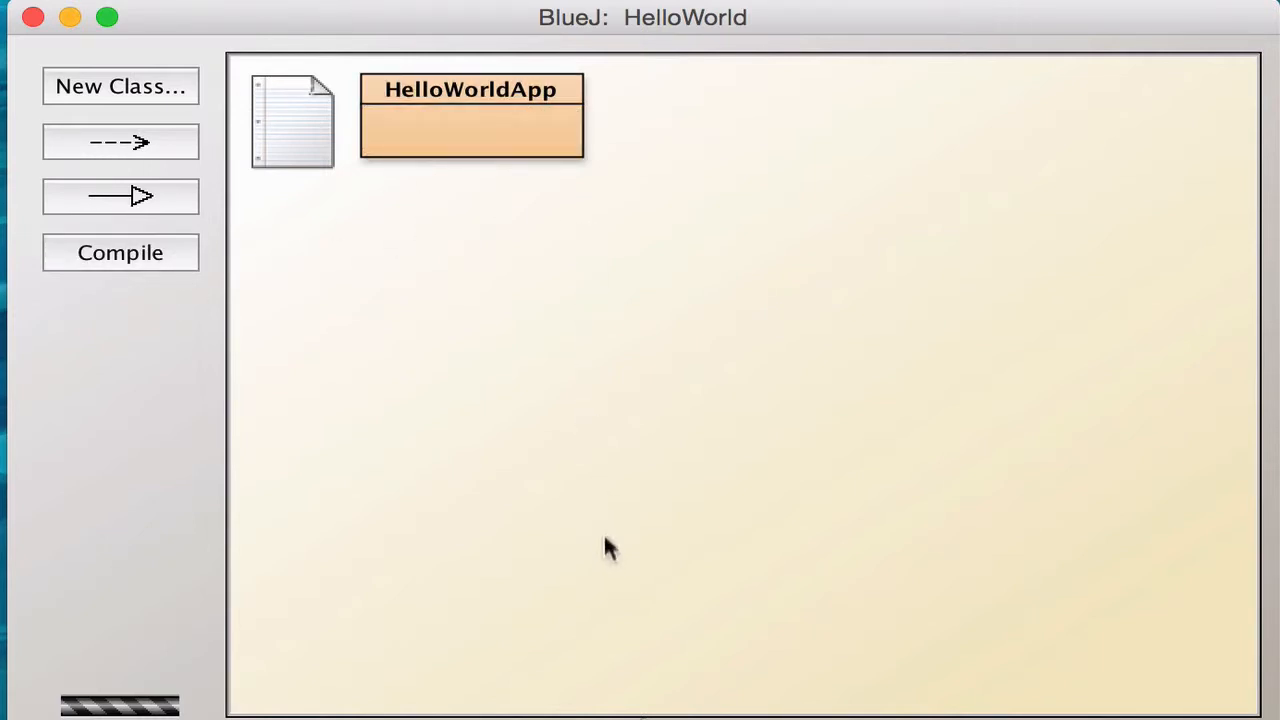
pyautogui.moveTo(610, 577)
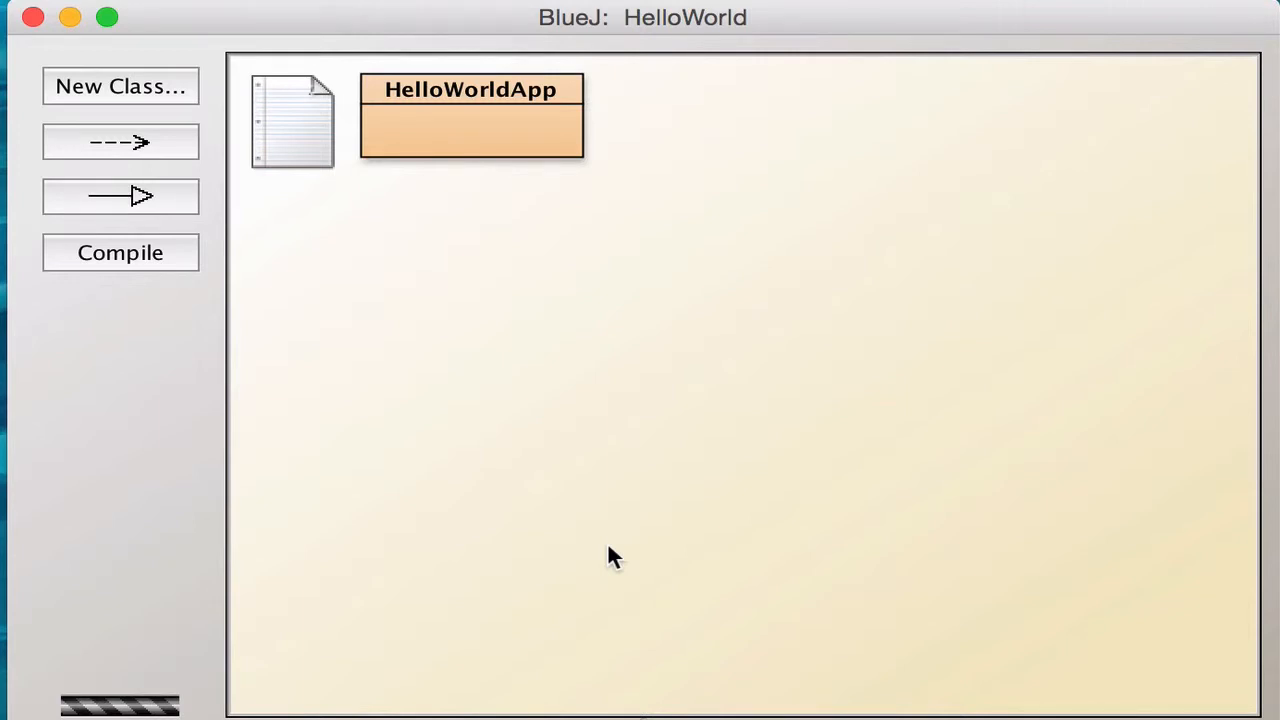
pyautogui.moveTo(535, 147)
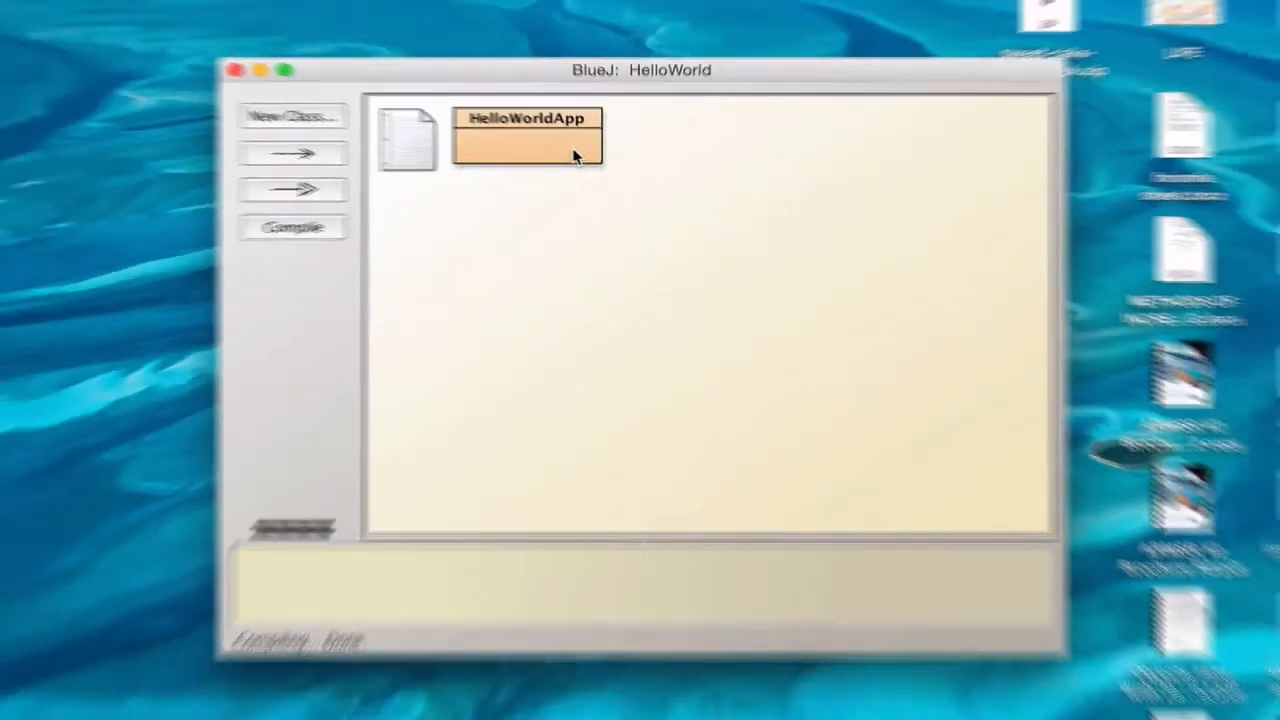
# Open HelloWorldApp in the editor, preview Documentation view, then return to Source Code
pyautogui.doubleClick(527, 135)
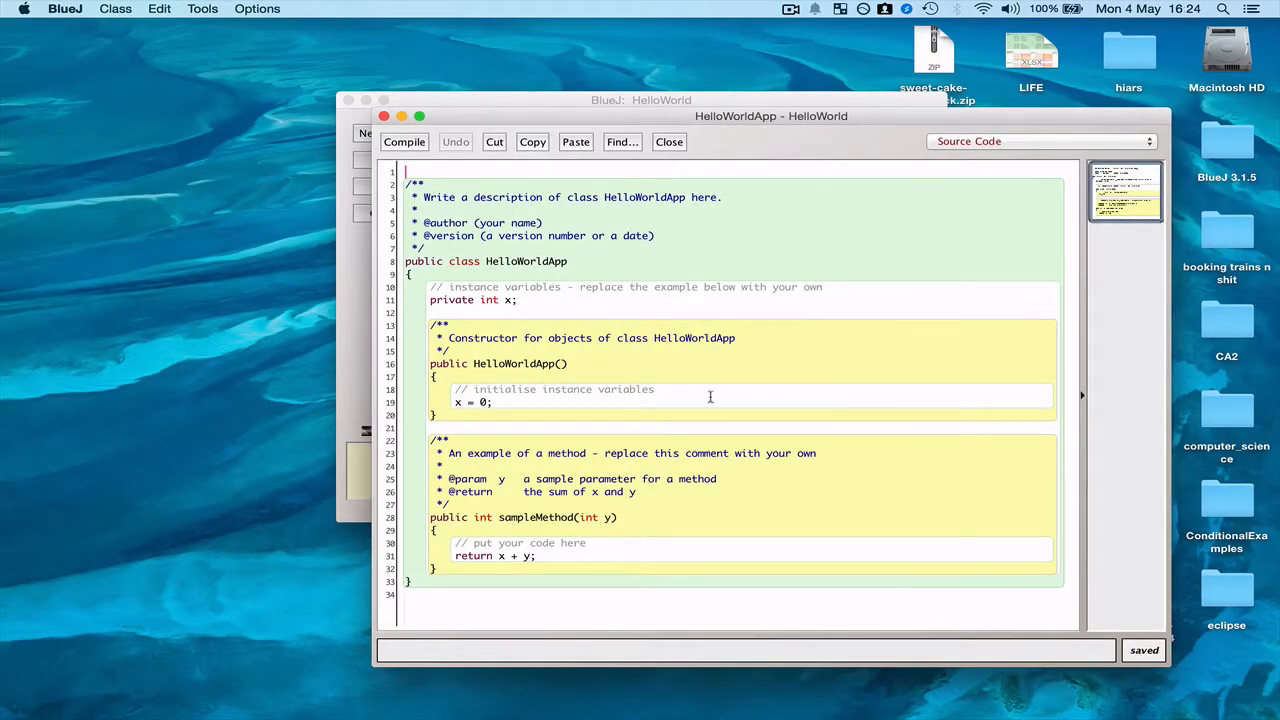
pyautogui.click(1040, 141)
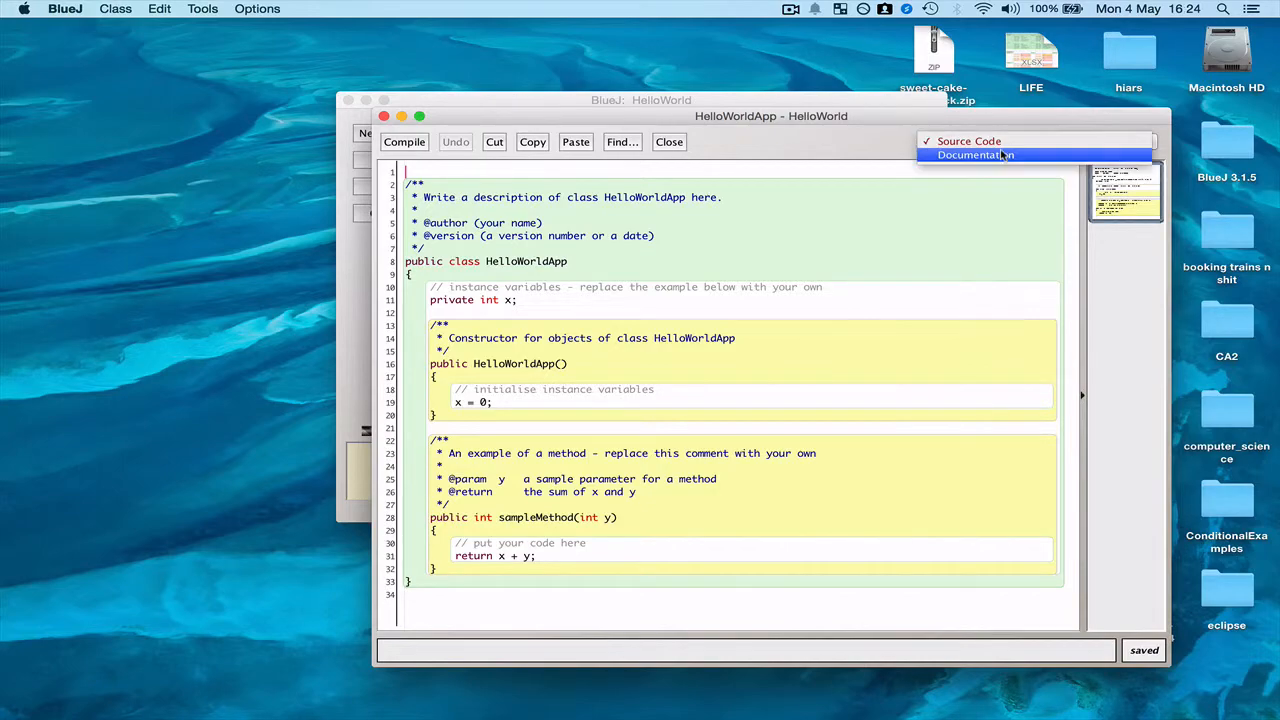
pyautogui.click(975, 155)
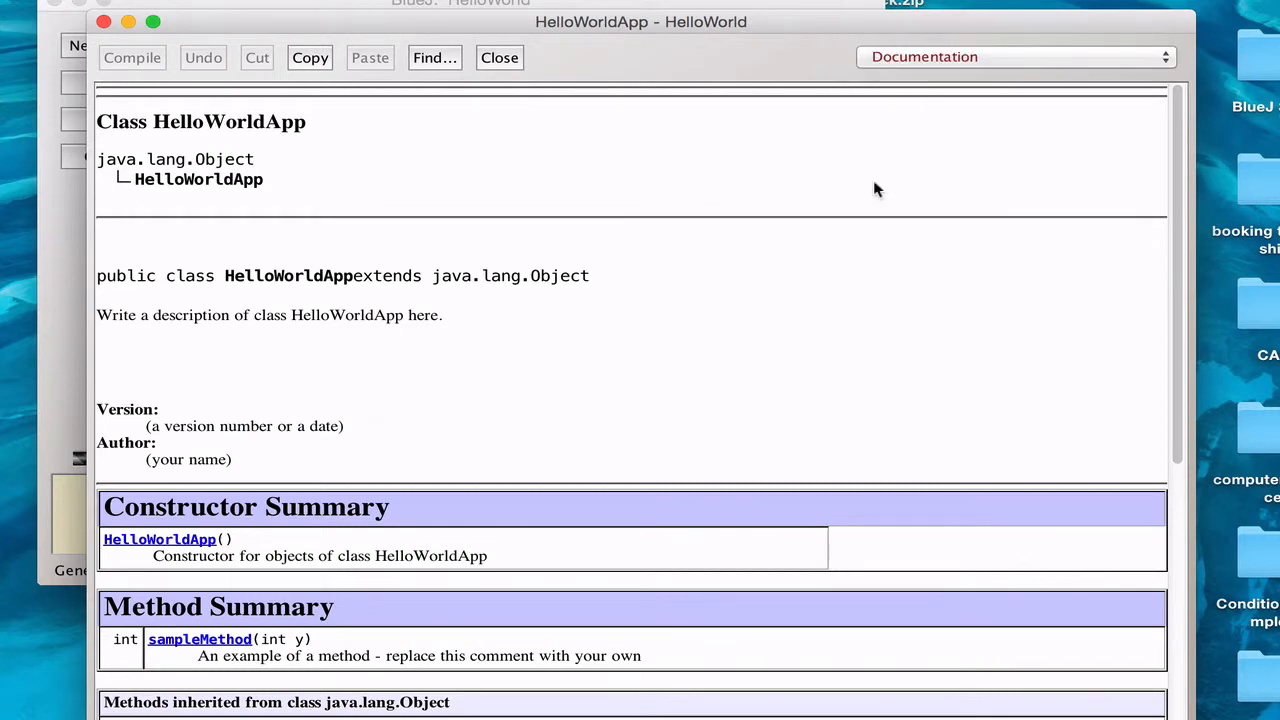
pyautogui.click(1013, 57)
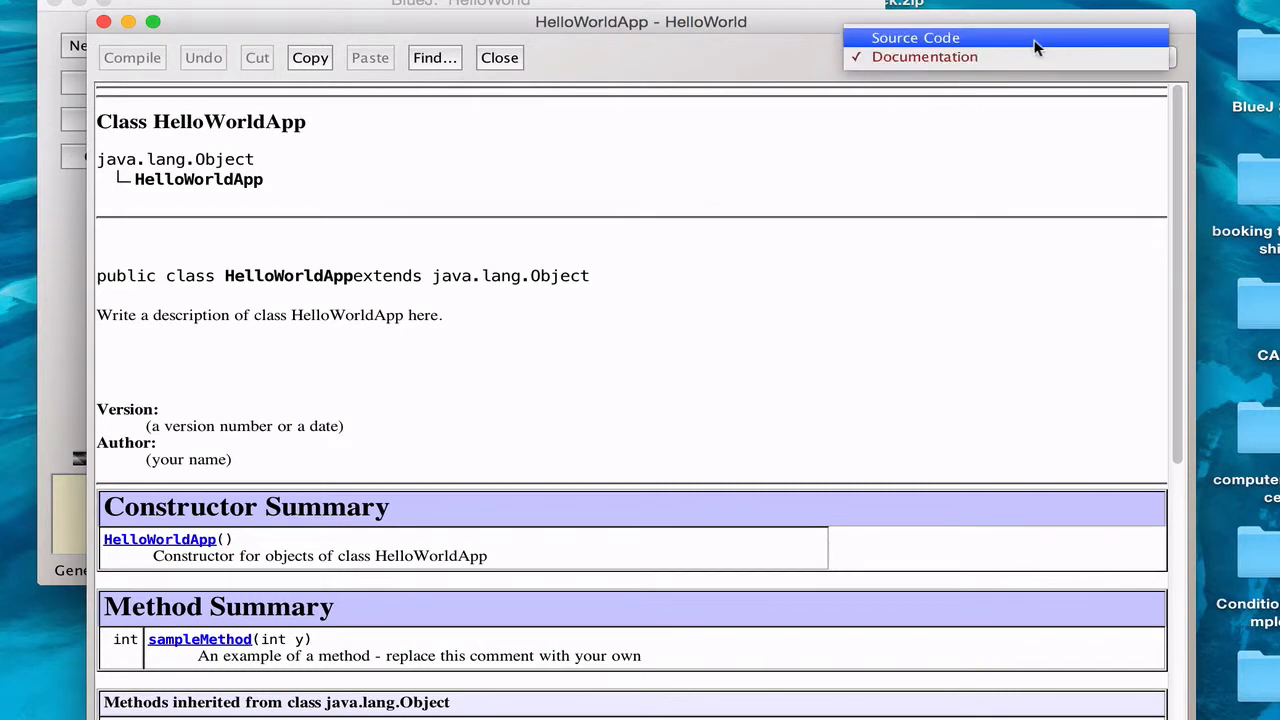
pyautogui.click(913, 37)
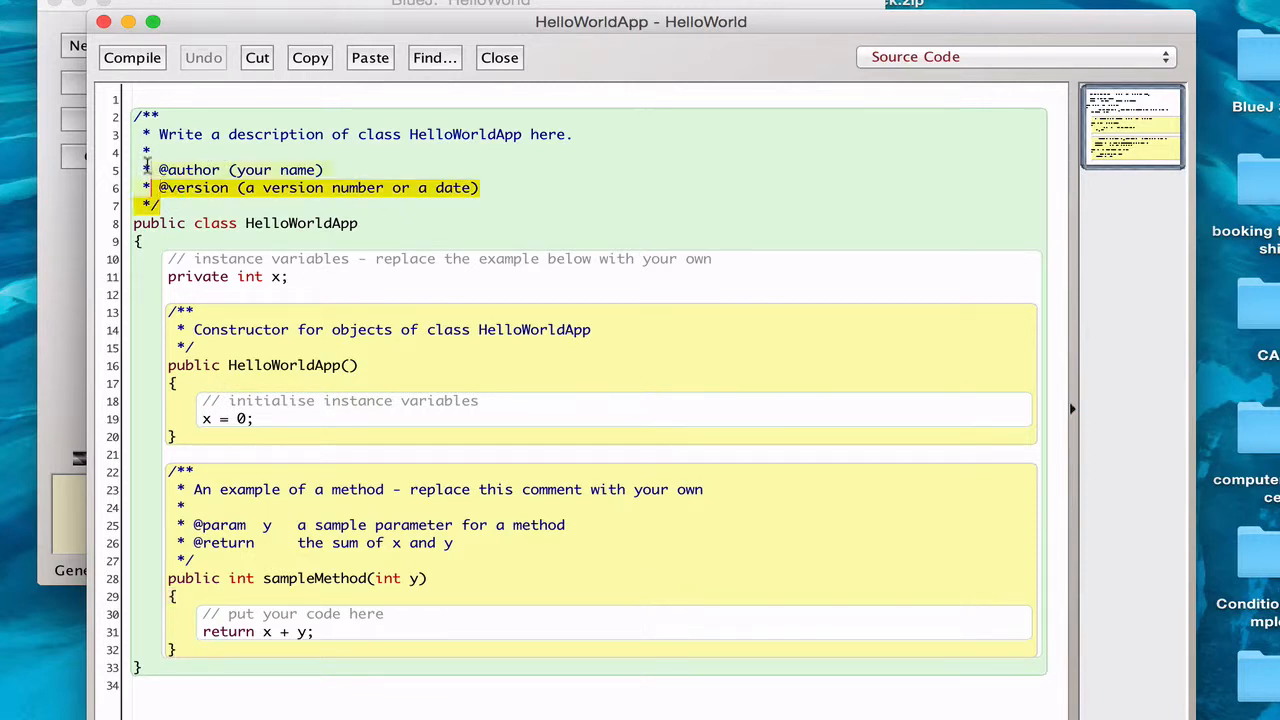
# Move the class's opening brace onto the 'public class HelloWorldApp' line
pyautogui.moveTo(134, 115); pyautogui.dragTo(480, 187)
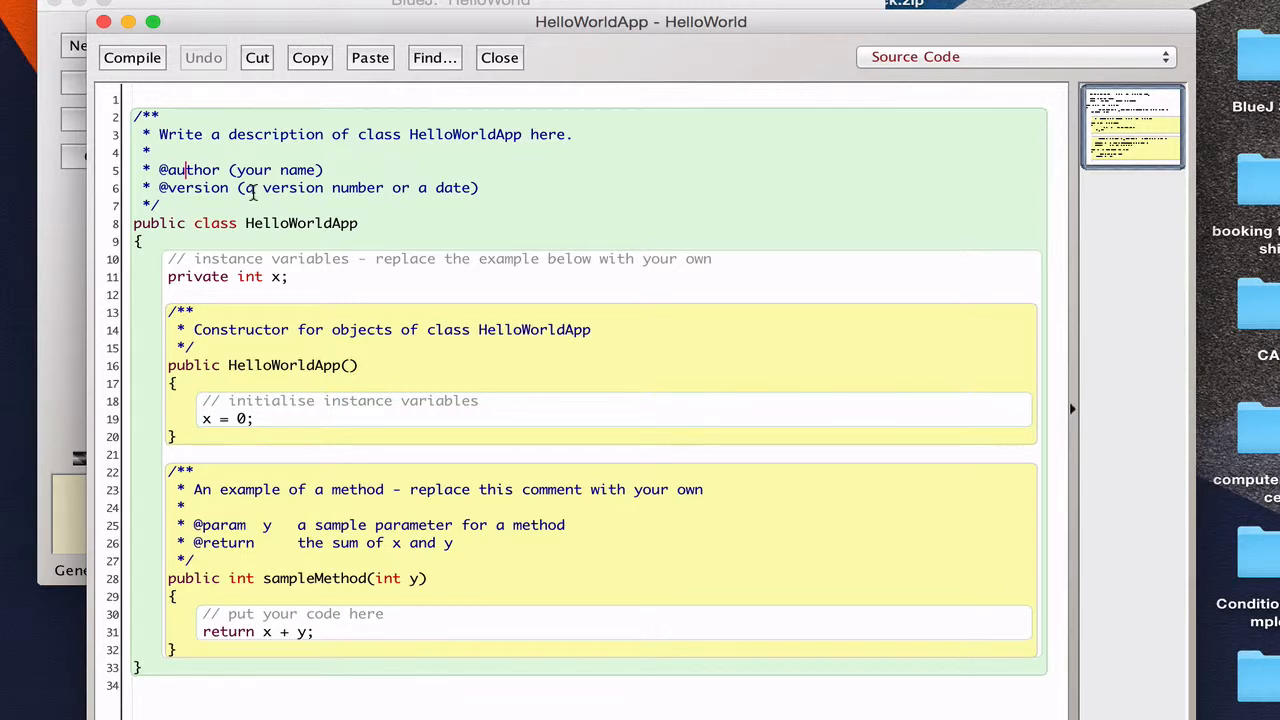
pyautogui.doubleClick(185, 223)
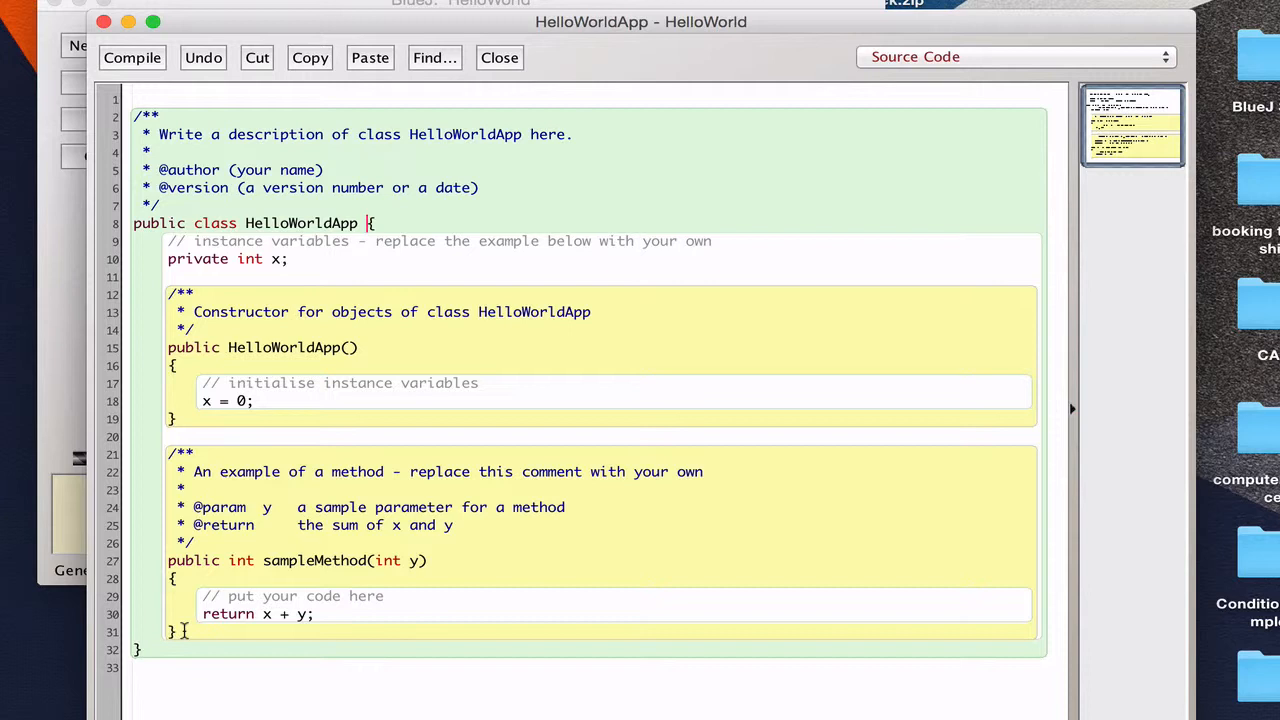
pyautogui.moveTo(168, 240)
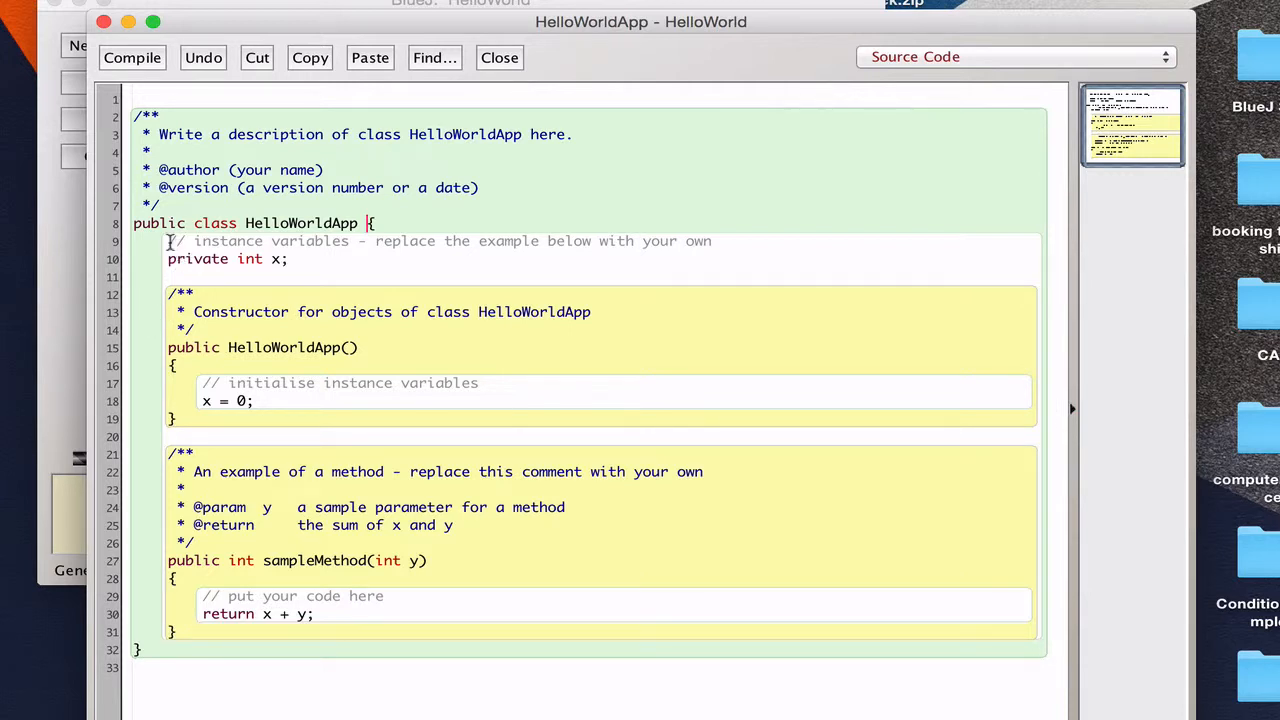
pyautogui.moveTo(168, 241); pyautogui.dragTo(434, 241)
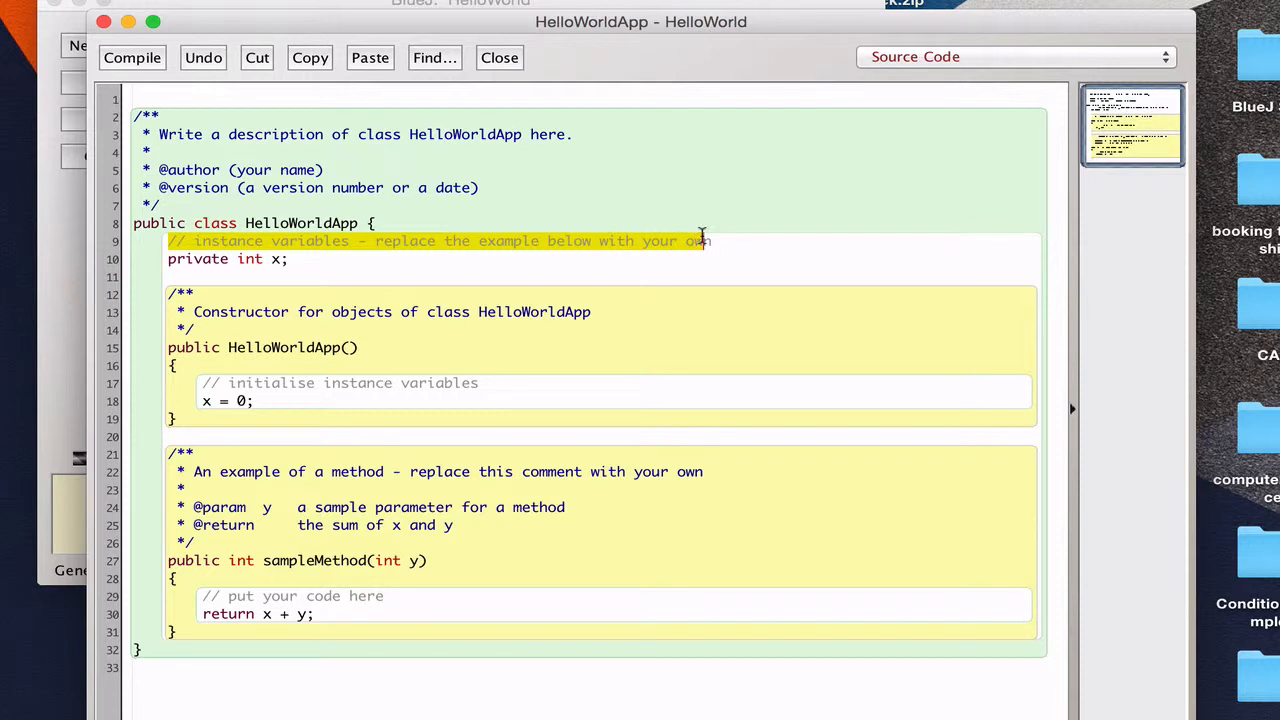
pyautogui.click(720, 240)
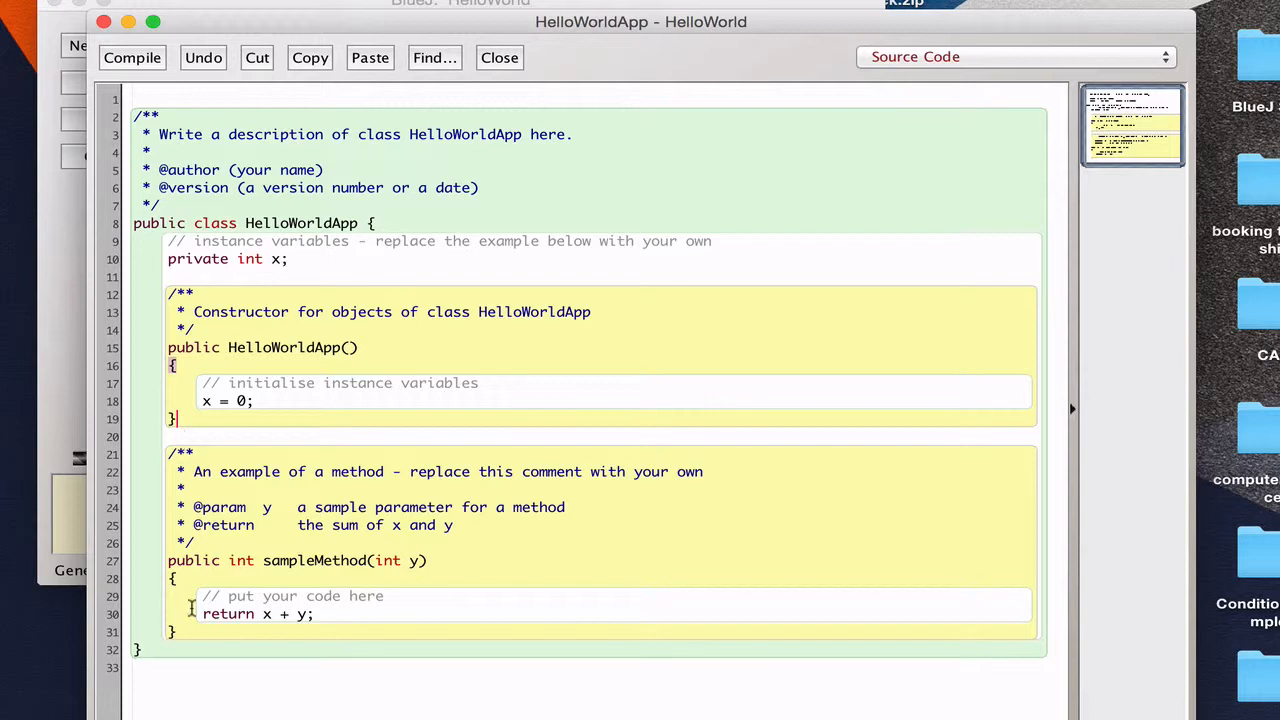
# Select and delete the template field, constructor and sampleMethod inside the class braces
pyautogui.moveTo(190, 578); pyautogui.dragTo(320, 631)
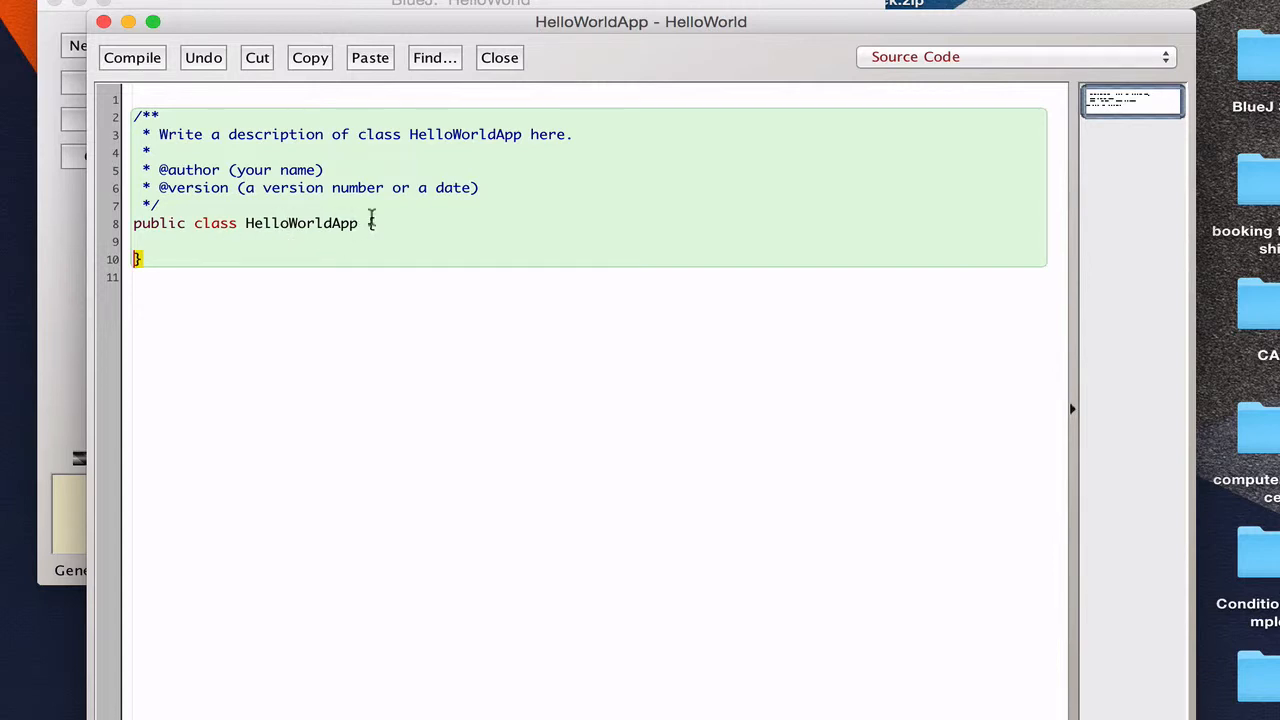
# Type the comment '//all statements and code will be written within this scope' in the class
pyautogui.press('Return')
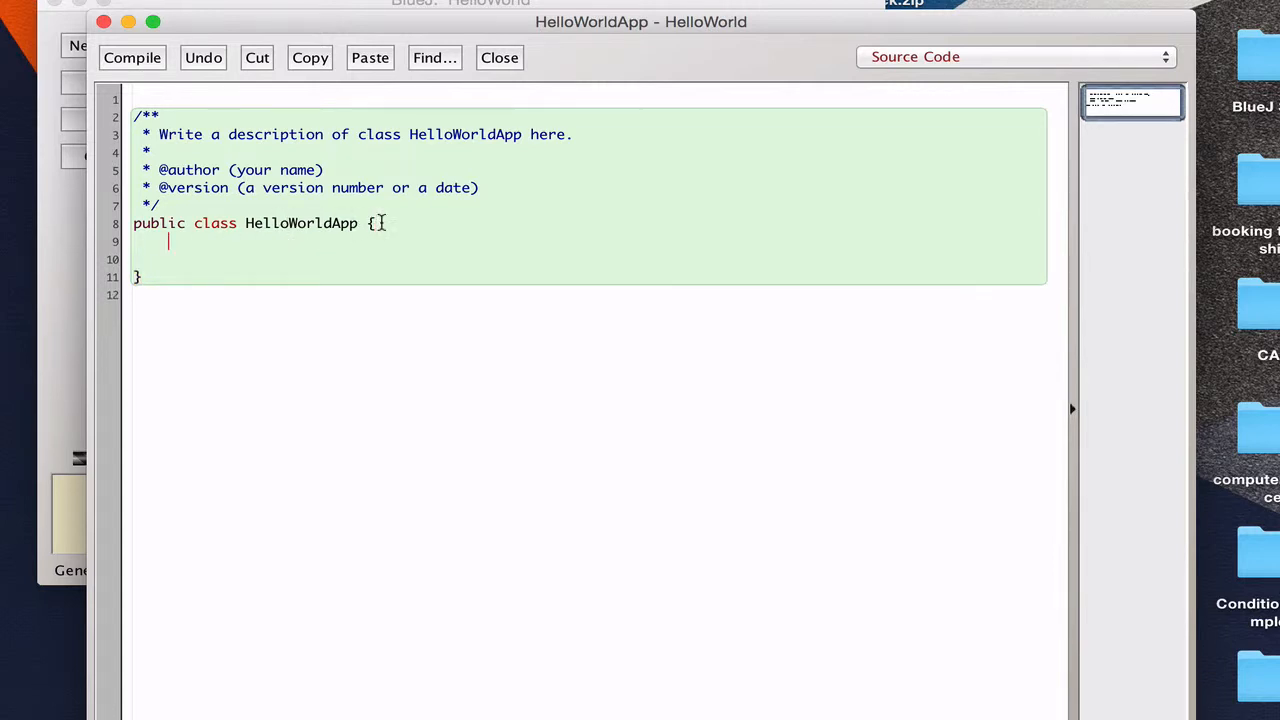
pyautogui.write('//')
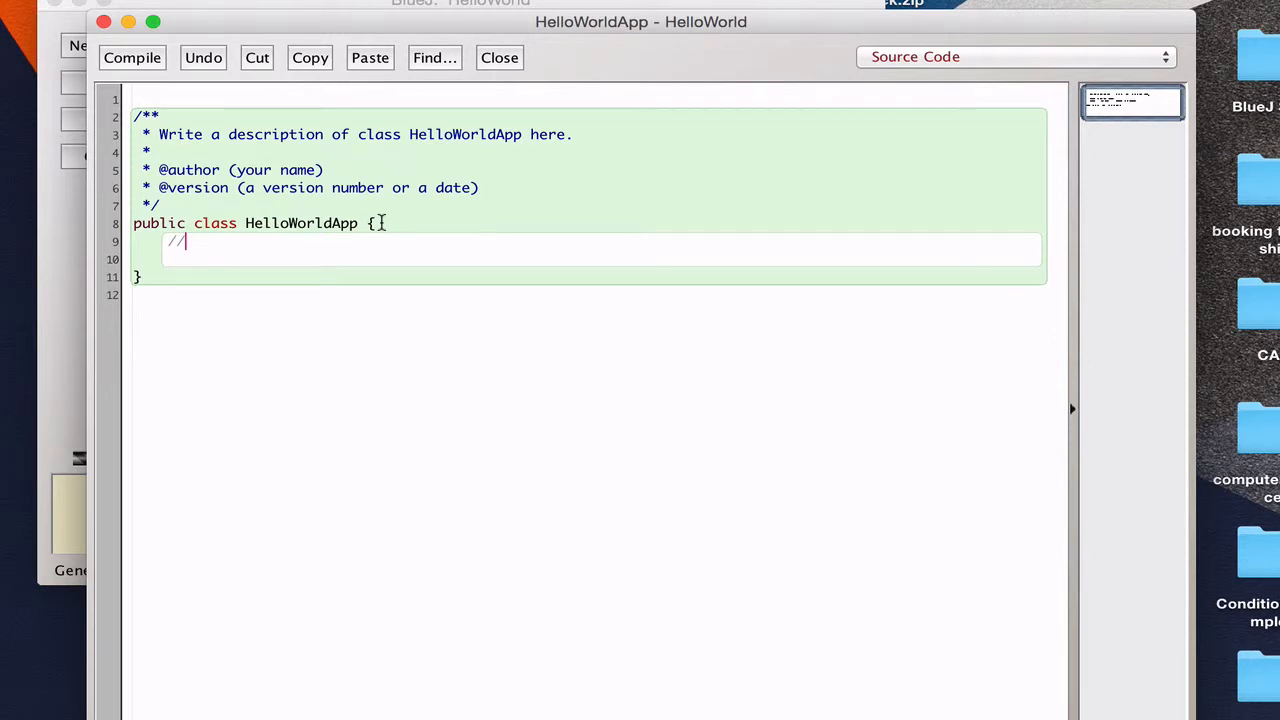
pyautogui.write('all')
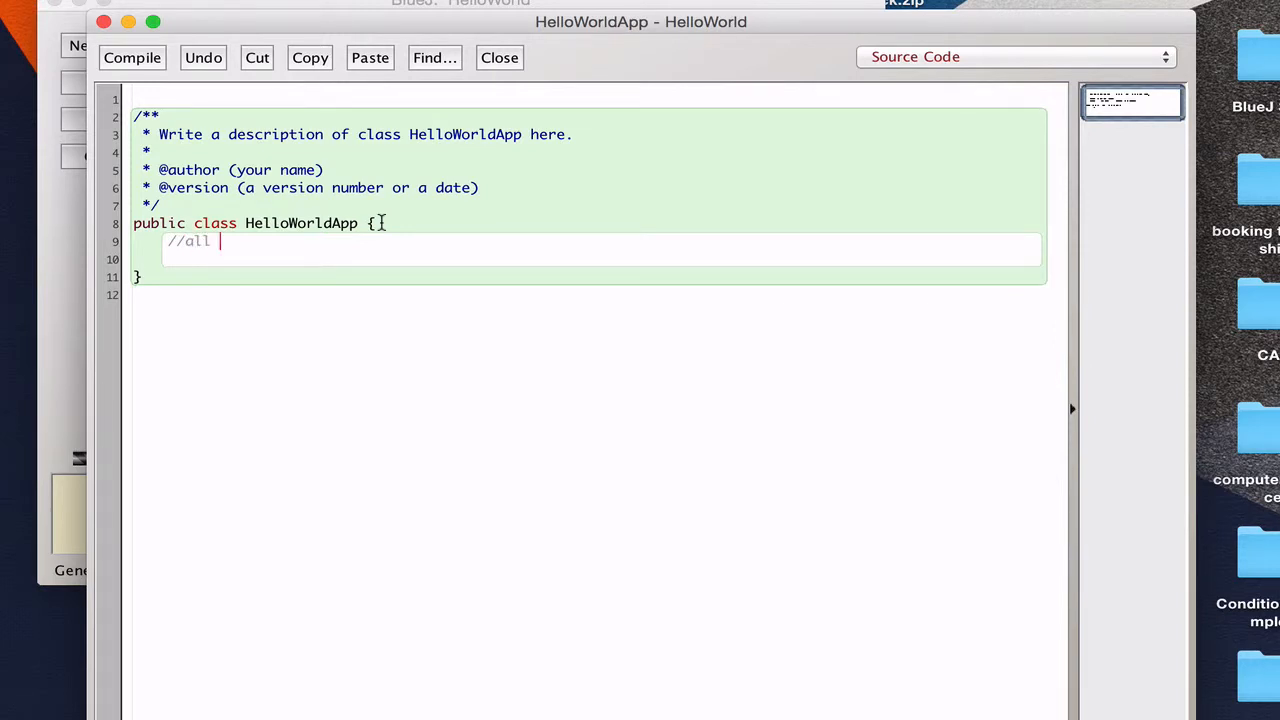
pyautogui.write('statements and')
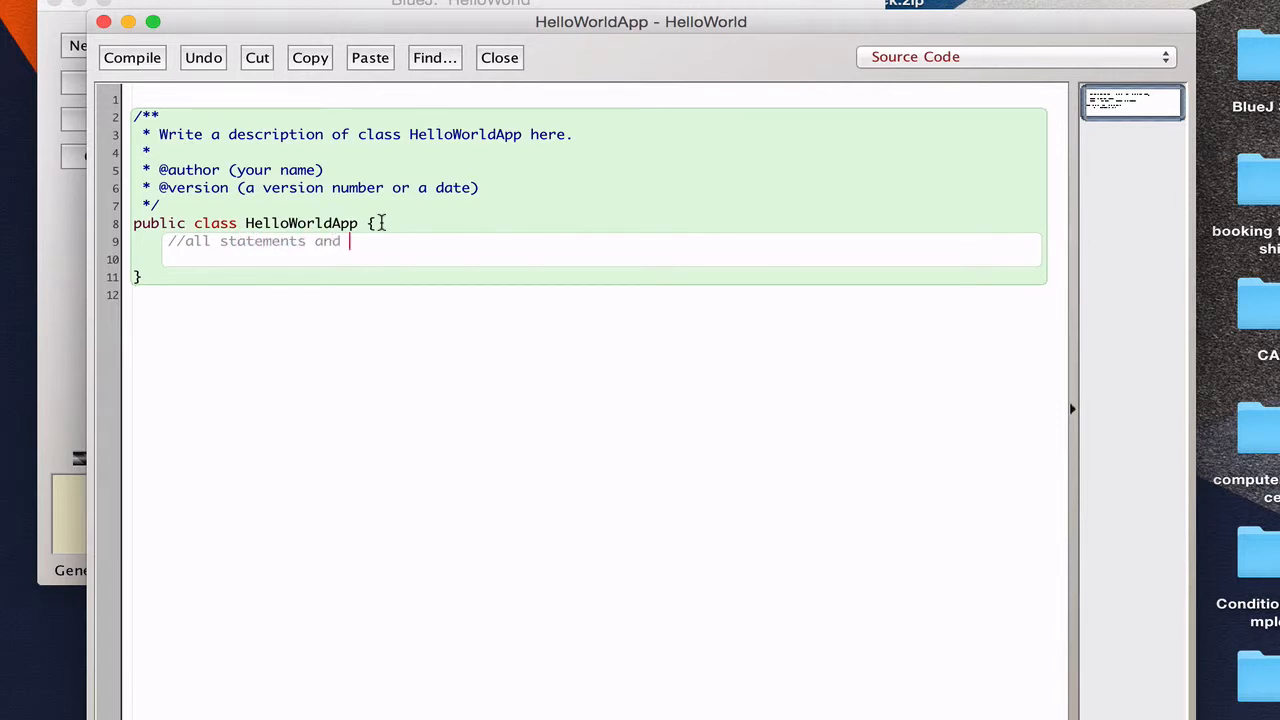
pyautogui.write('code will be written wi')
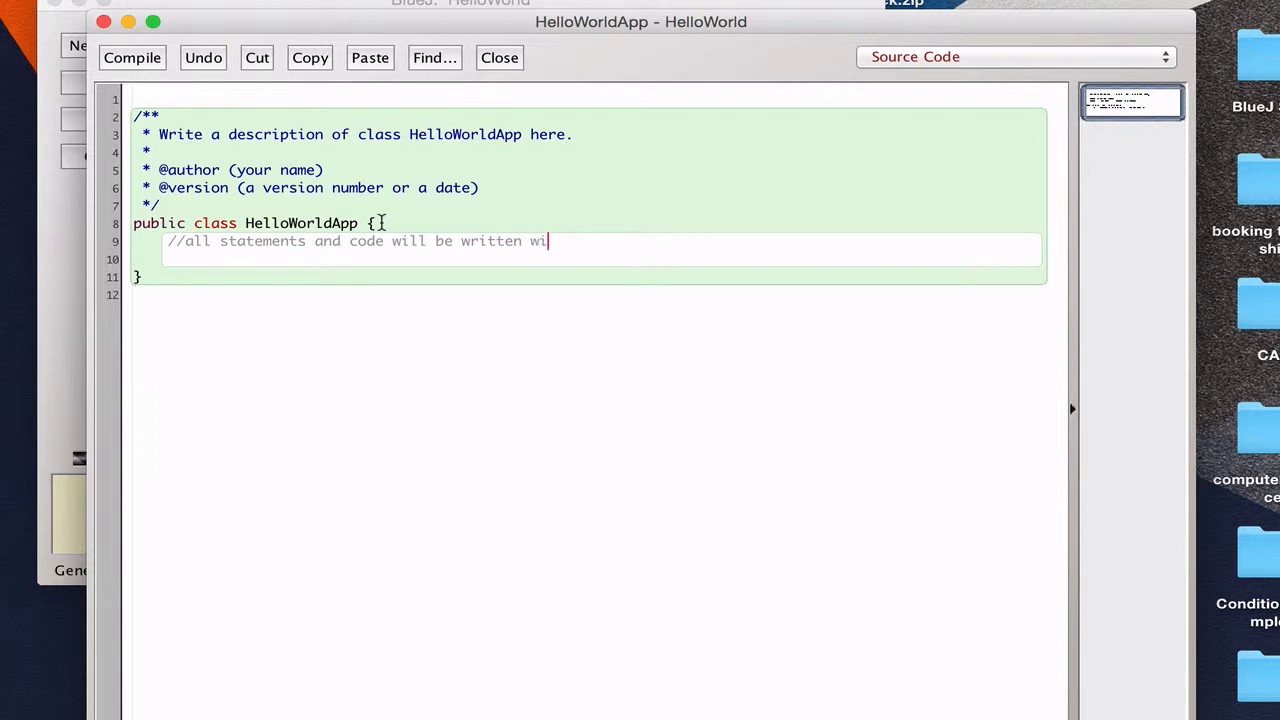
pyautogui.write('thin this sco')
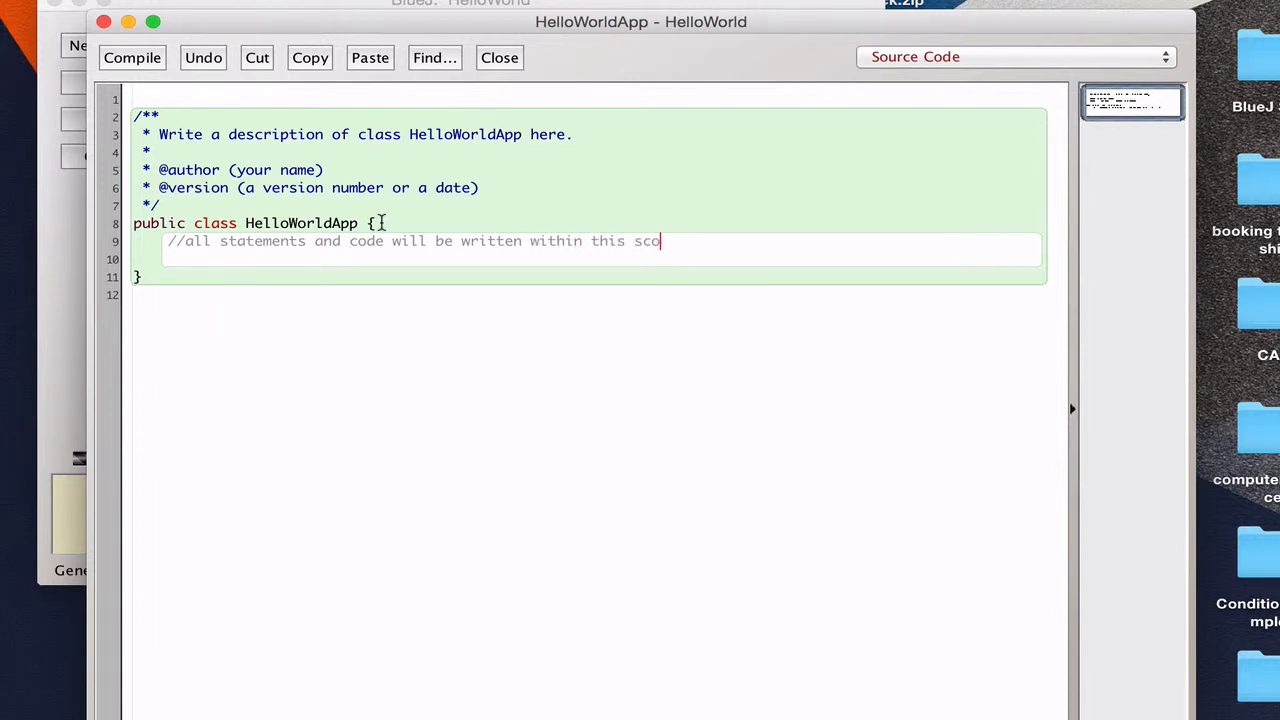
pyautogui.write('pe')
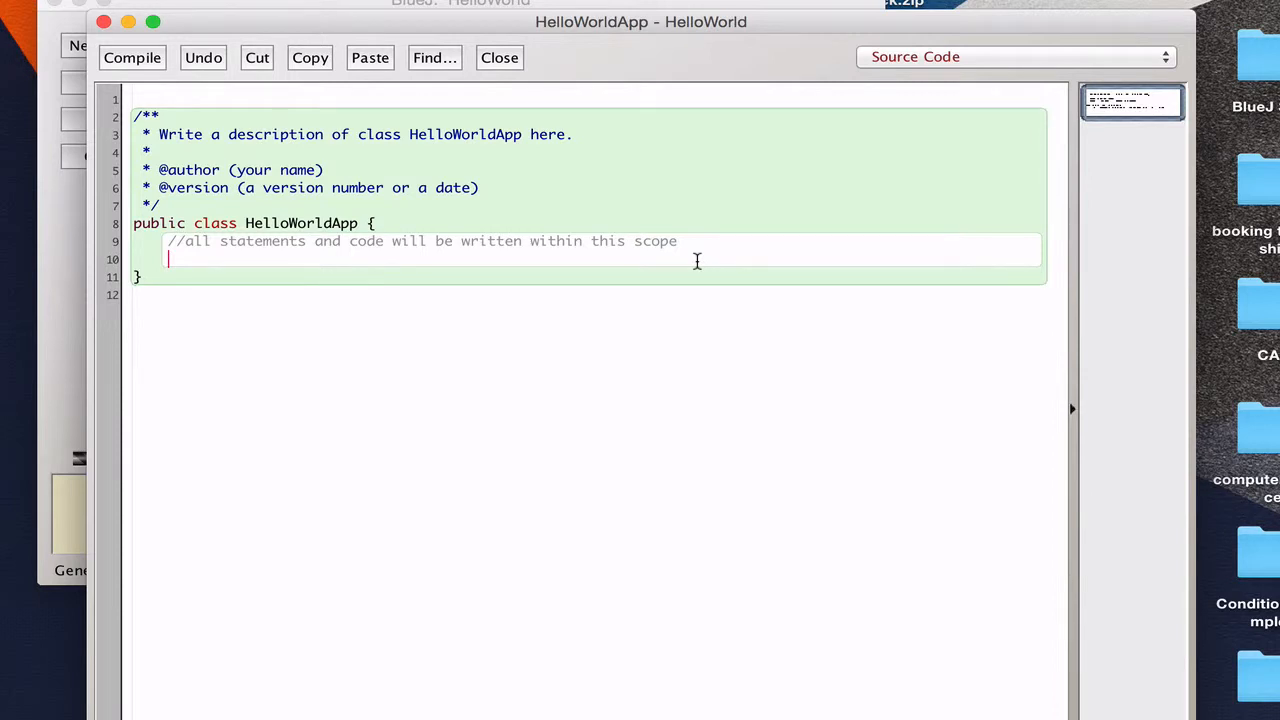
# Write an empty 'public static void main(String[] args){}' method, removing the space before '('
pyautogui.write('public')
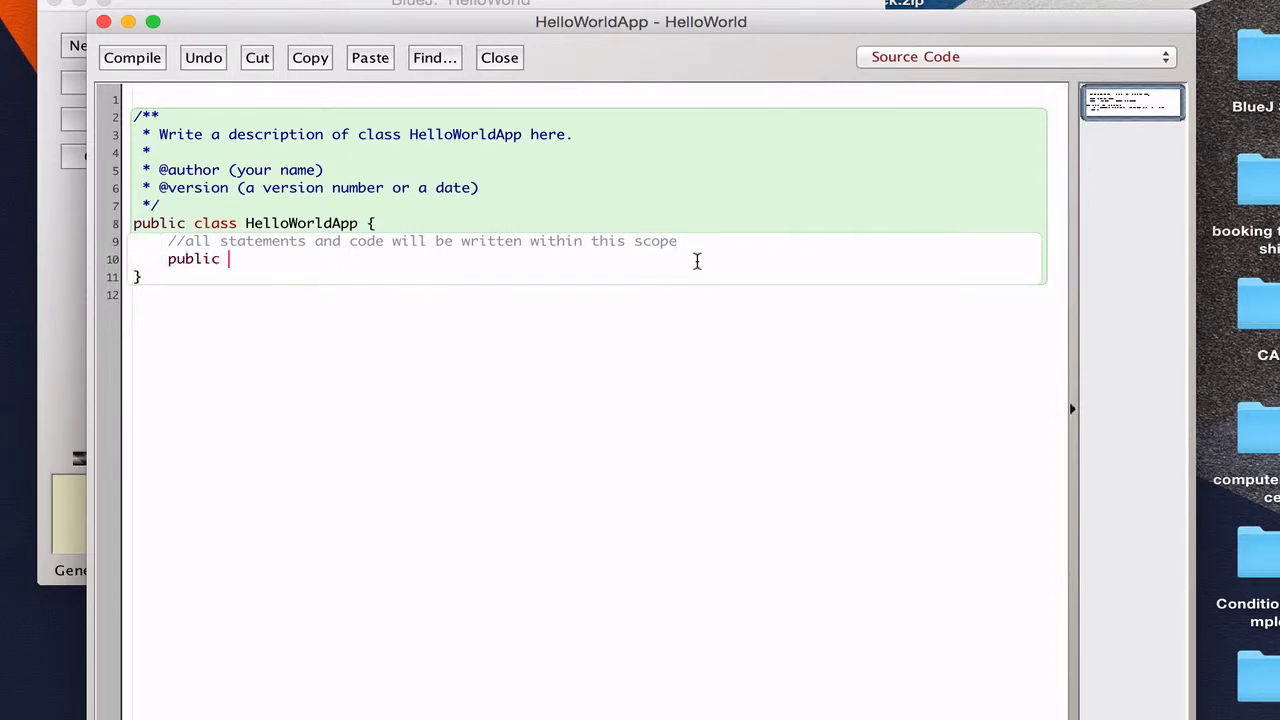
pyautogui.write('static')
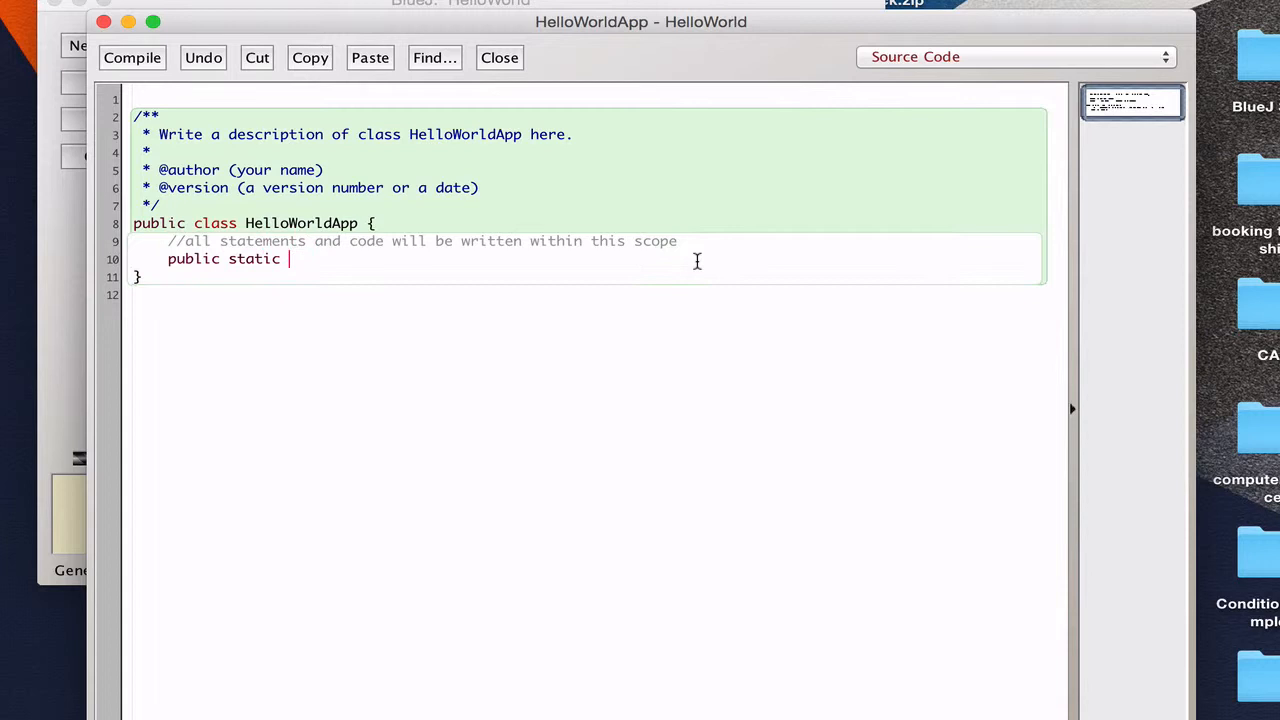
pyautogui.write('void main (Str')
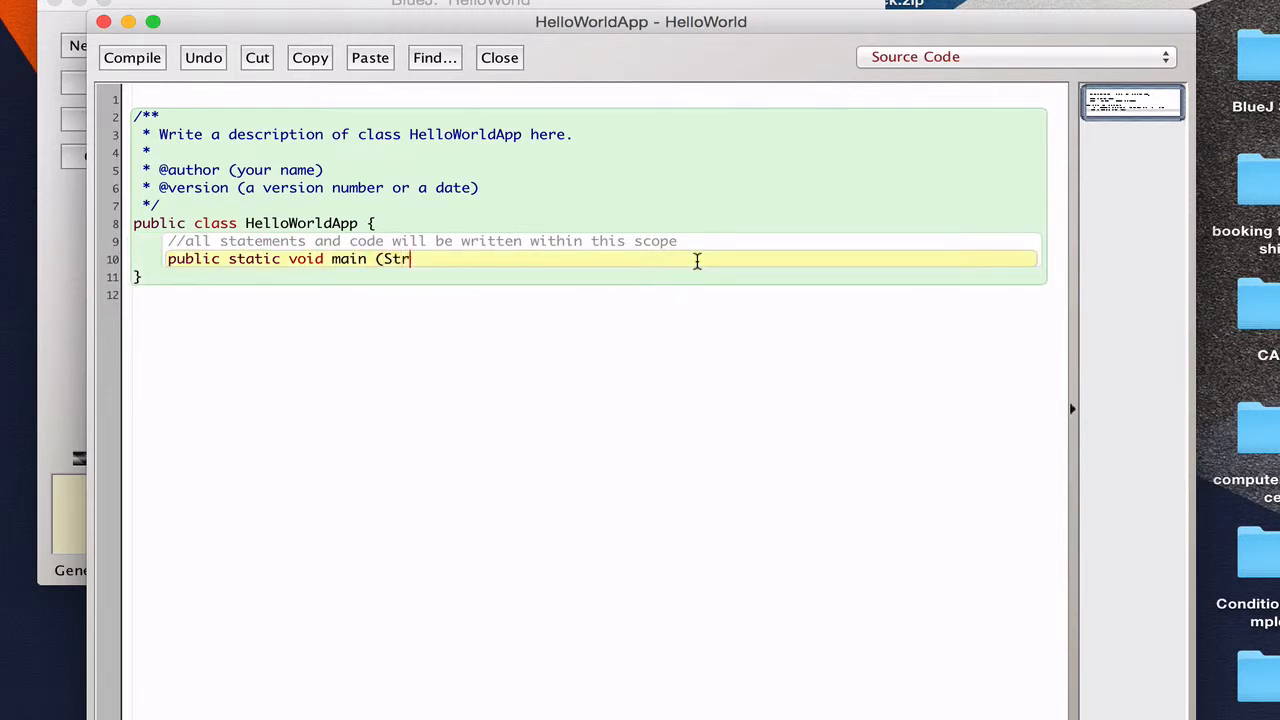
pyautogui.write('ing[] args)')
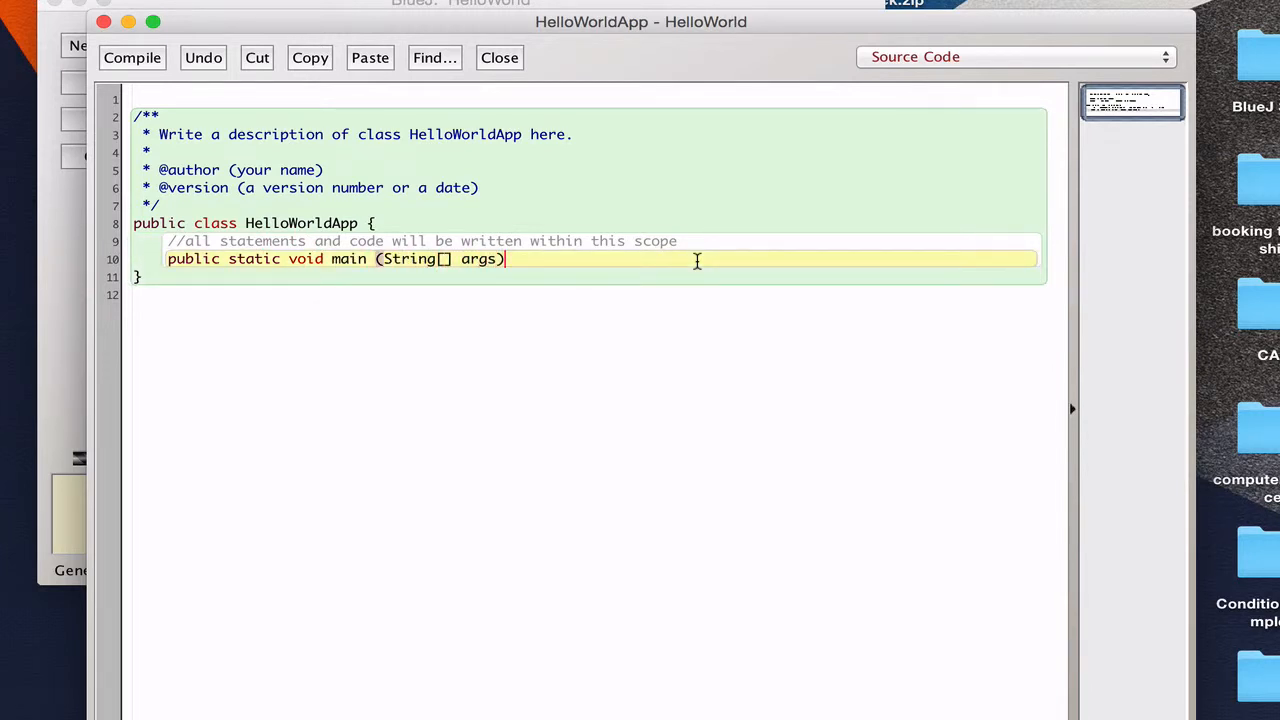
pyautogui.write('{')
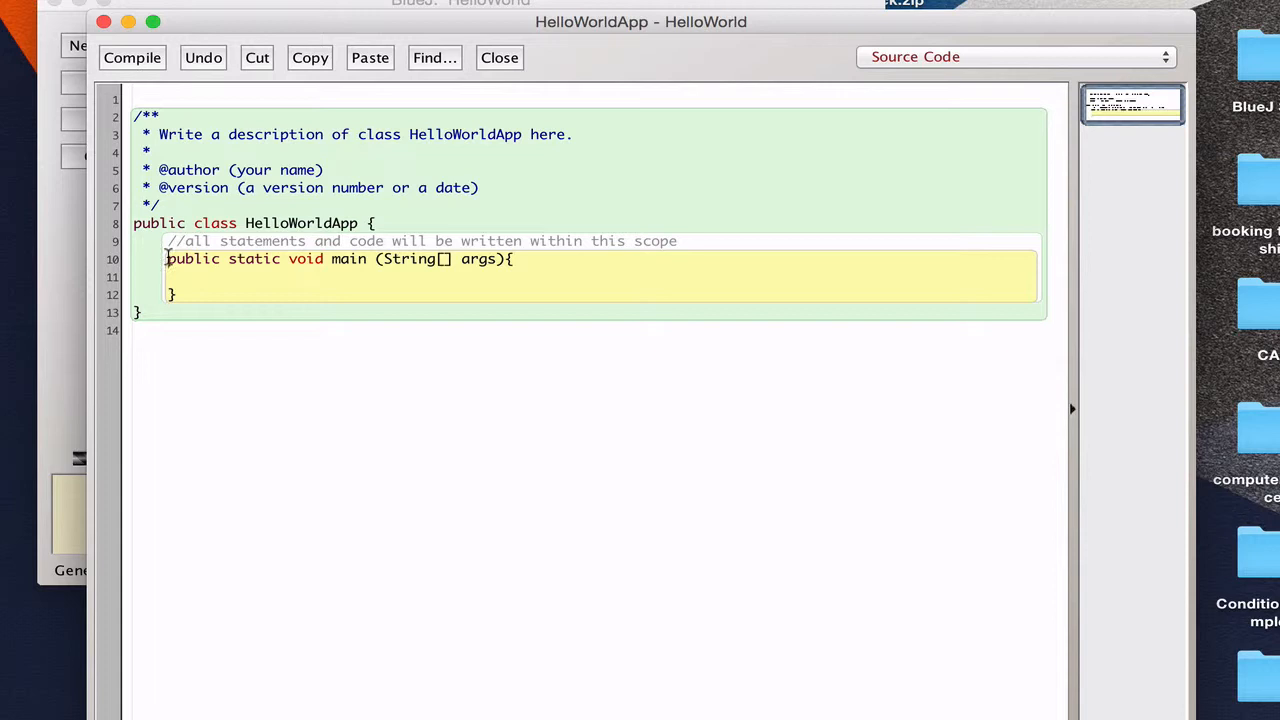
pyautogui.doubleClick(192, 259)
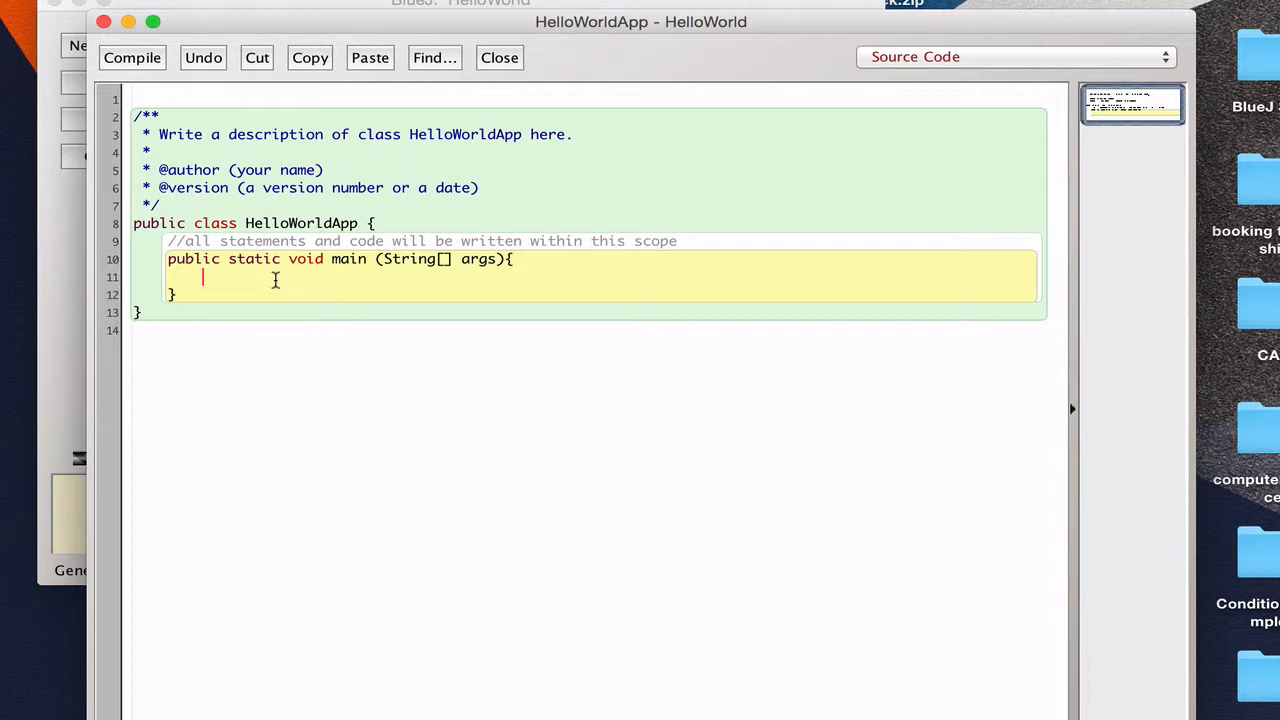
pyautogui.doubleClick(304, 259)
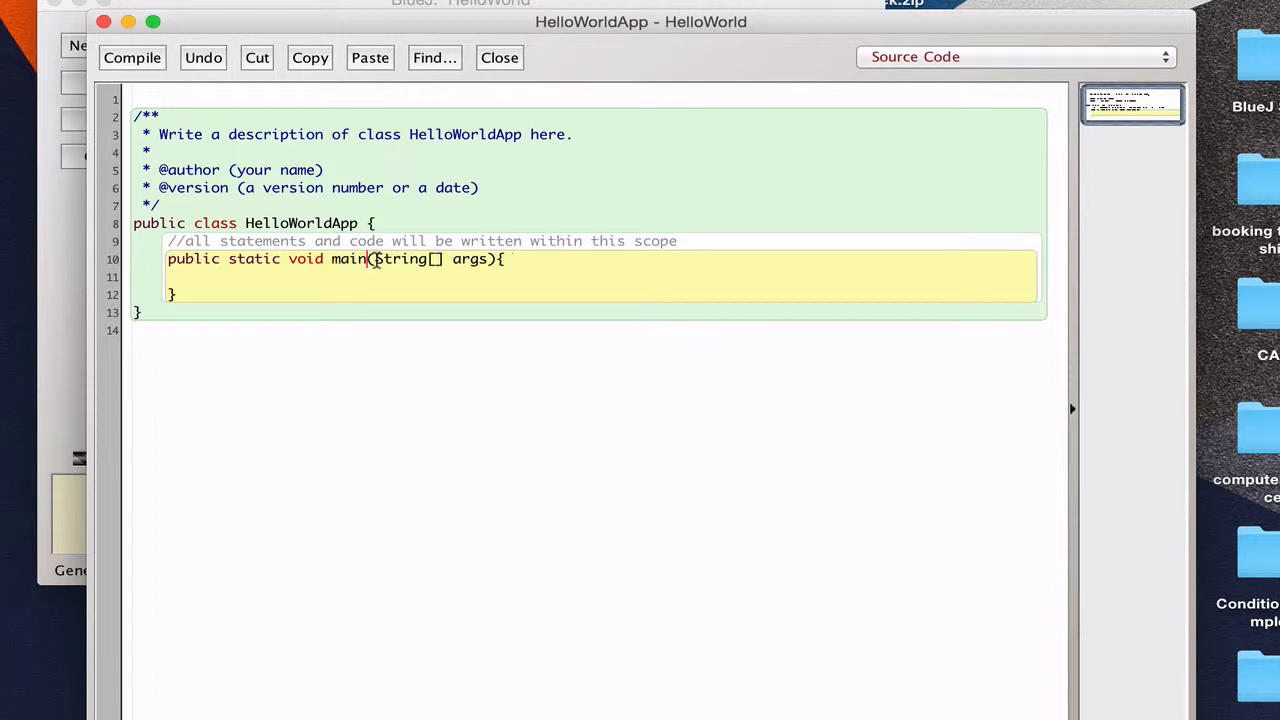
pyautogui.doubleClick(400, 259)
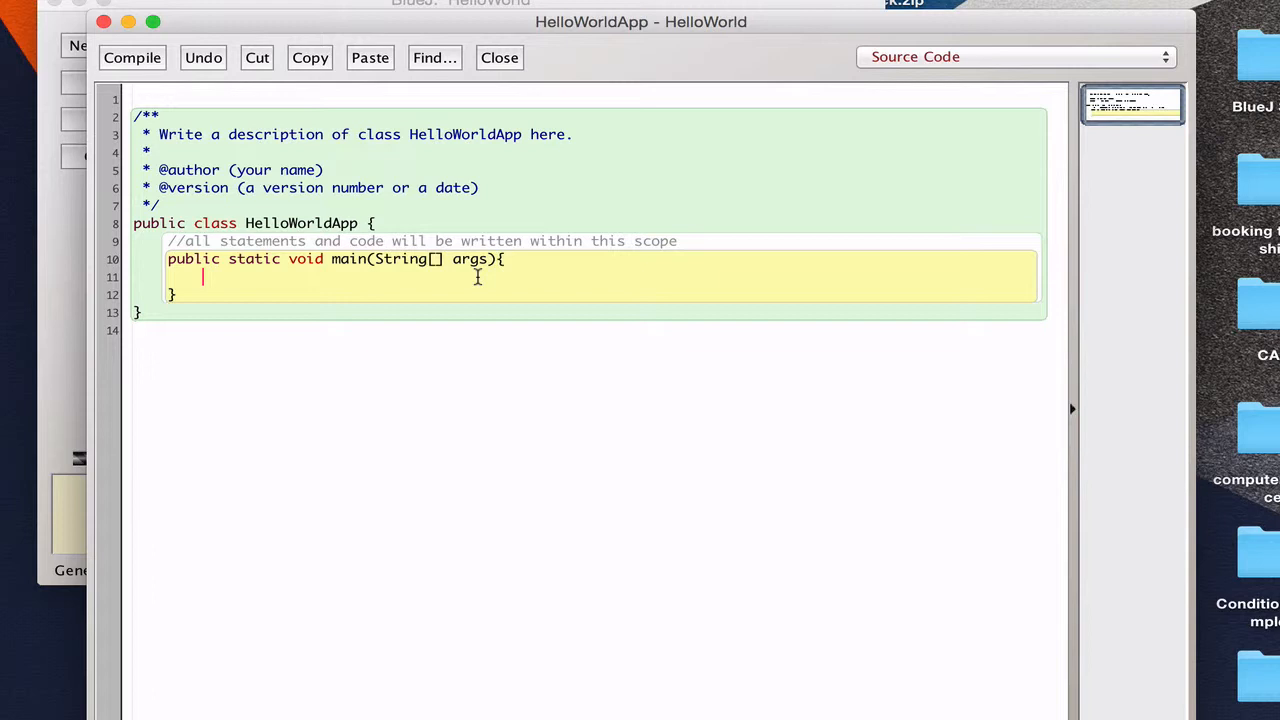
# Type System.out.println("hello world") inside main, then delete its trailing semicolon
pyautogui.write('Syst')
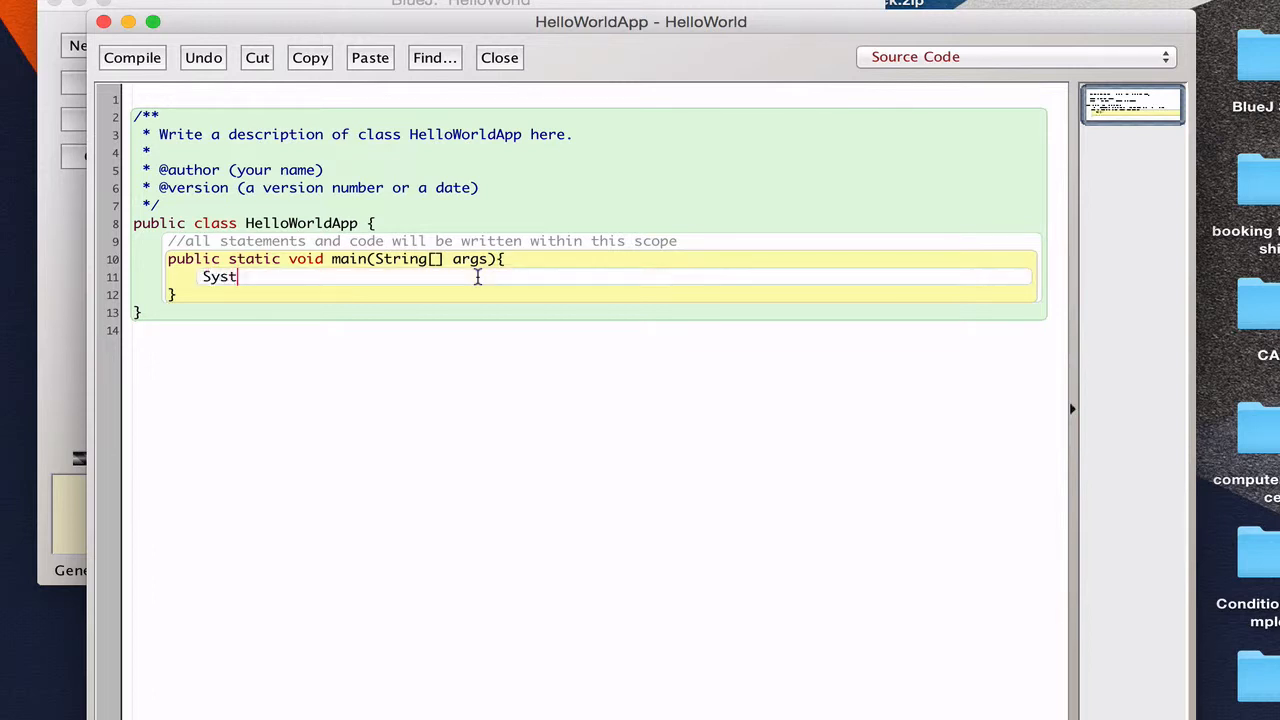
pyautogui.write('em.')
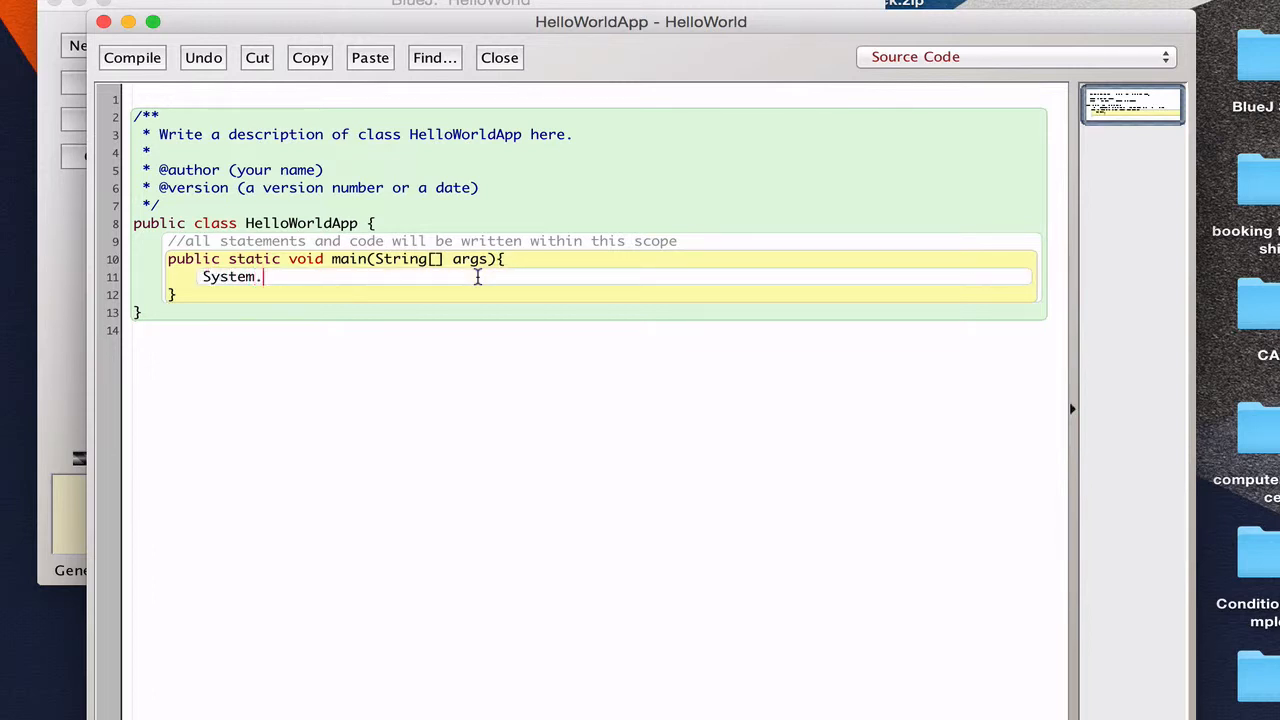
pyautogui.write('out')
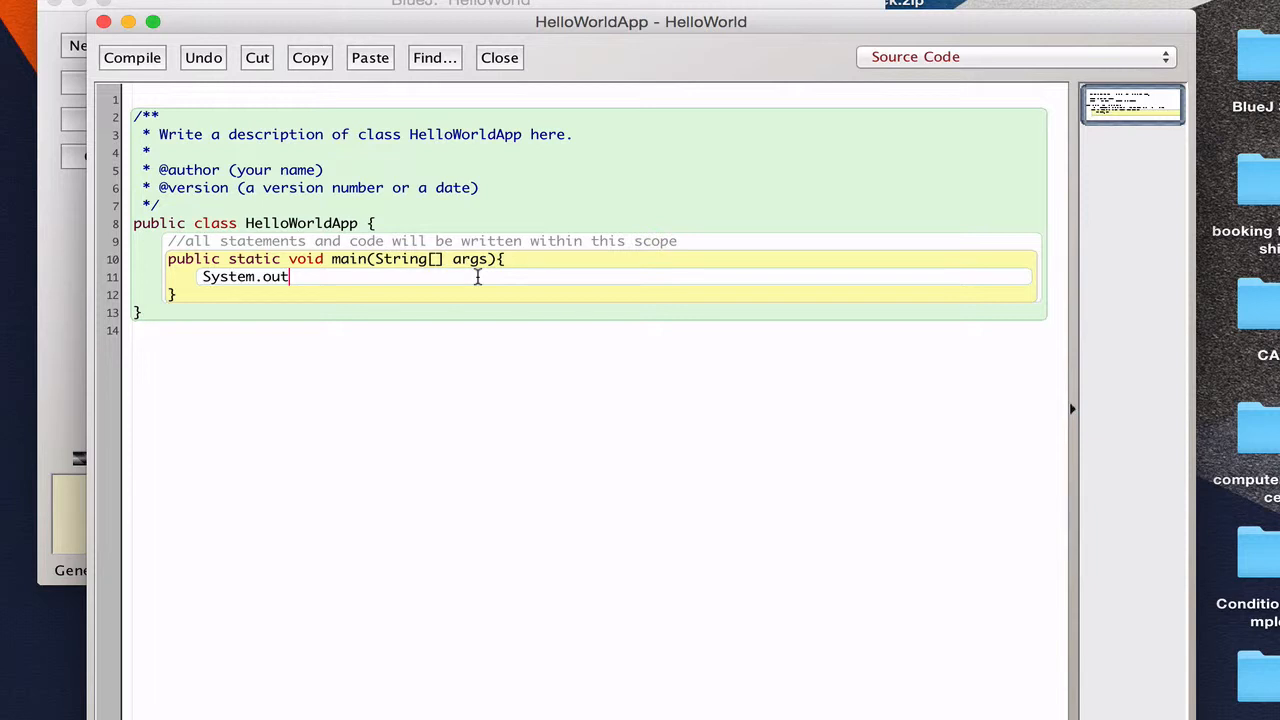
pyautogui.write('.prin')
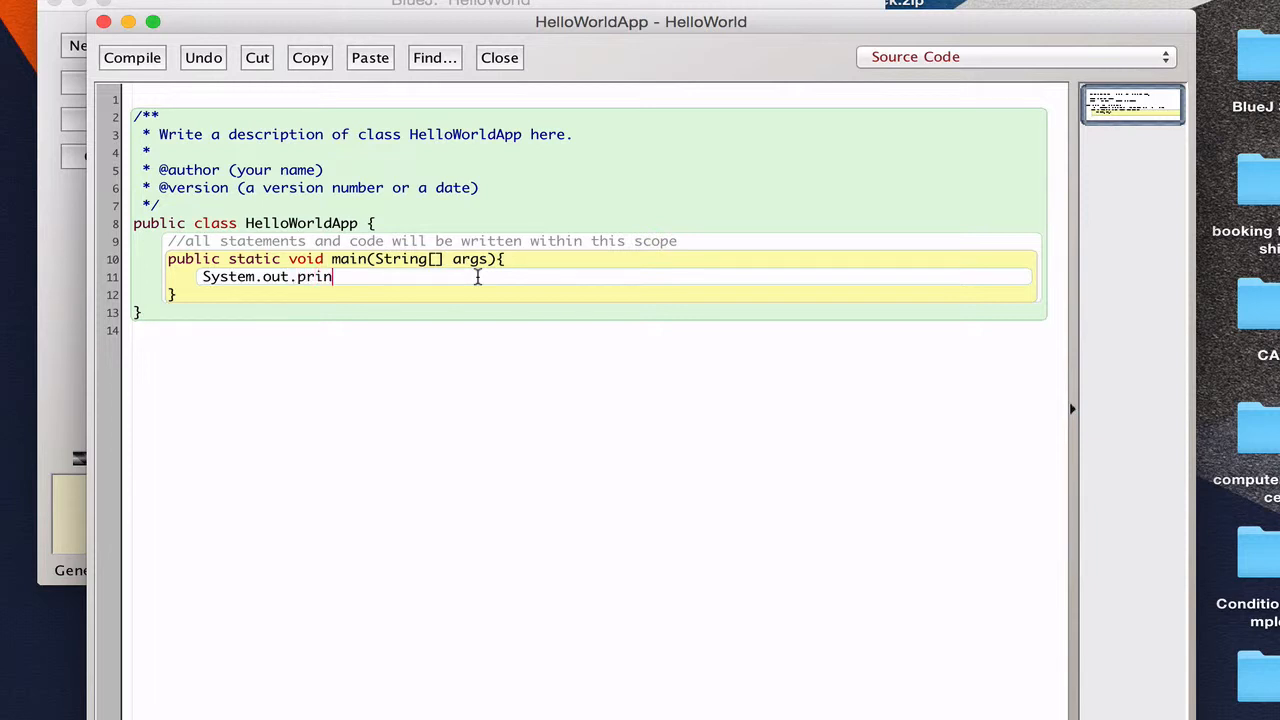
pyautogui.write('tln')
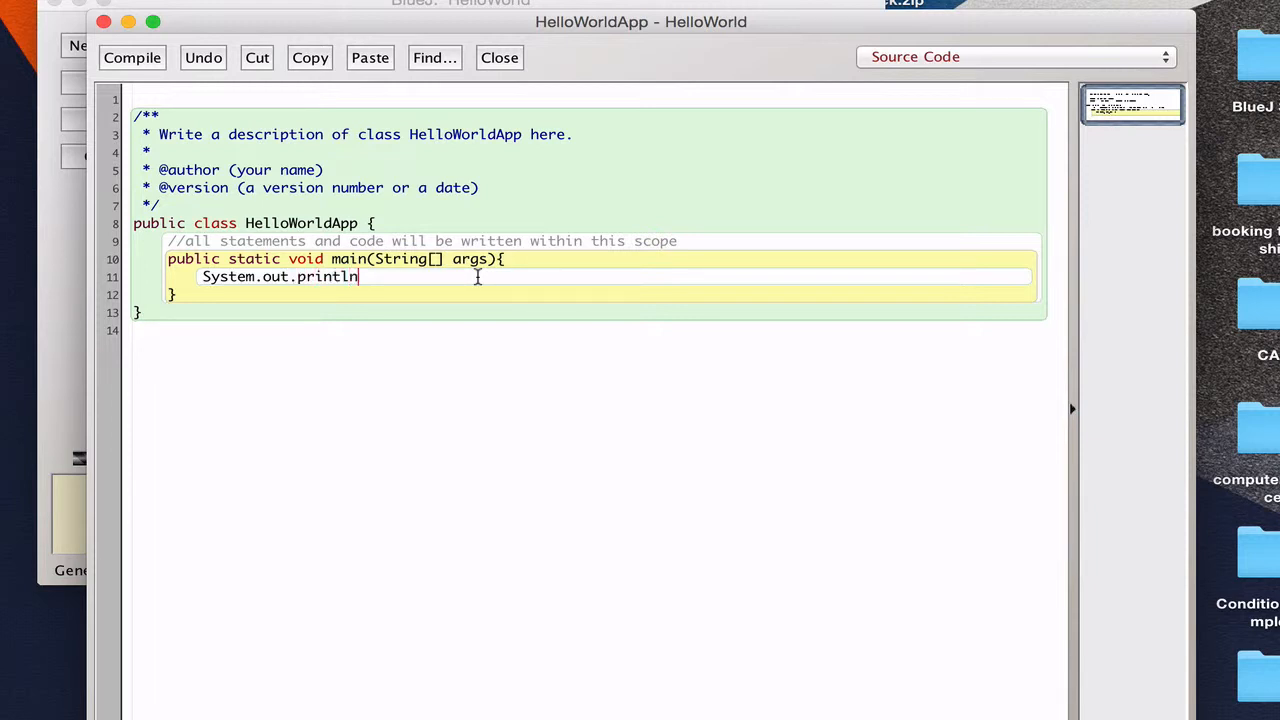
pyautogui.write('(')
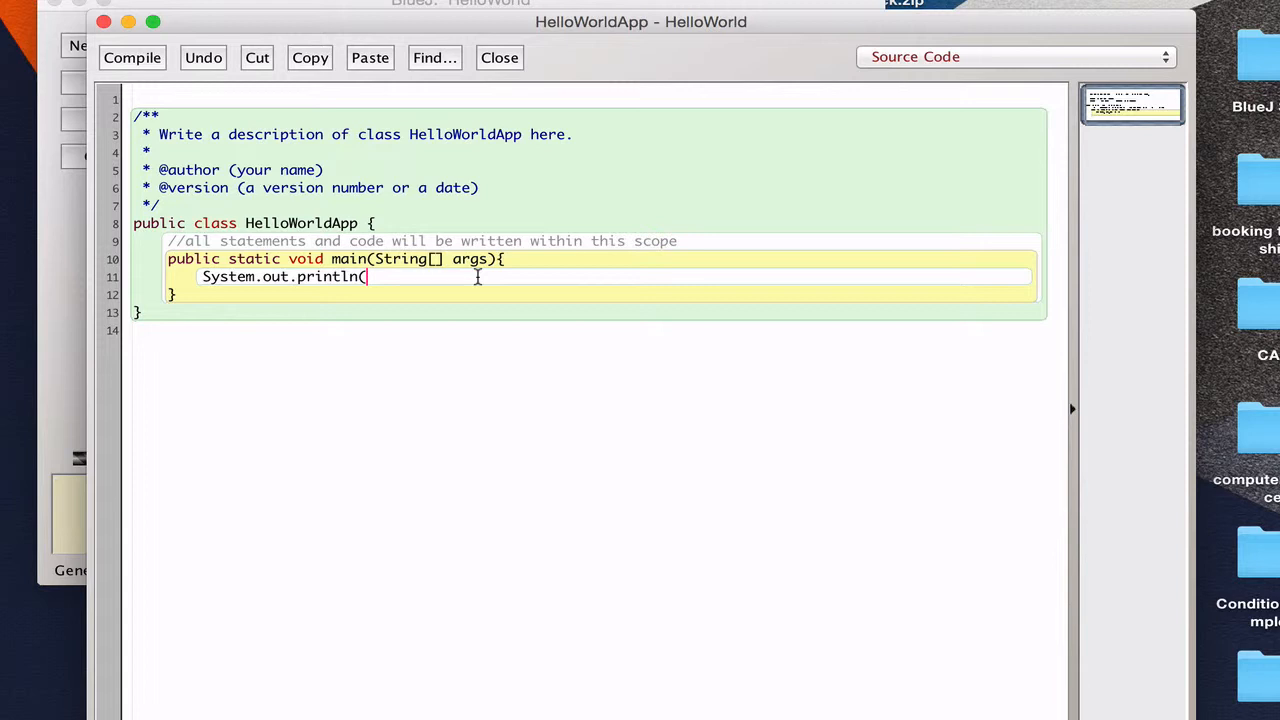
pyautogui.write('"hello wo')
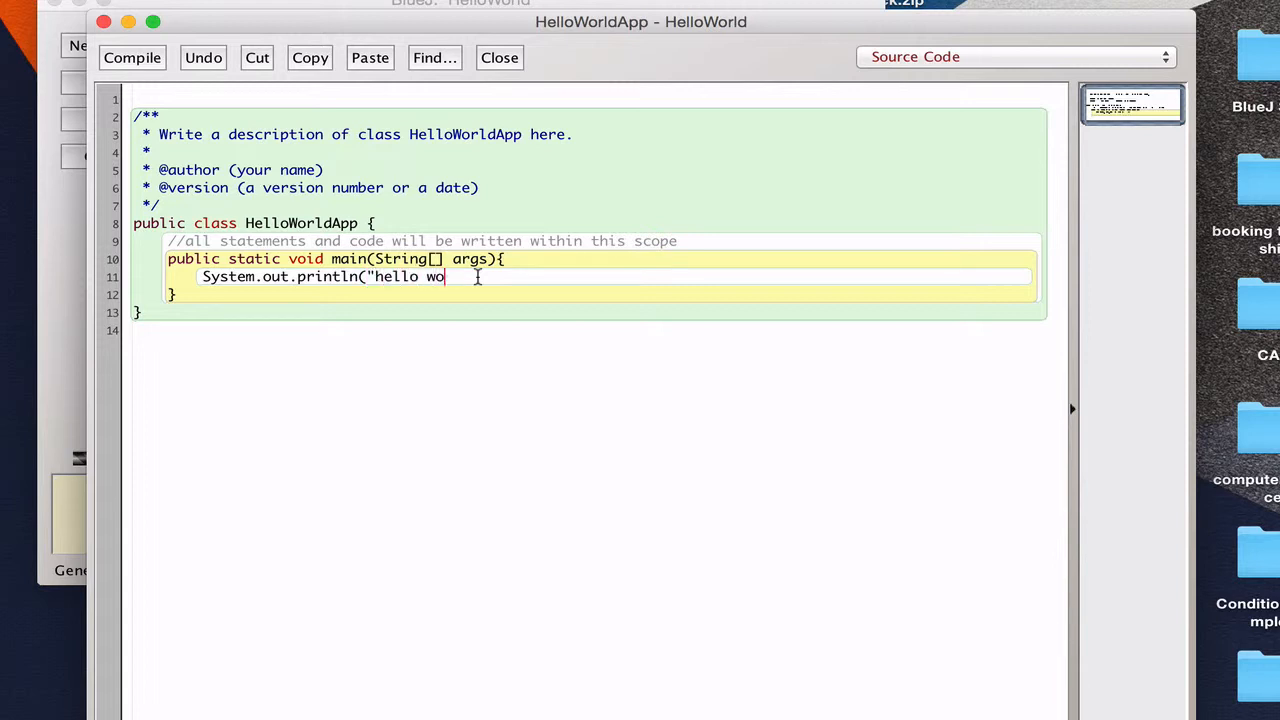
pyautogui.write('rld");')
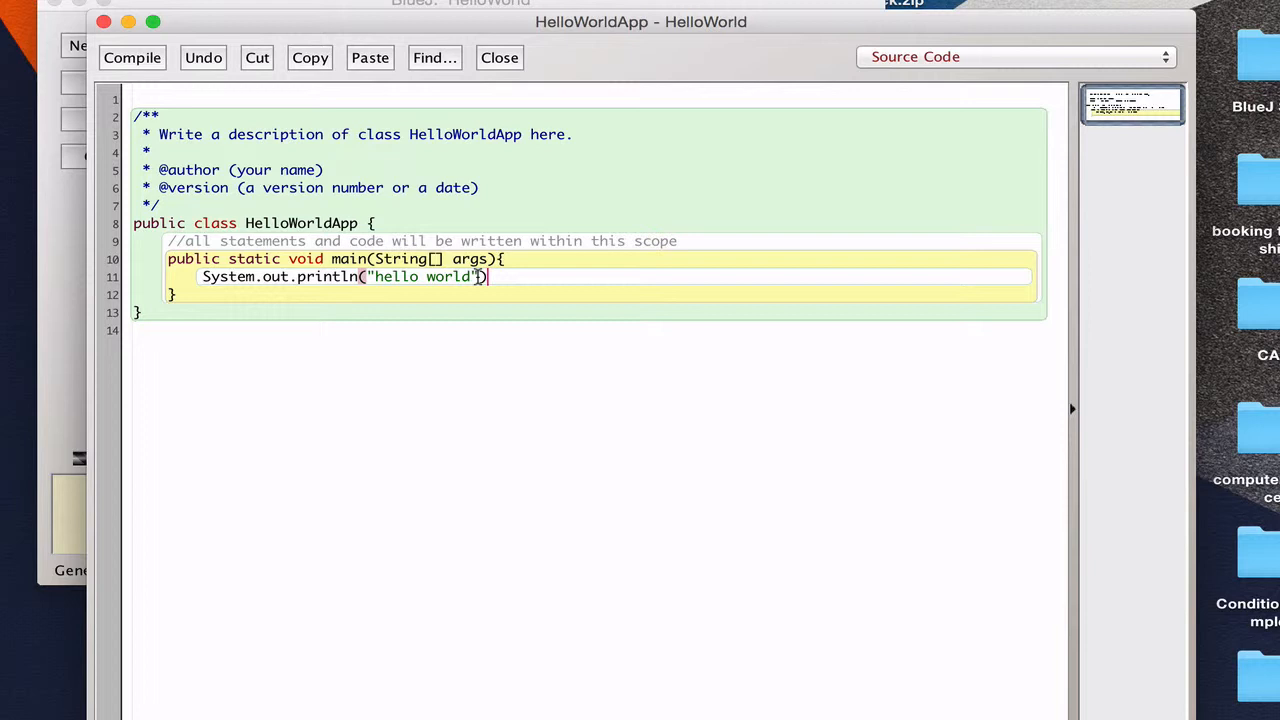
pyautogui.write(';')
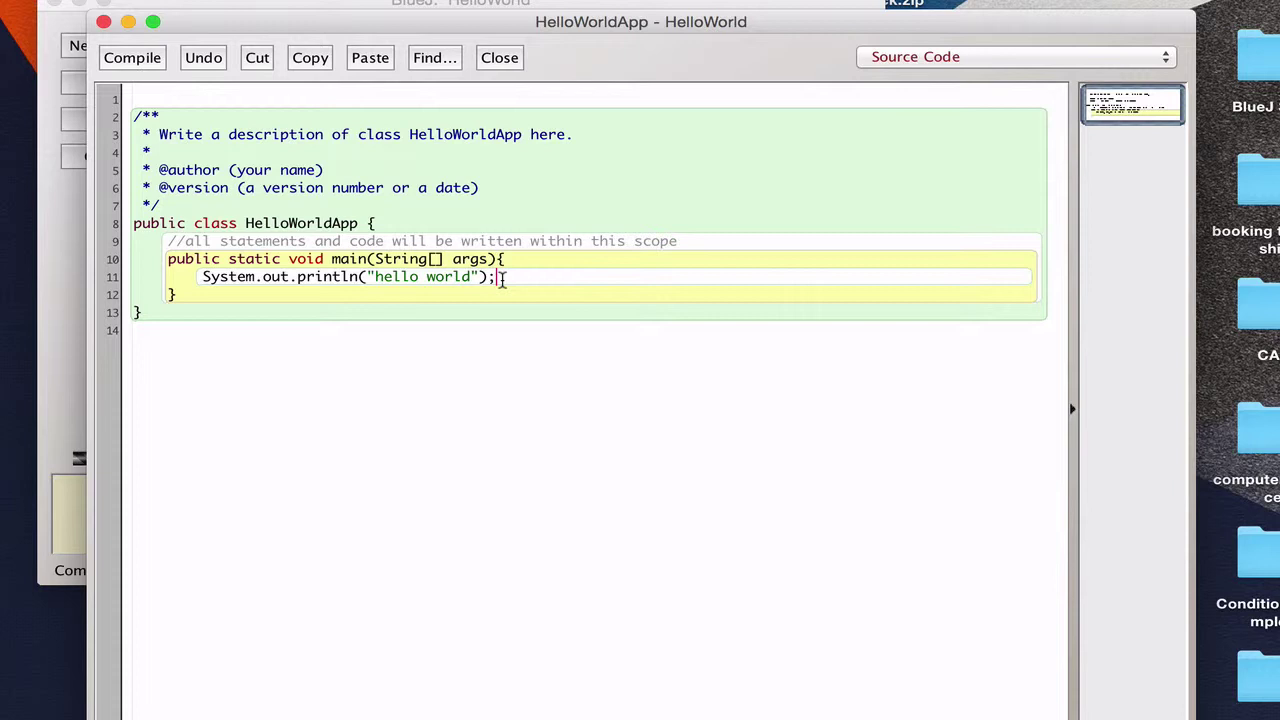
pyautogui.press('Backspace')
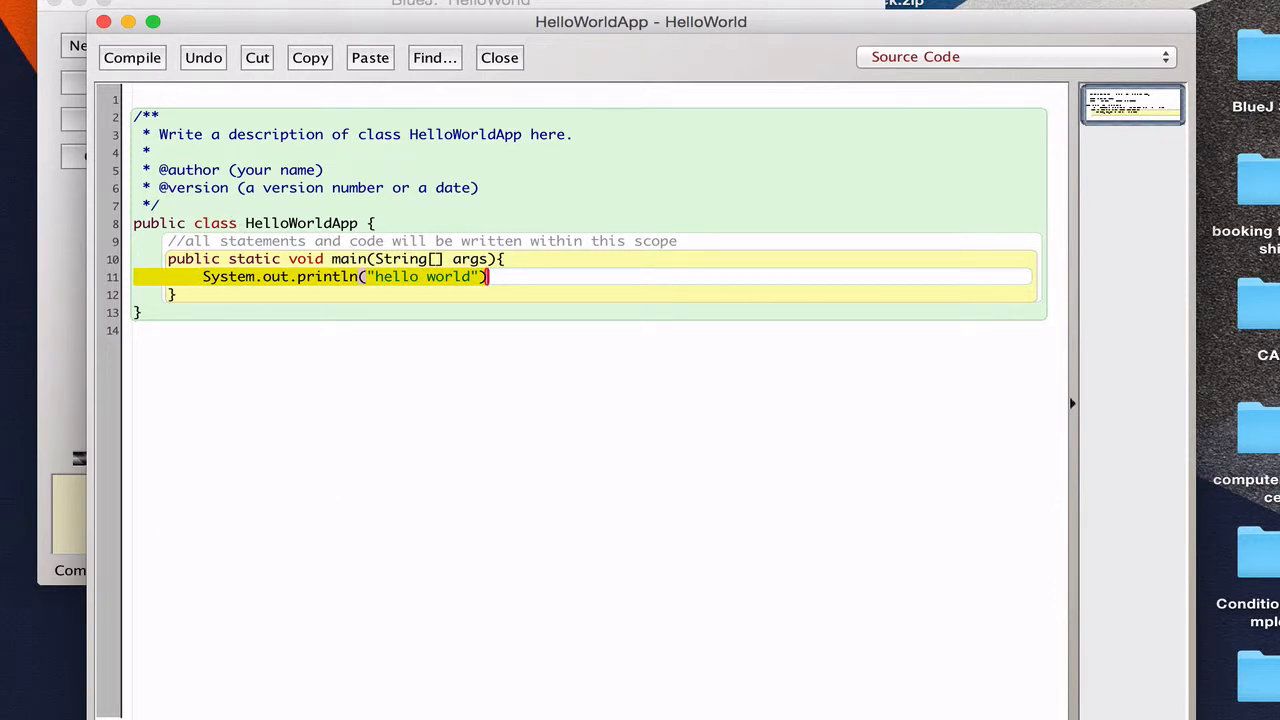
# Re-add the semicolon, remove it to trigger "';' expected", then add it back
pyautogui.click(490, 277)
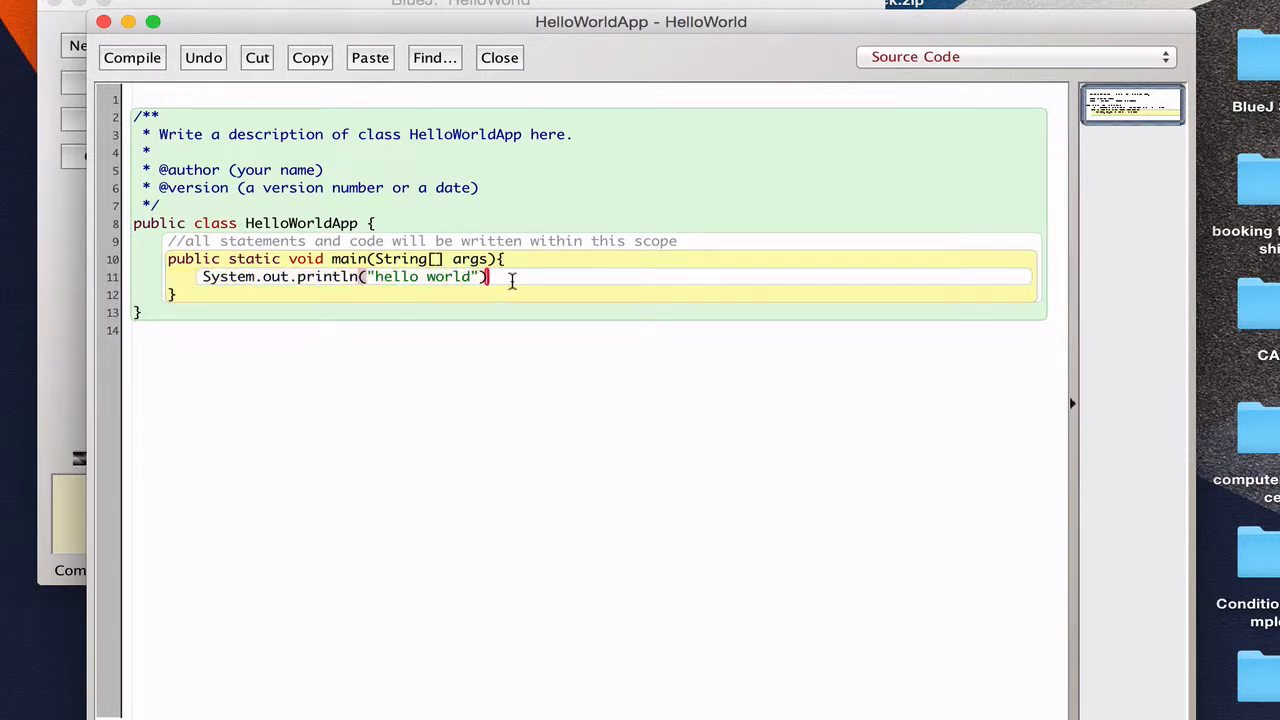
pyautogui.write(';')
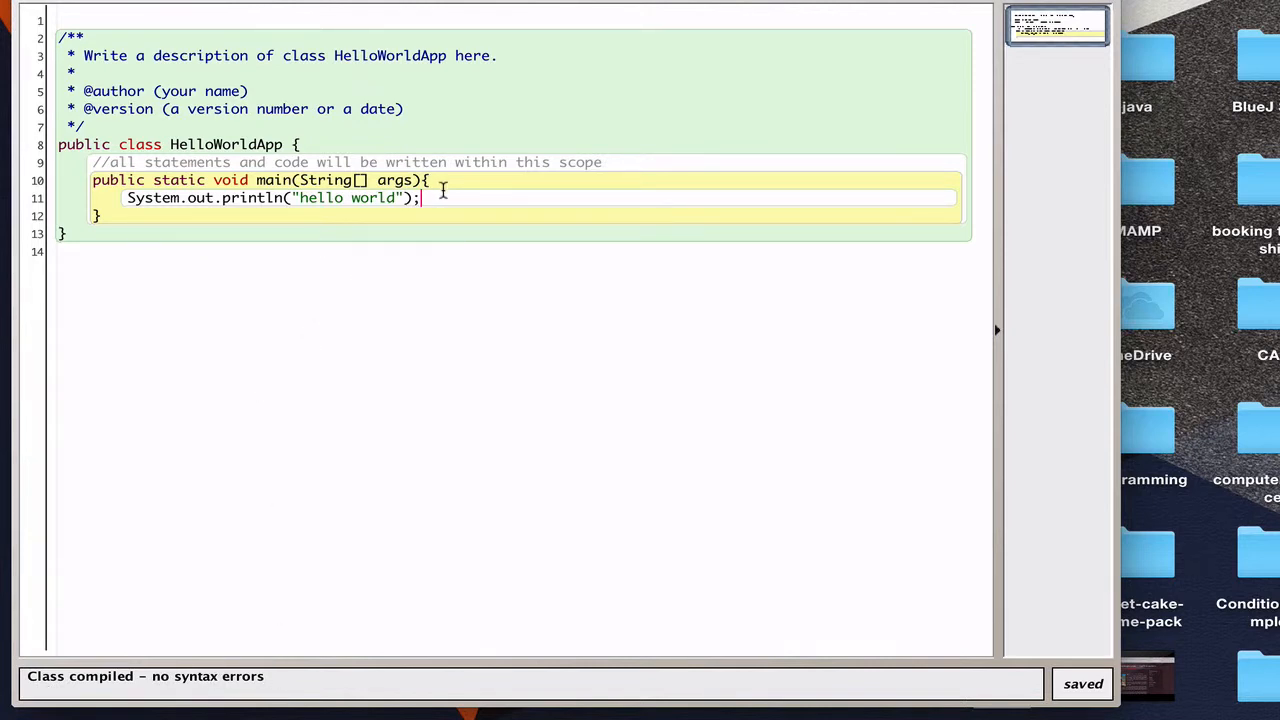
pyautogui.press('Backspace')
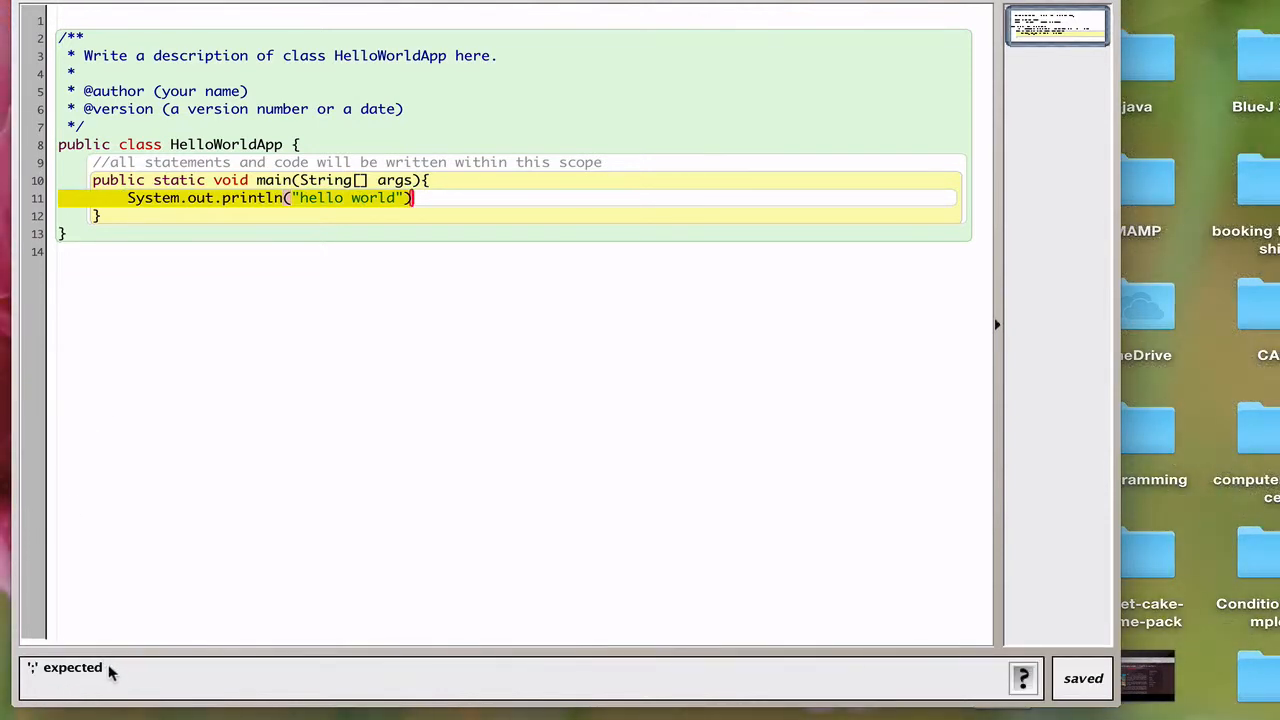
pyautogui.moveTo(115, 683)
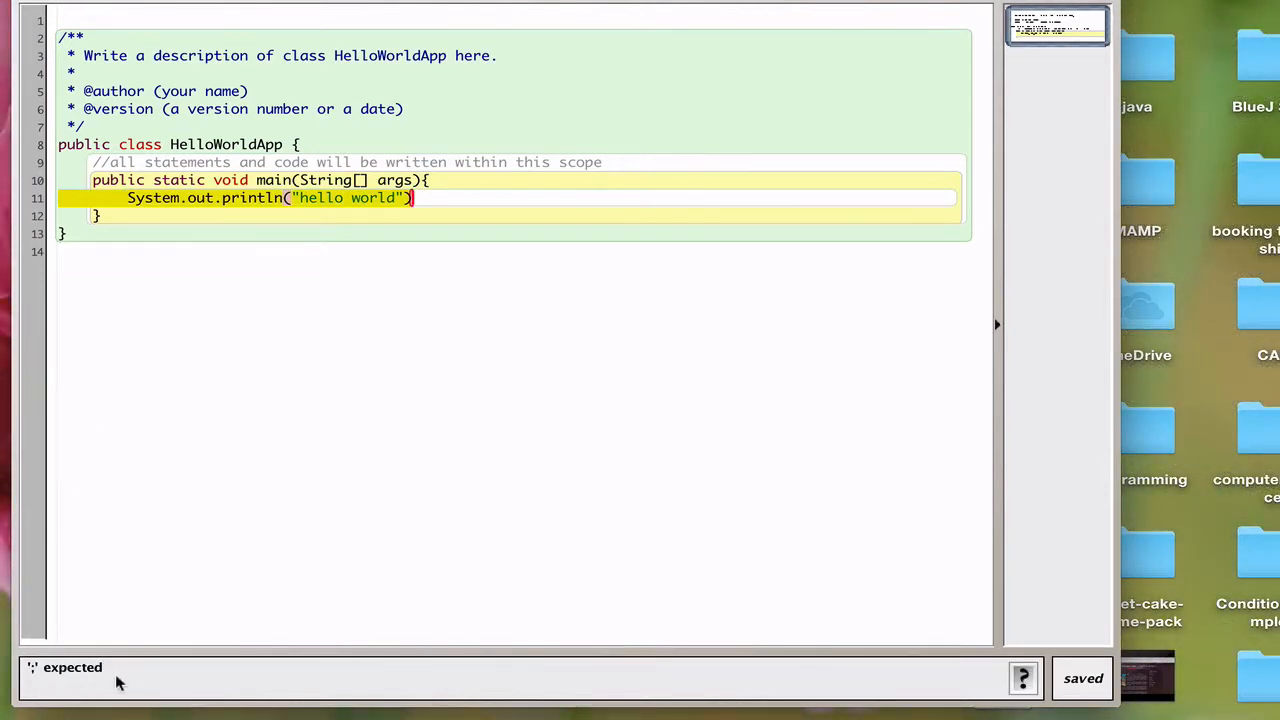
pyautogui.moveTo(45, 674)
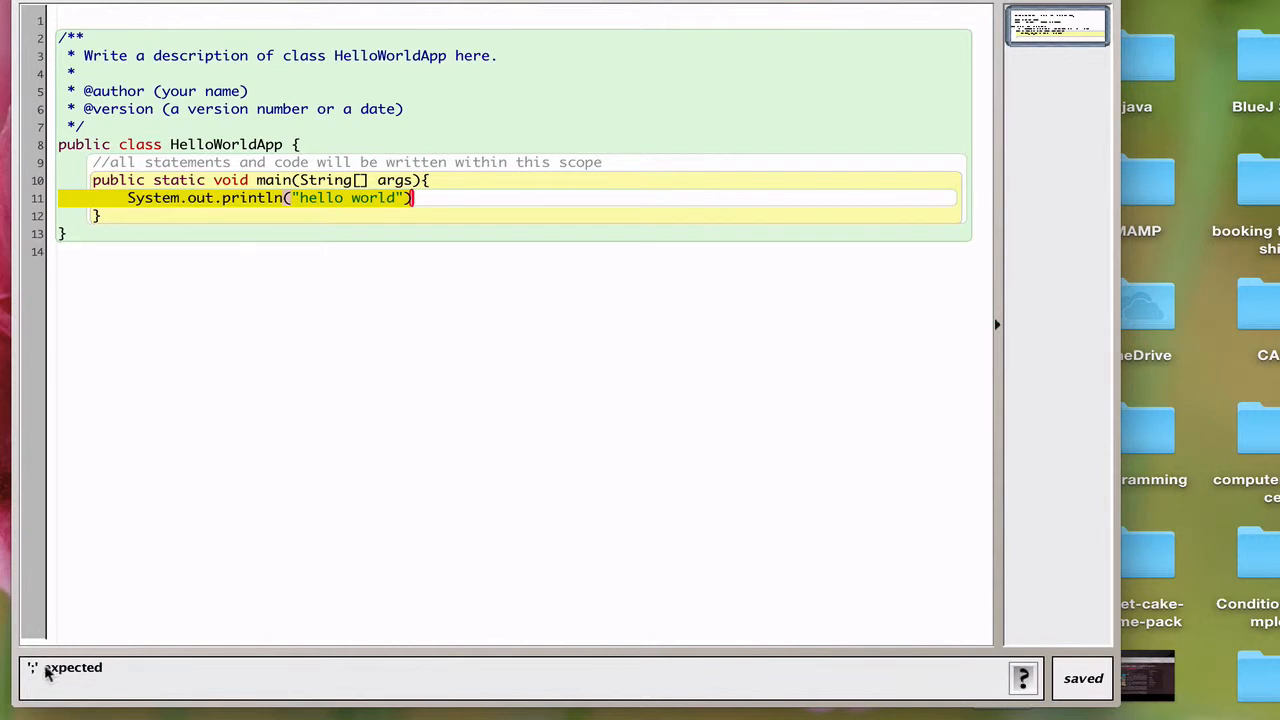
pyautogui.moveTo(107, 680)
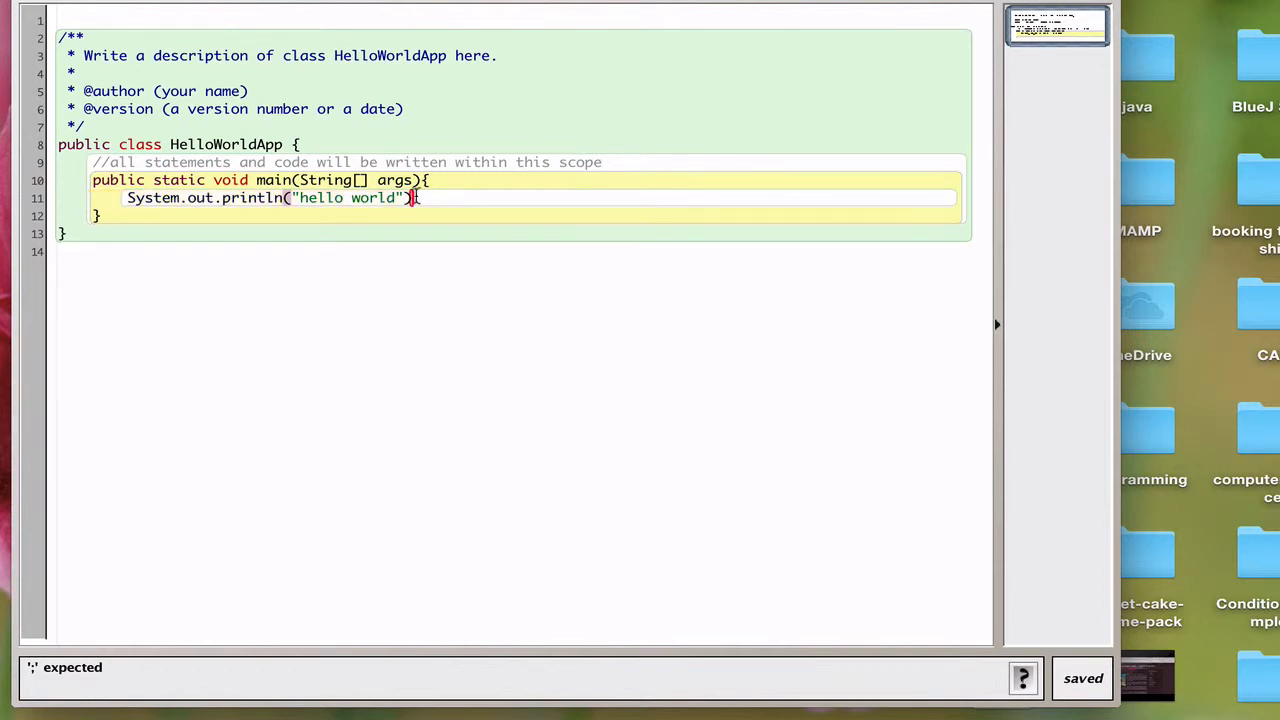
pyautogui.write(';')
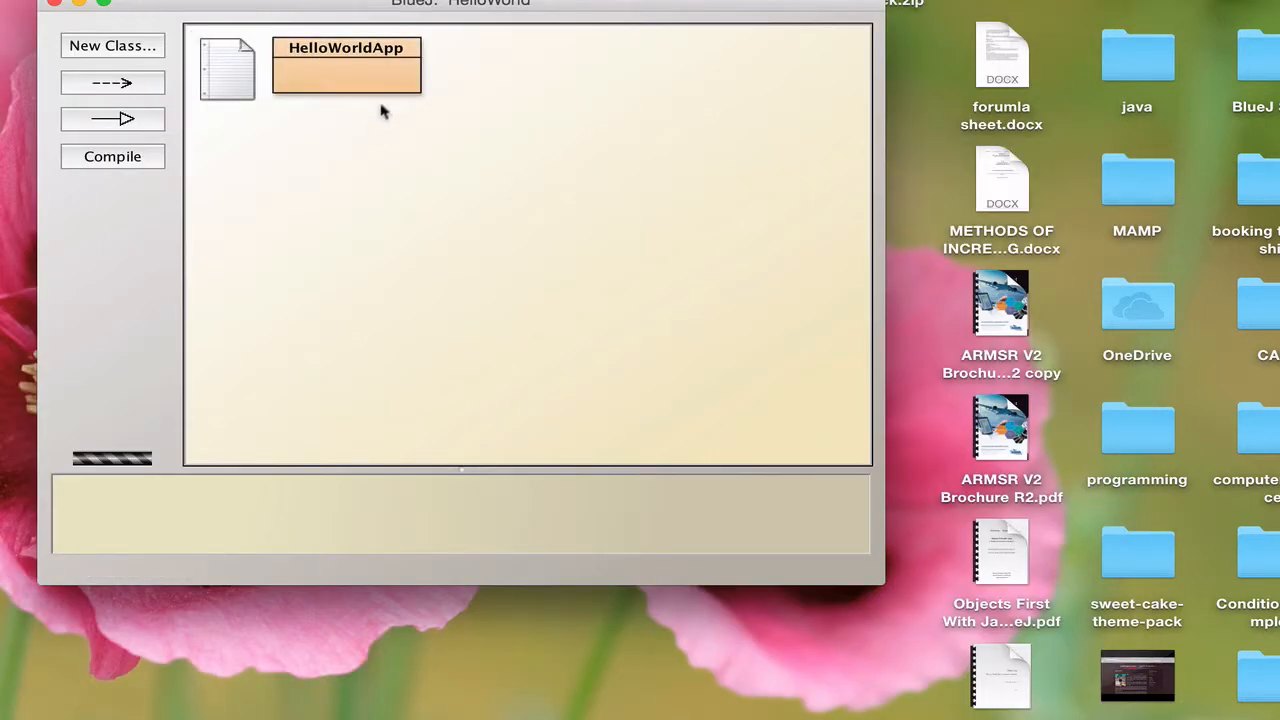
pyautogui.moveTo(389, 80)
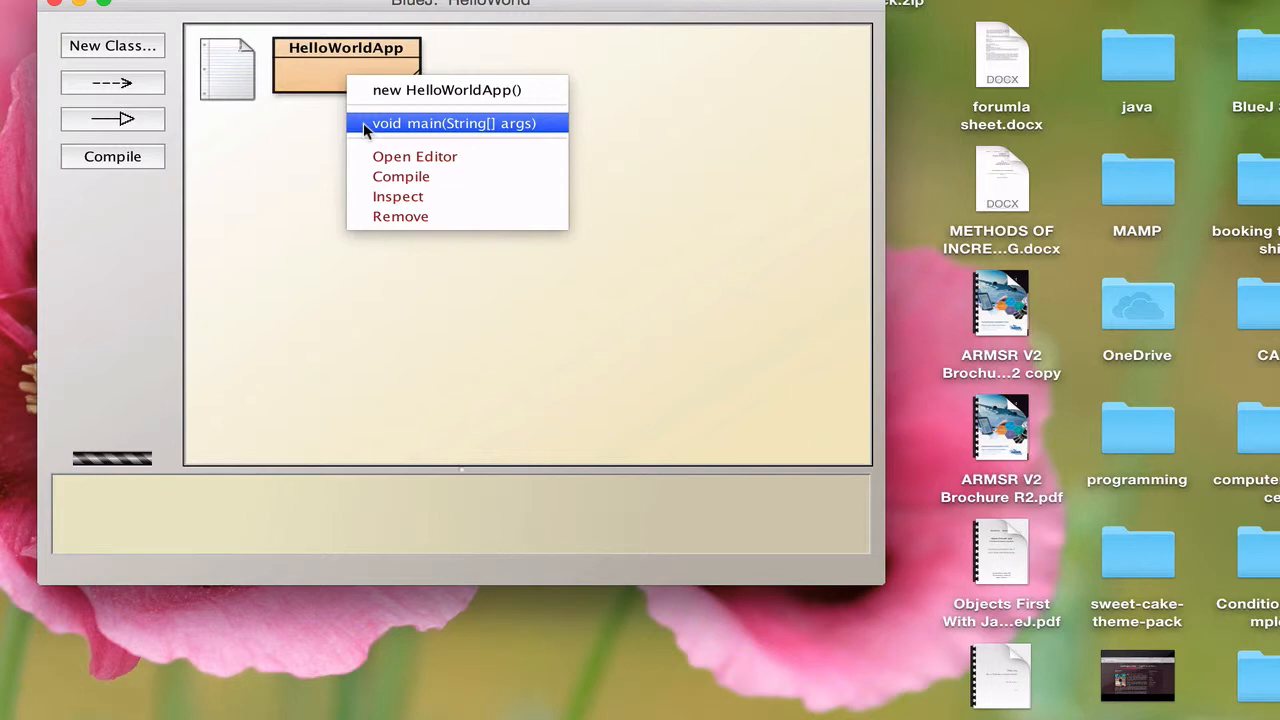
# Run HelloWorldApp's void main(String[] args) with empty arguments to print "hello world"
pyautogui.click(456, 123)
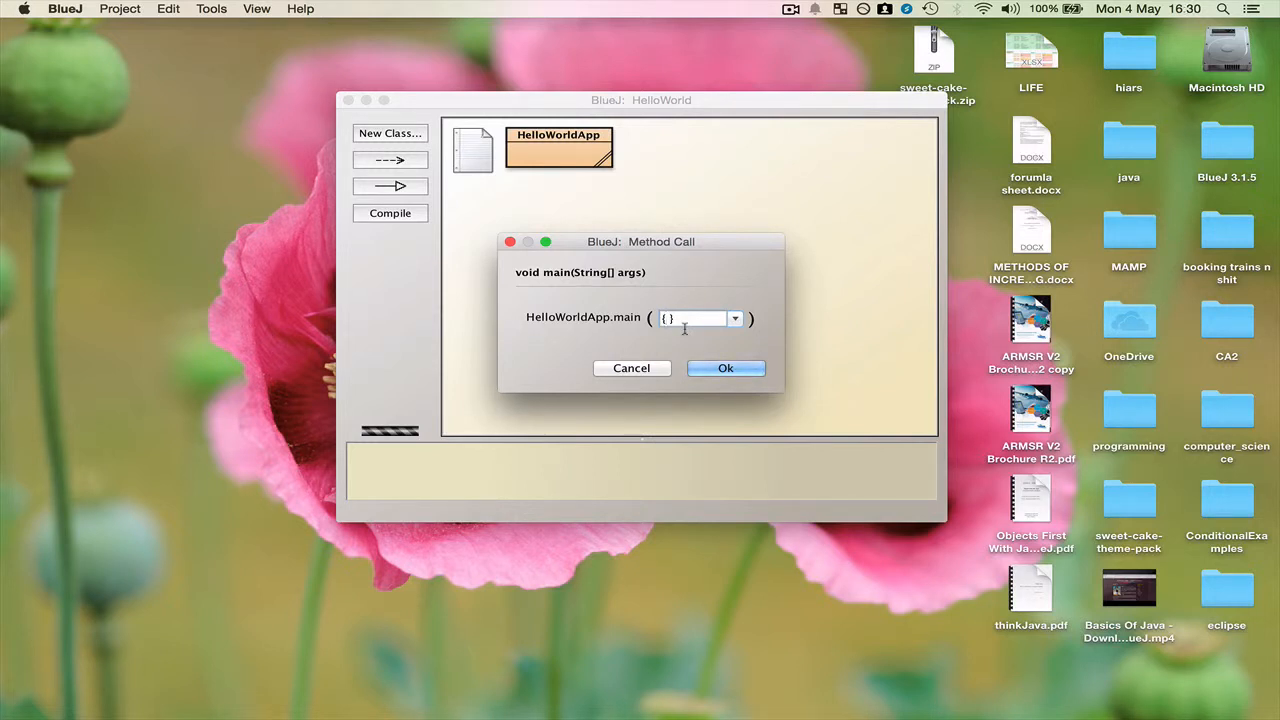
pyautogui.moveTo(726, 368)
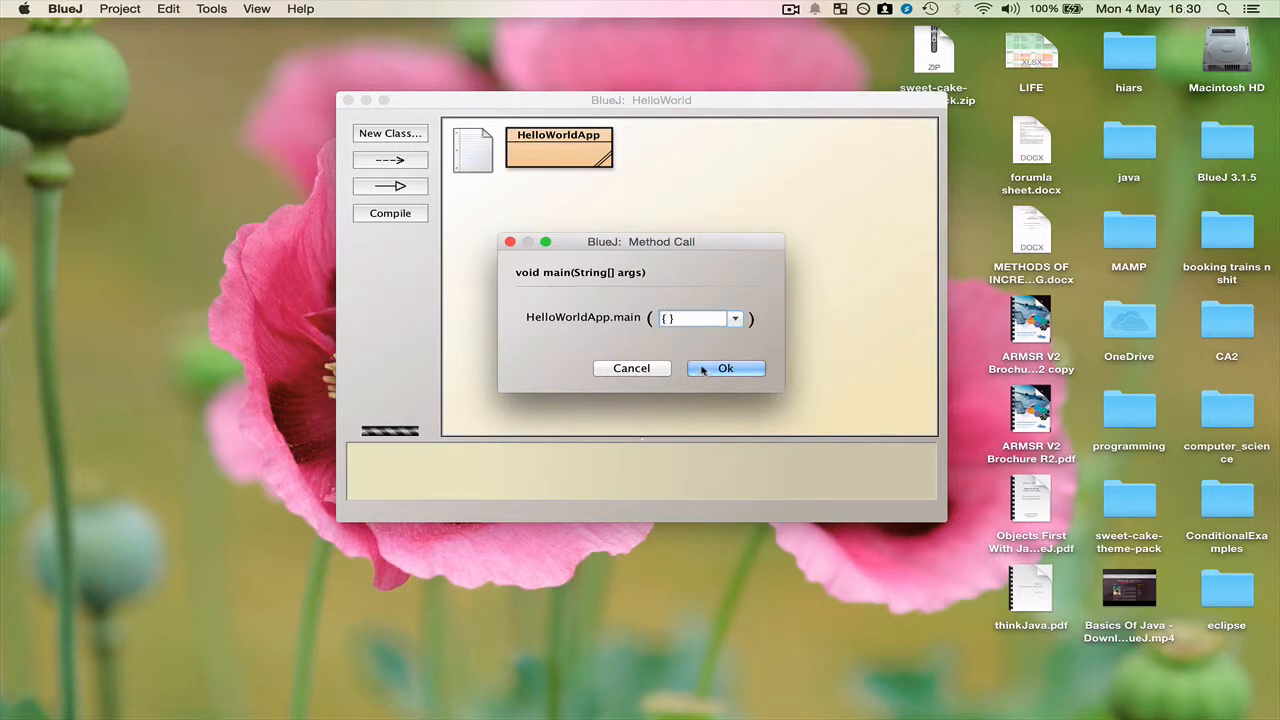
pyautogui.moveTo(715, 335)
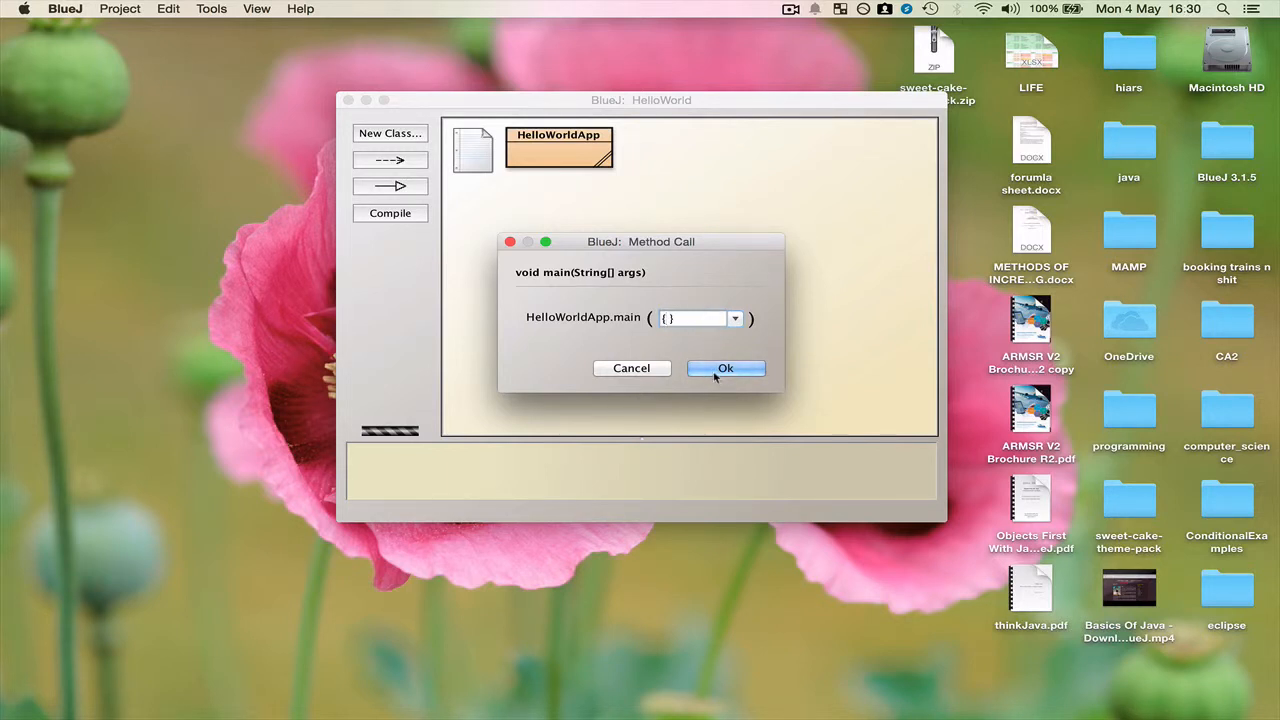
pyautogui.click(726, 368)
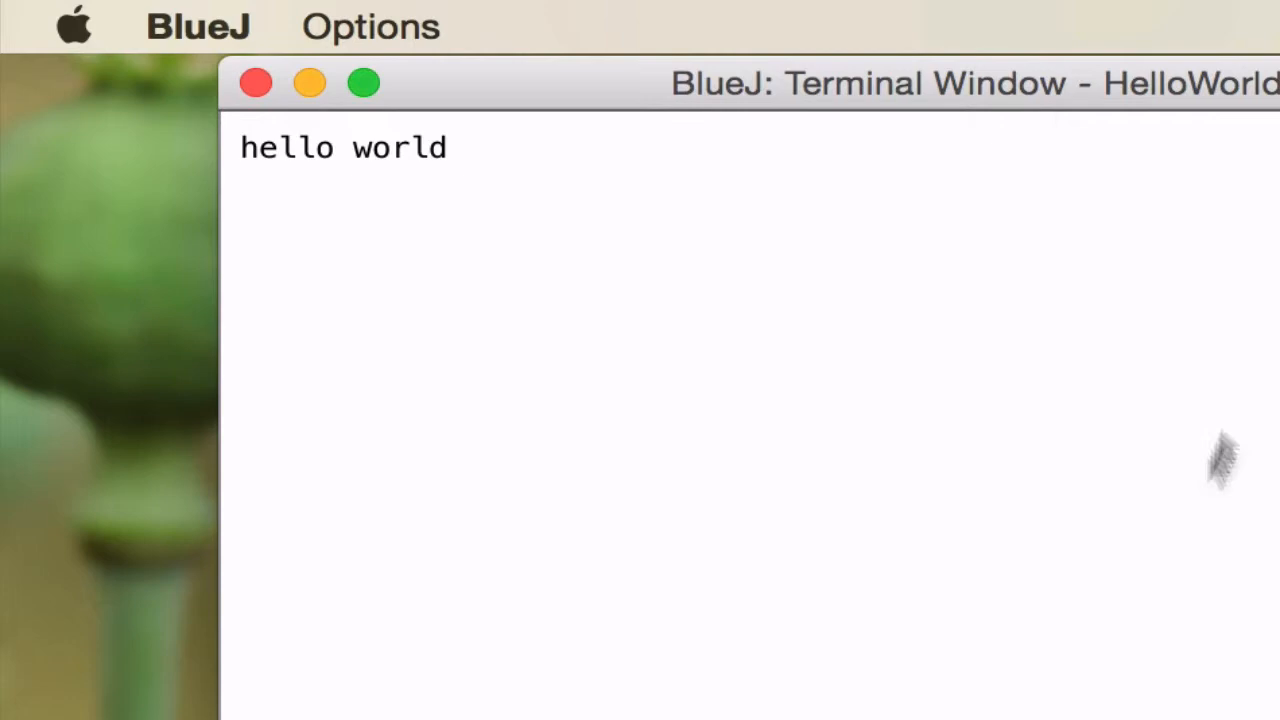
pyautogui.moveTo(650, 130)
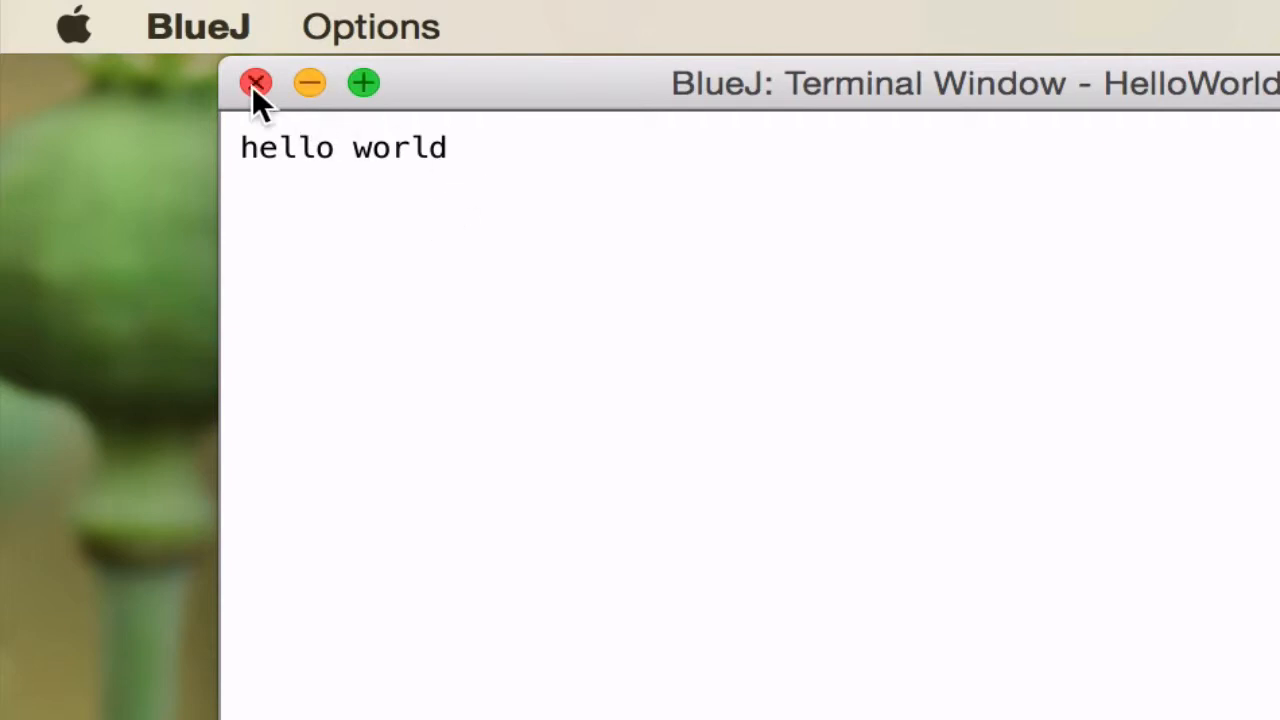
# Close the Terminal Window showing the "hello world" output
pyautogui.click(255, 82)
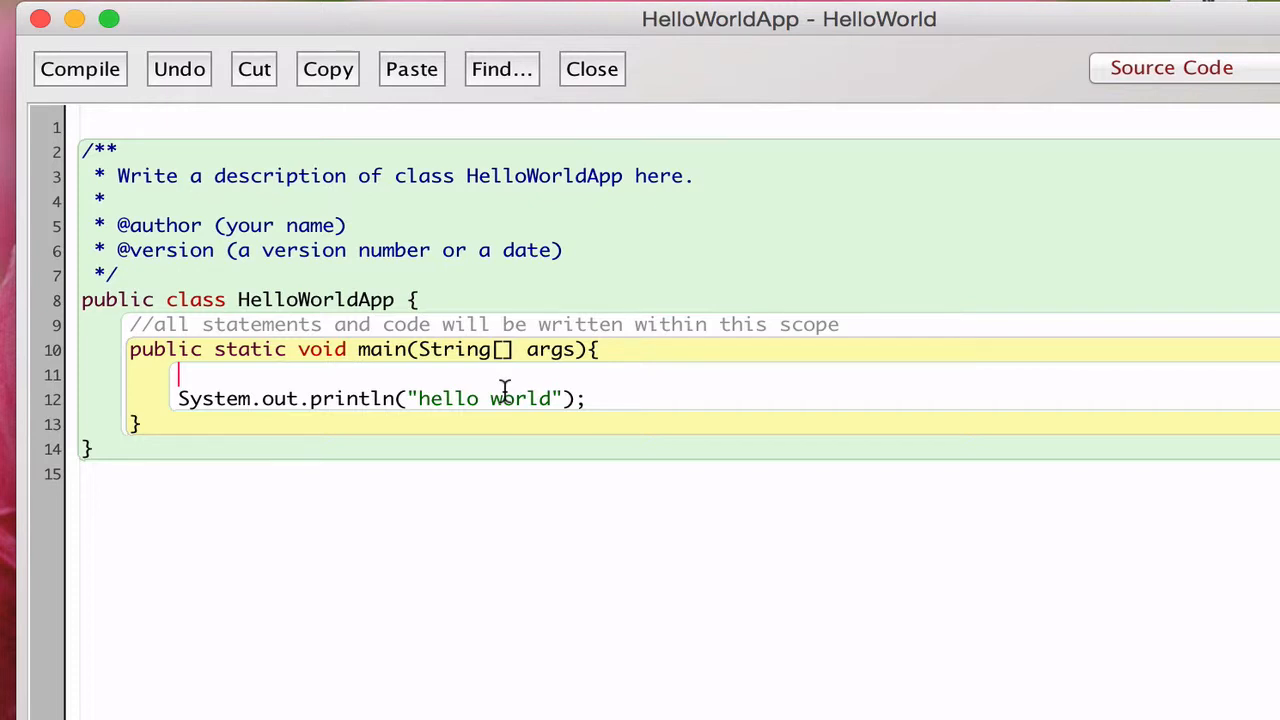
# Declare String a = "hello world"; on line 11 and print a instead
pyautogui.write('a =')
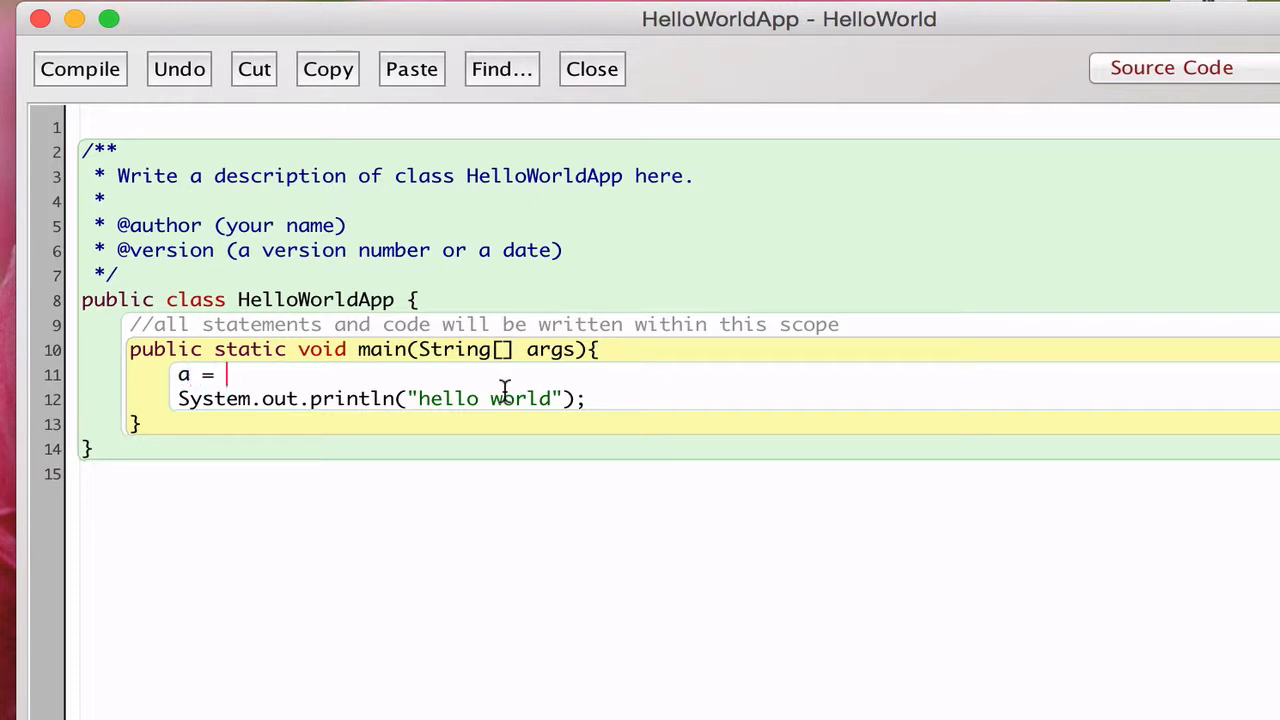
pyautogui.write('"hello world')
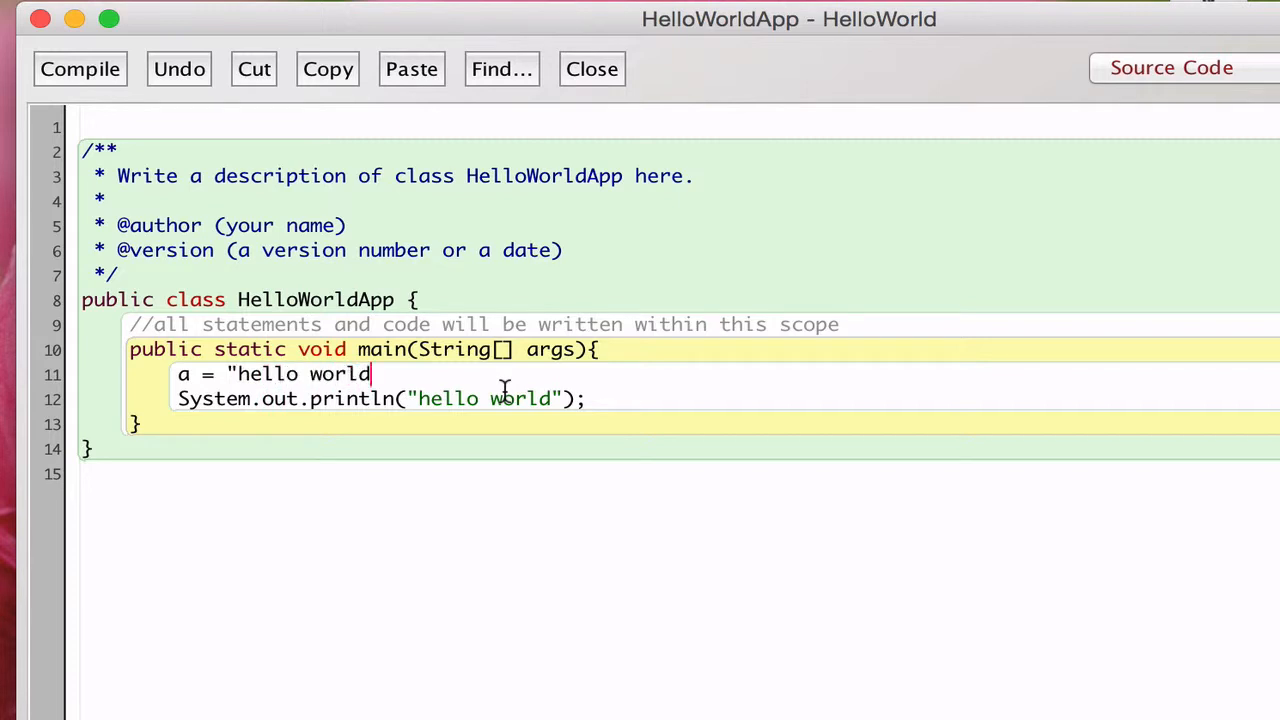
pyautogui.write('";')
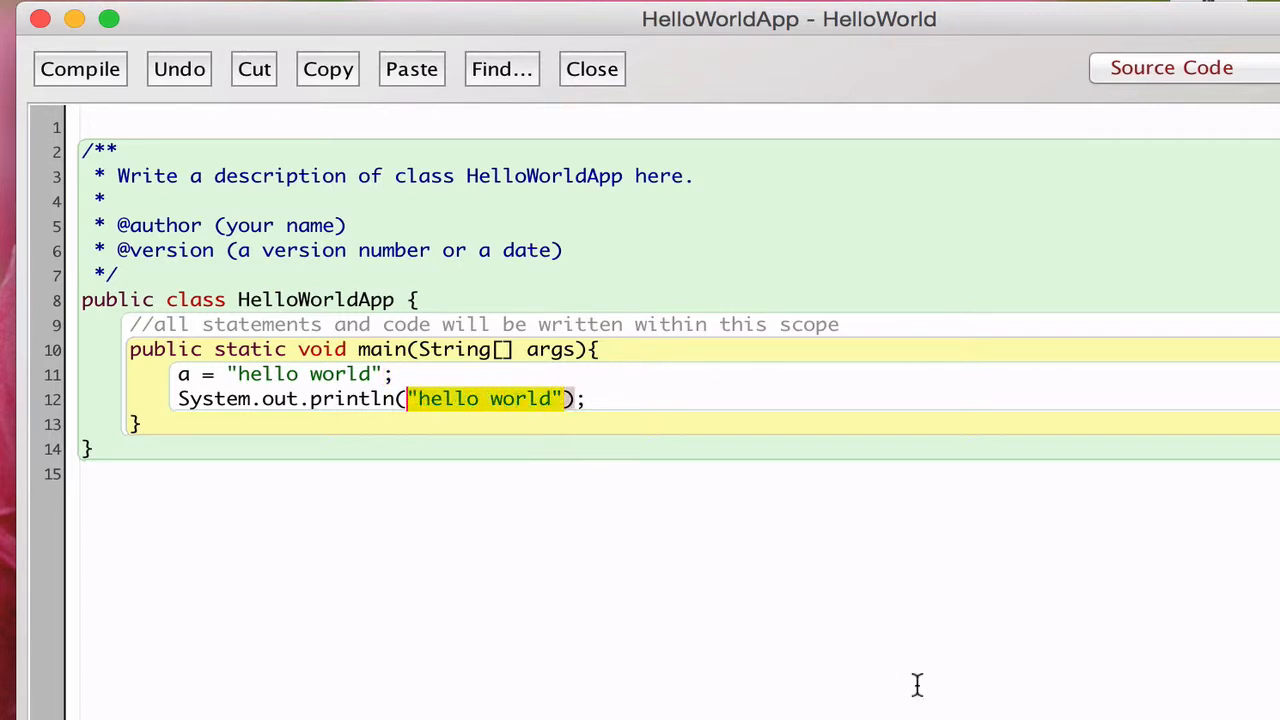
pyautogui.write('a')
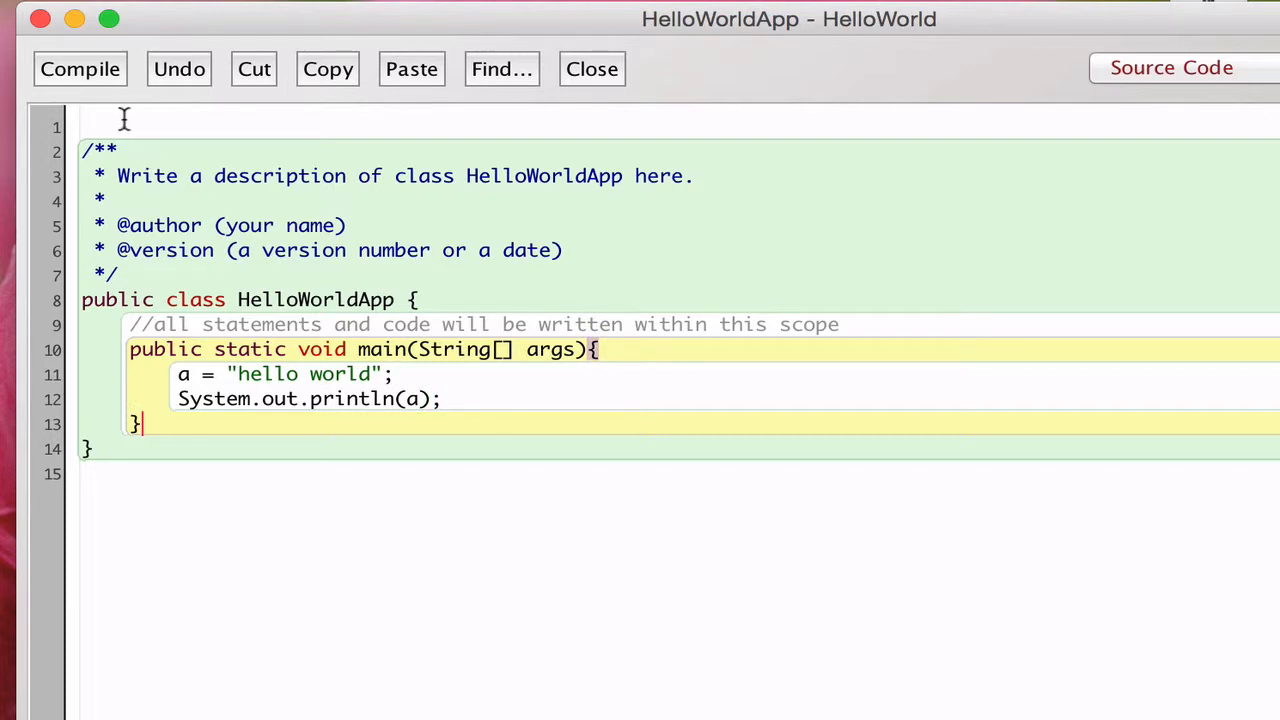
pyautogui.click(80, 69)
pyautogui.write('Stri')
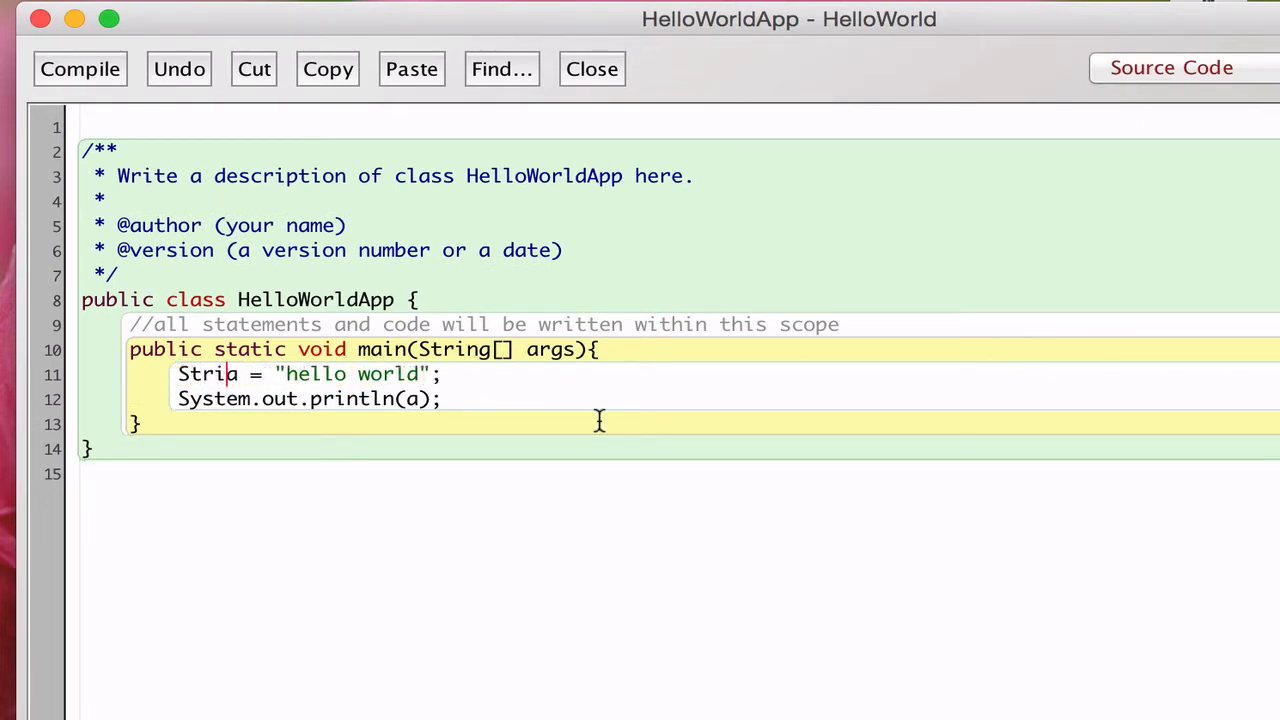
pyautogui.write('ng')
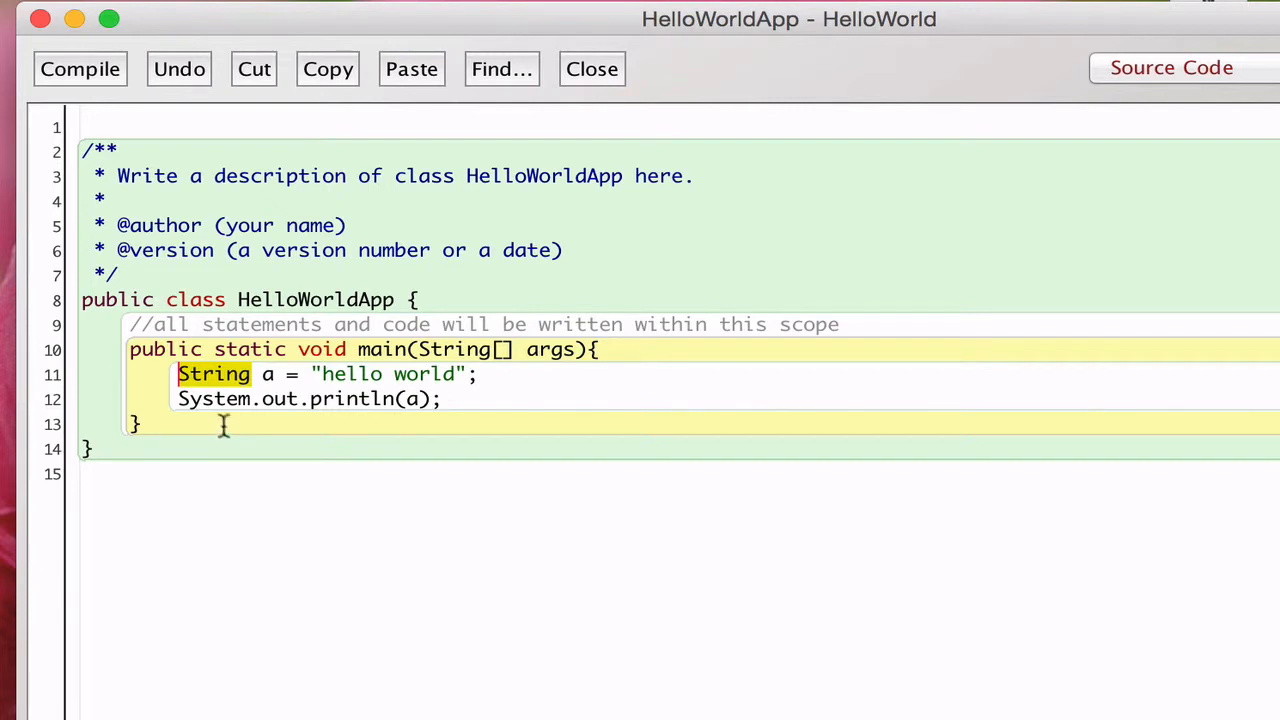
pyautogui.moveTo(230, 374)
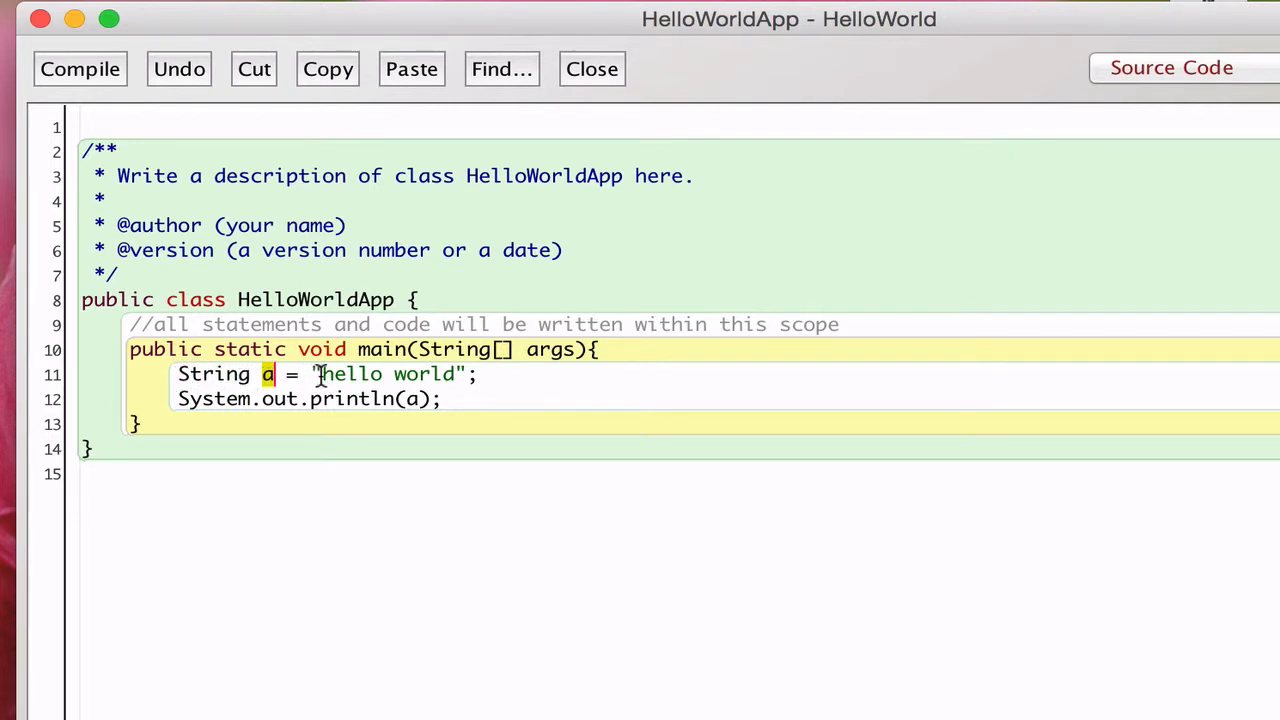
pyautogui.moveTo(296, 375)
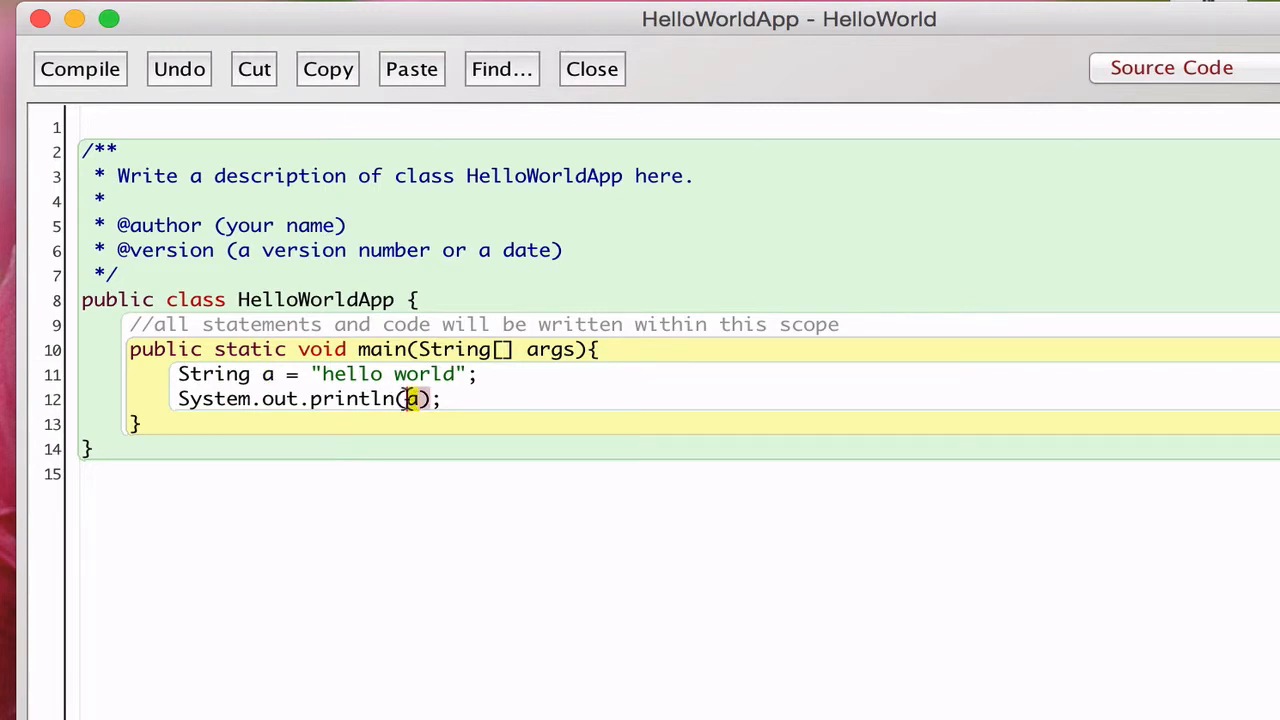
pyautogui.click(591, 69)
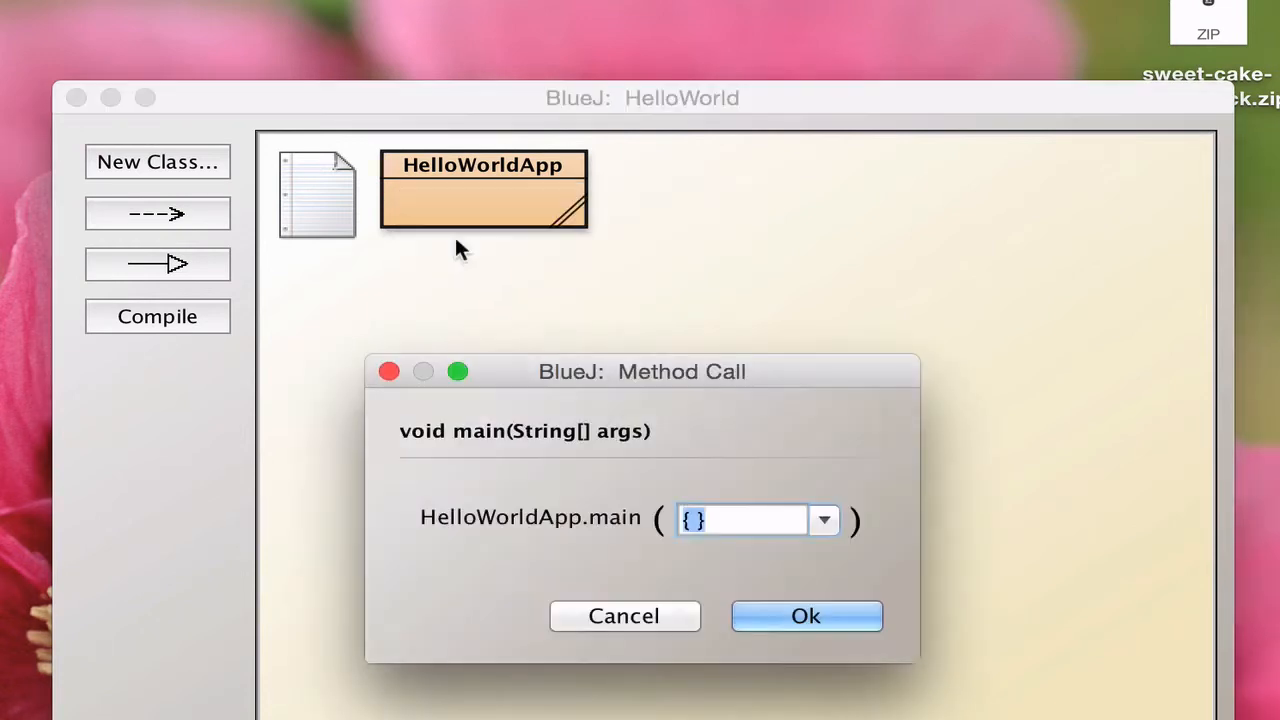
# Confirm the main method call with empty arguments to print "hello world" again
pyautogui.click(806, 616)
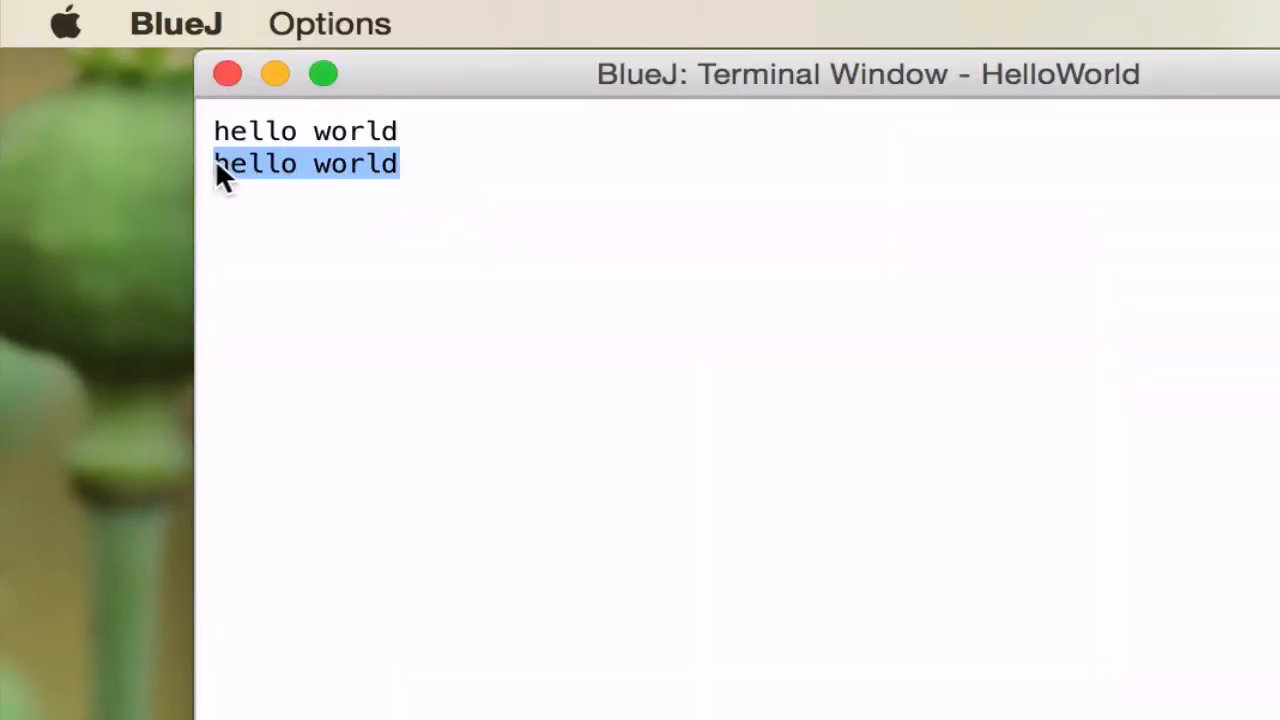